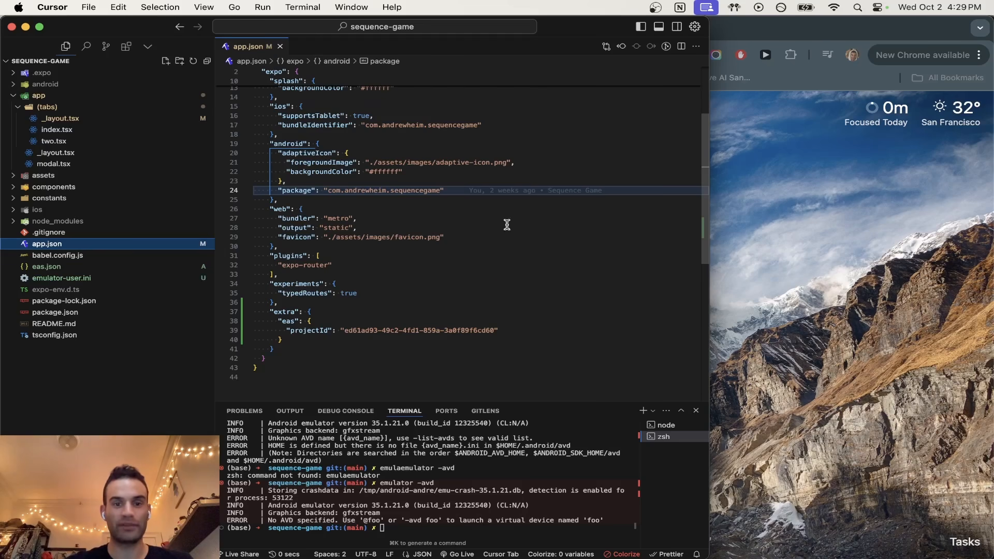
mouse_move(503, 211)
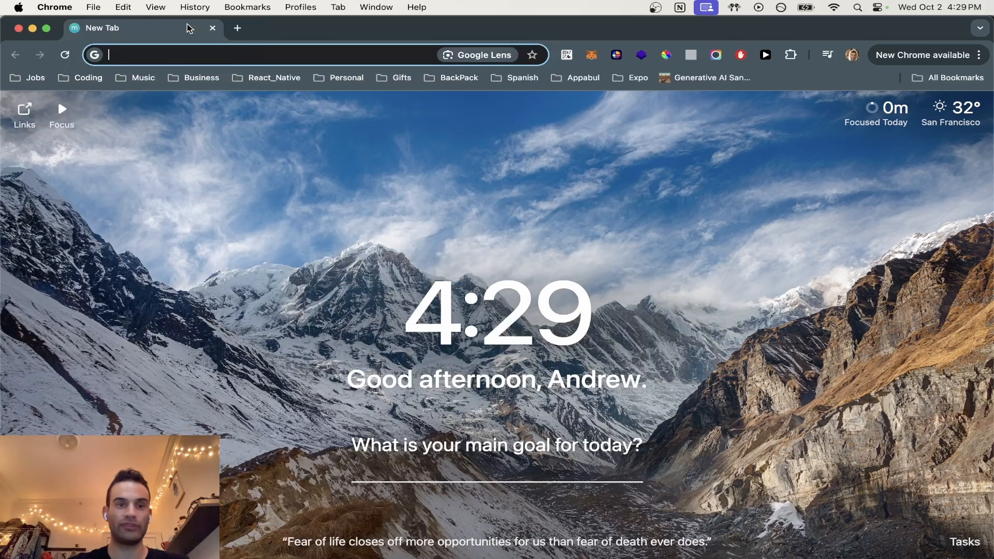
Step: Search the web for "eas expo" and land on the Expo Application Services page
text(google play)
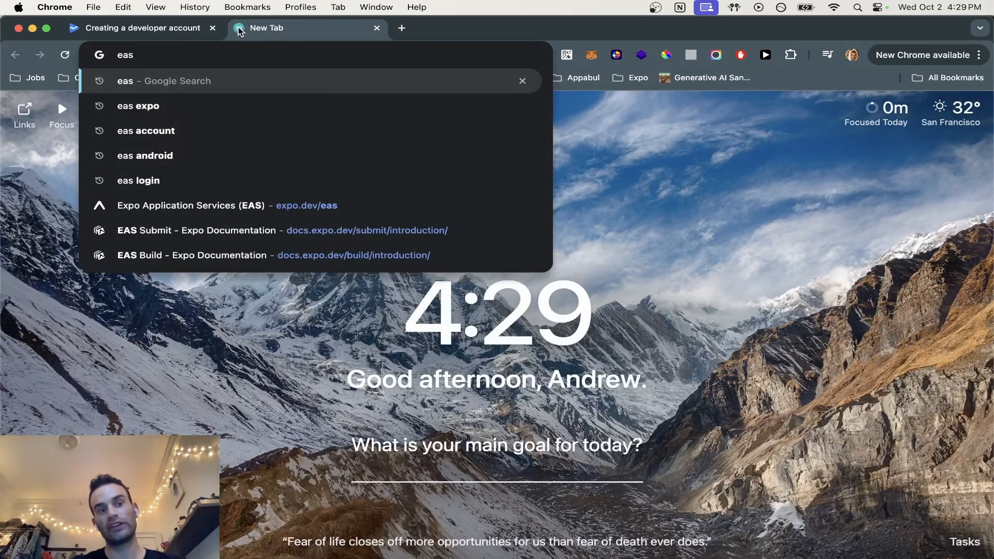
click(137, 106)
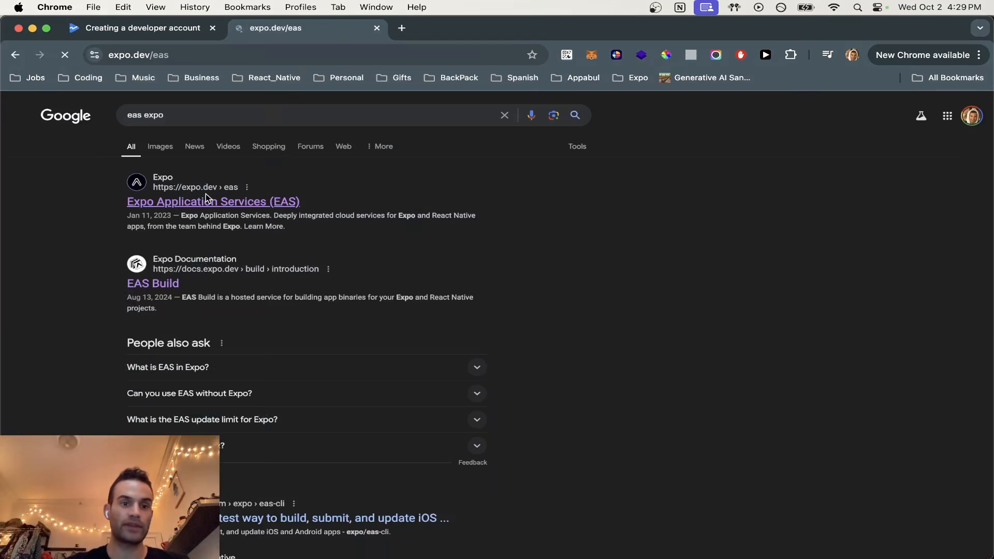
click(212, 202)
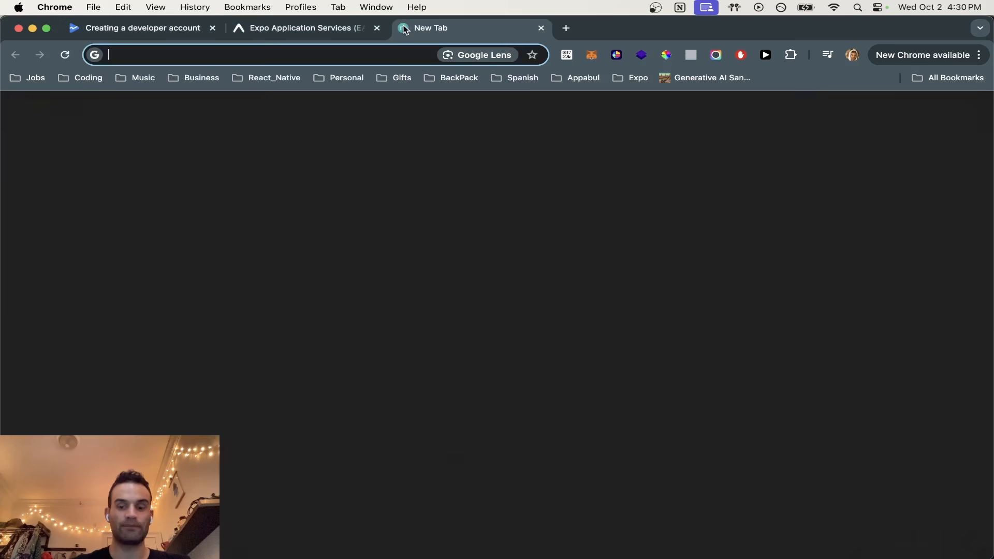
Step: Reach Google Cloud Console via search and start a new project from the project picker
text(google play console)
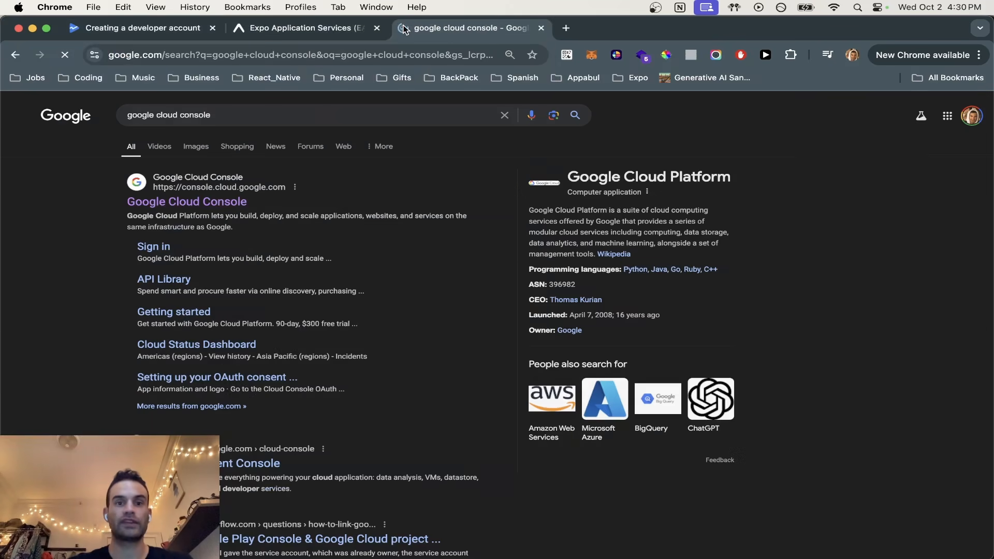
click(187, 202)
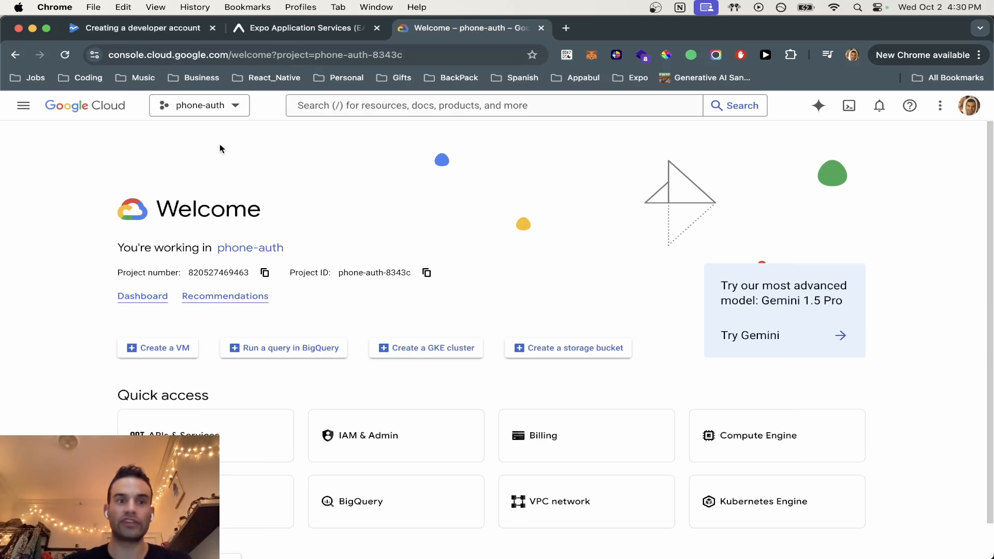
click(199, 105)
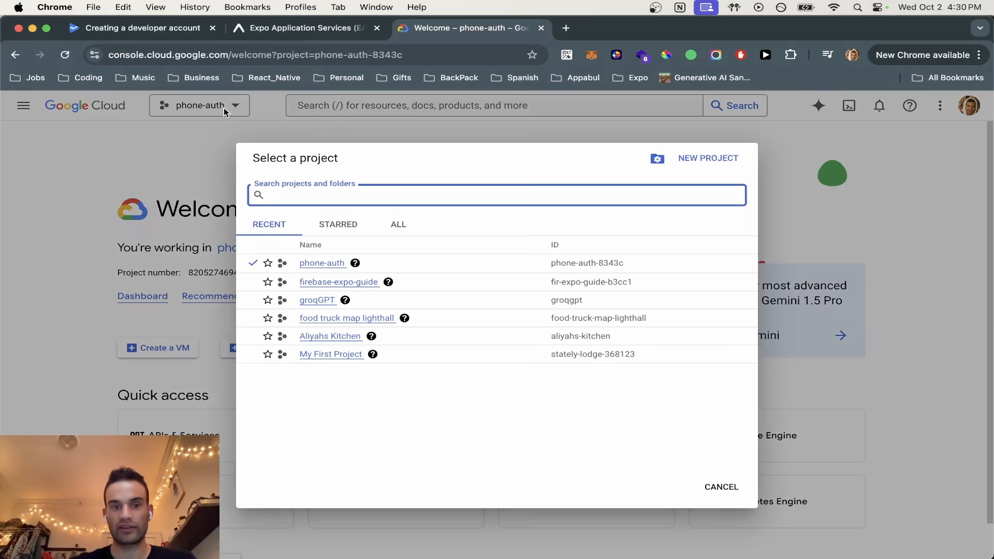
click(707, 157)
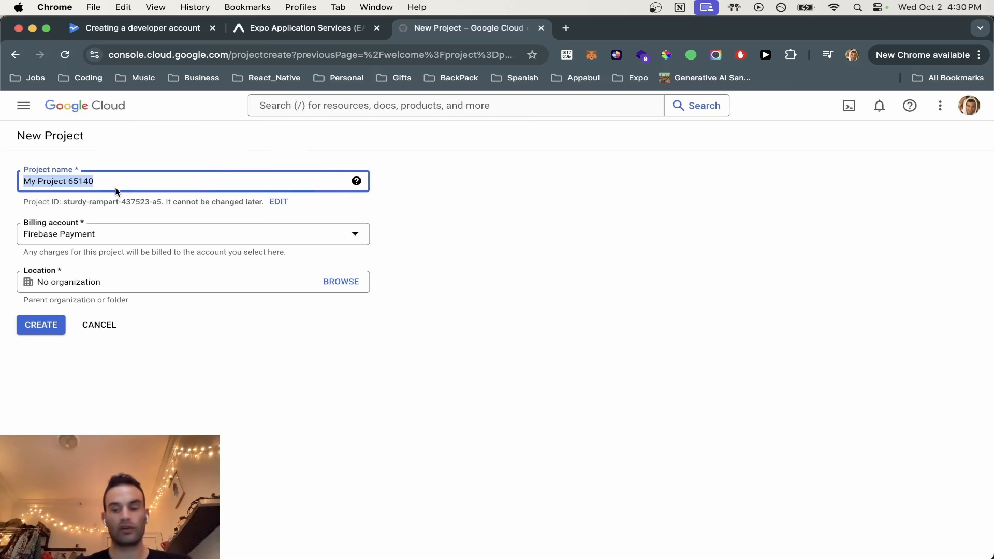
Step: Name the project "Sequence Game!", review its billing account and create it
text(Sequence Game)
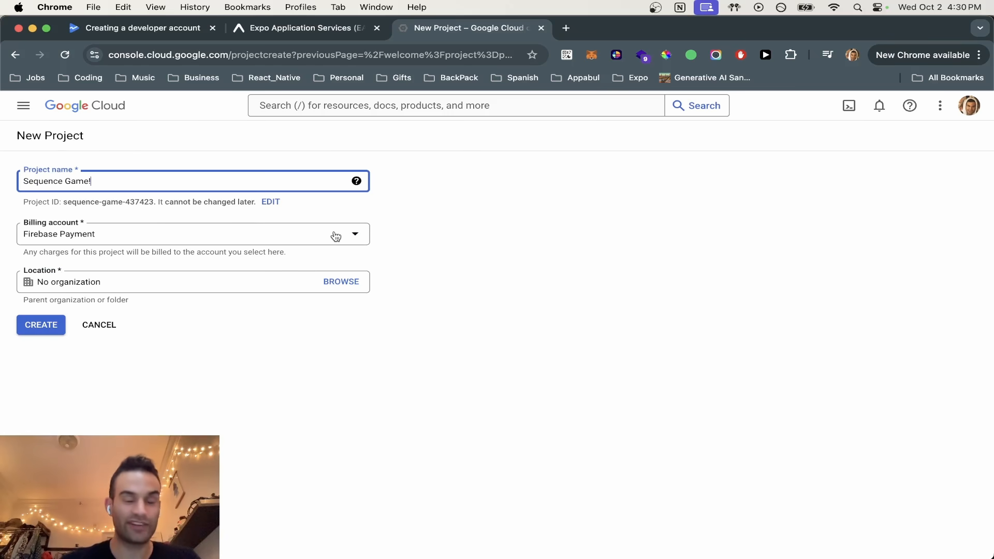
click(194, 234)
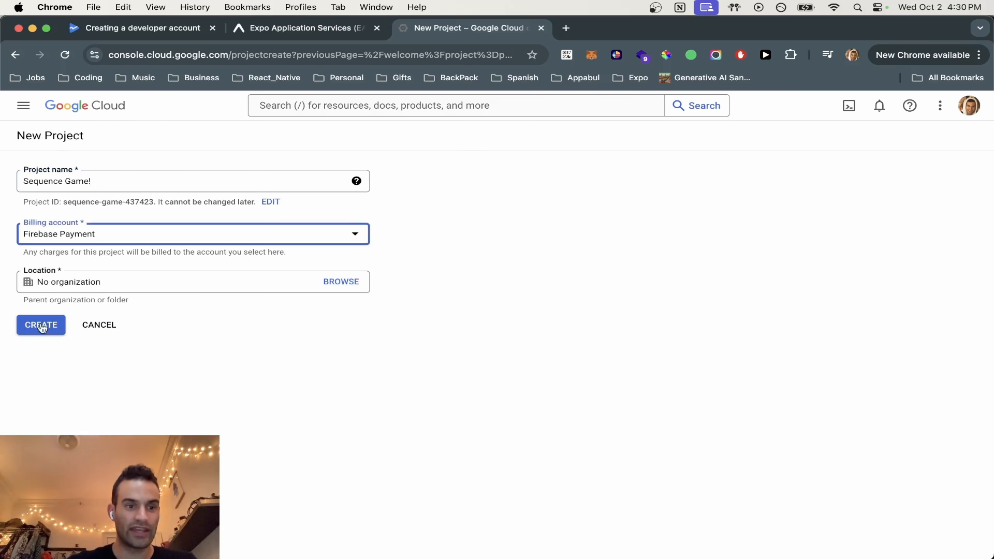
click(41, 324)
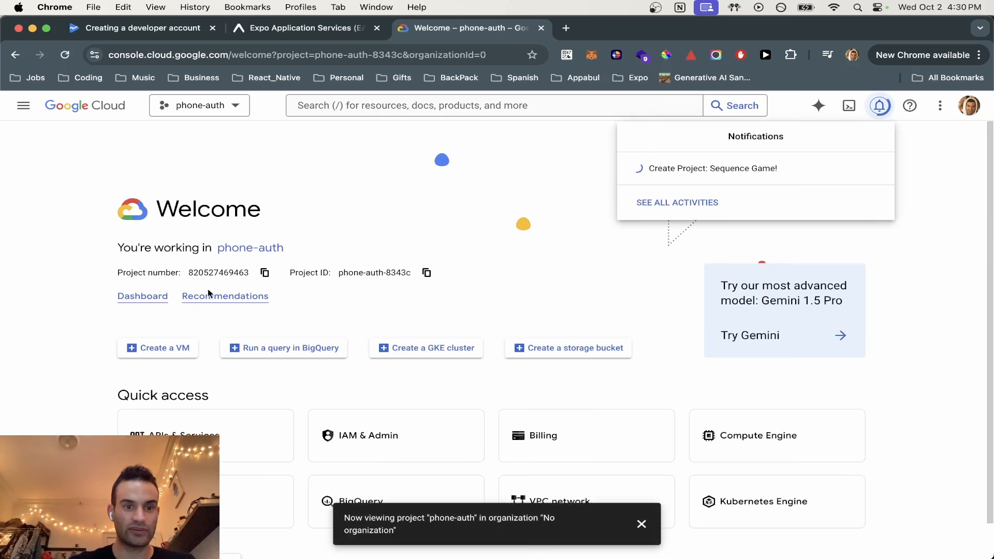
click(493, 106)
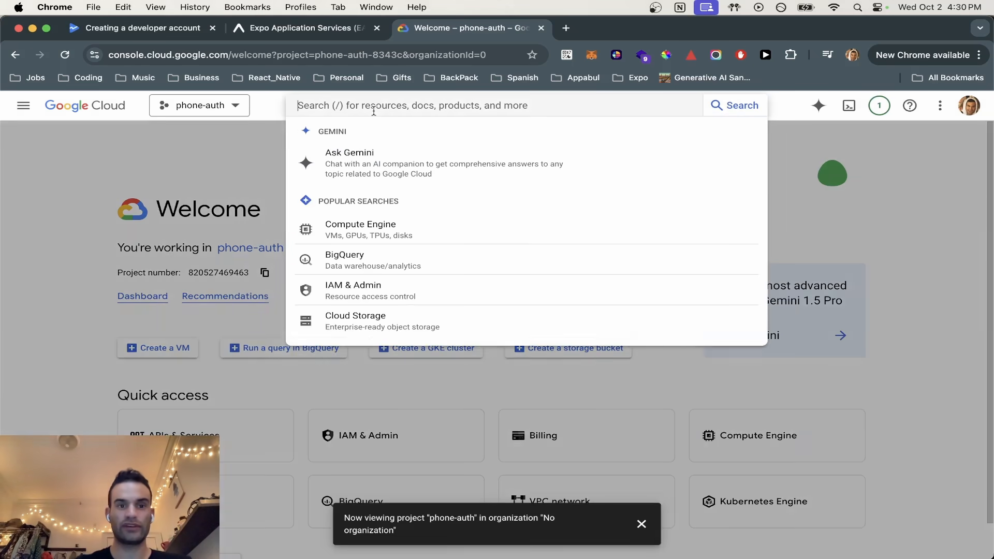
text(google android)
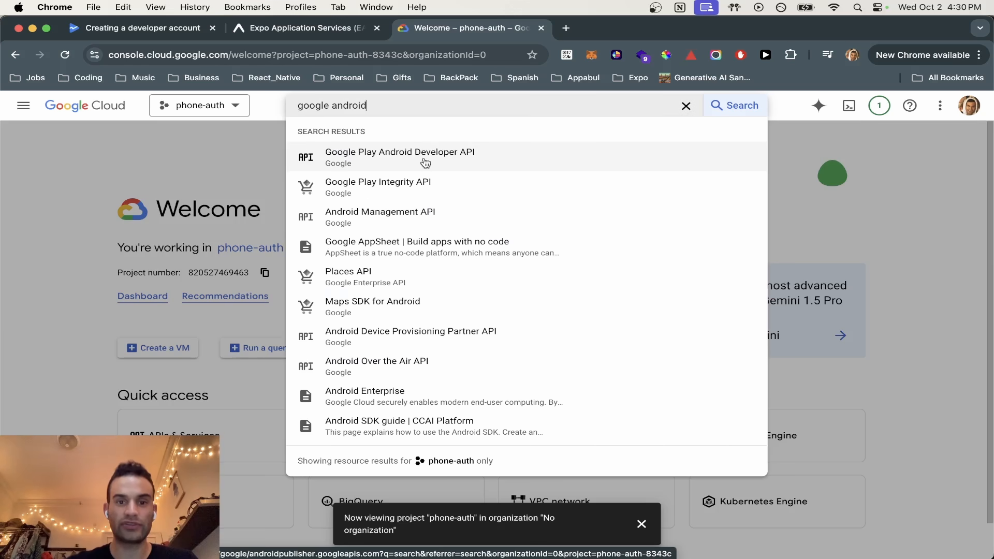
click(400, 157)
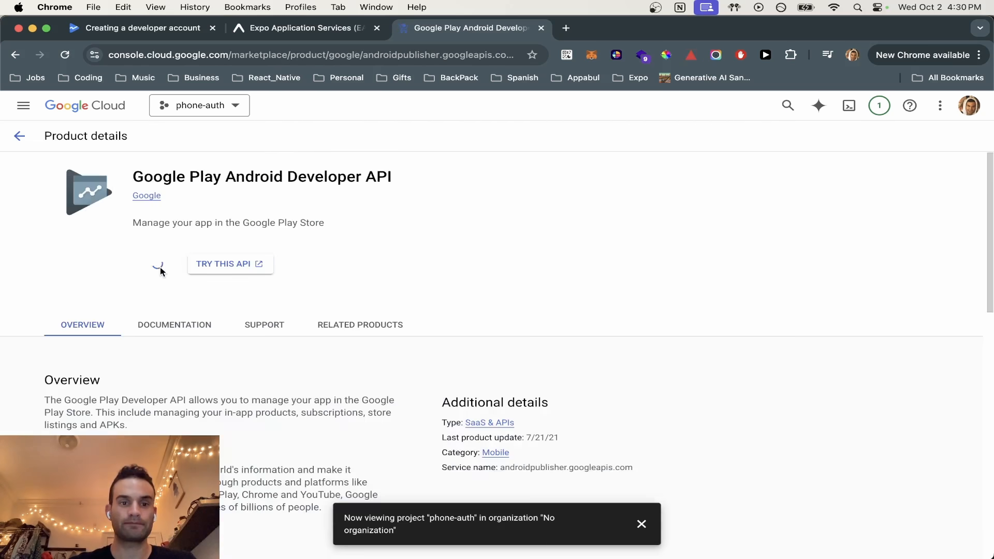
drag(132, 176, 323, 222)
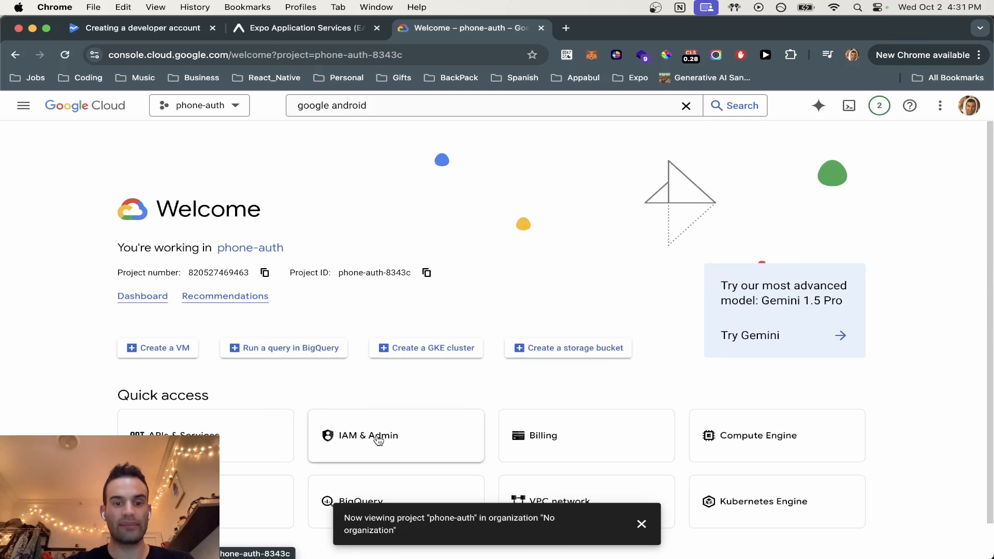
Step: Create a service account named "Sequence Game" under IAM & Admin > Service Accounts
click(369, 436)
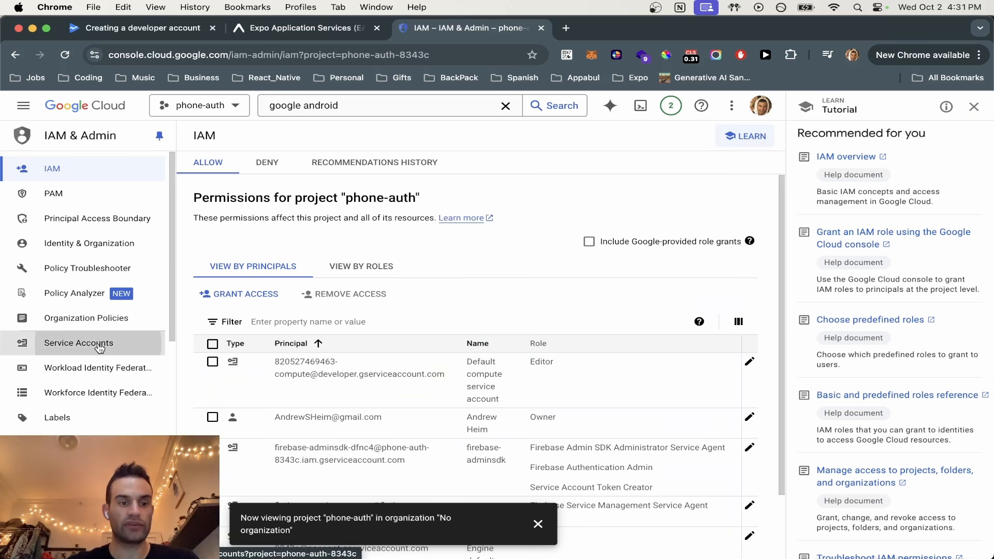
click(78, 343)
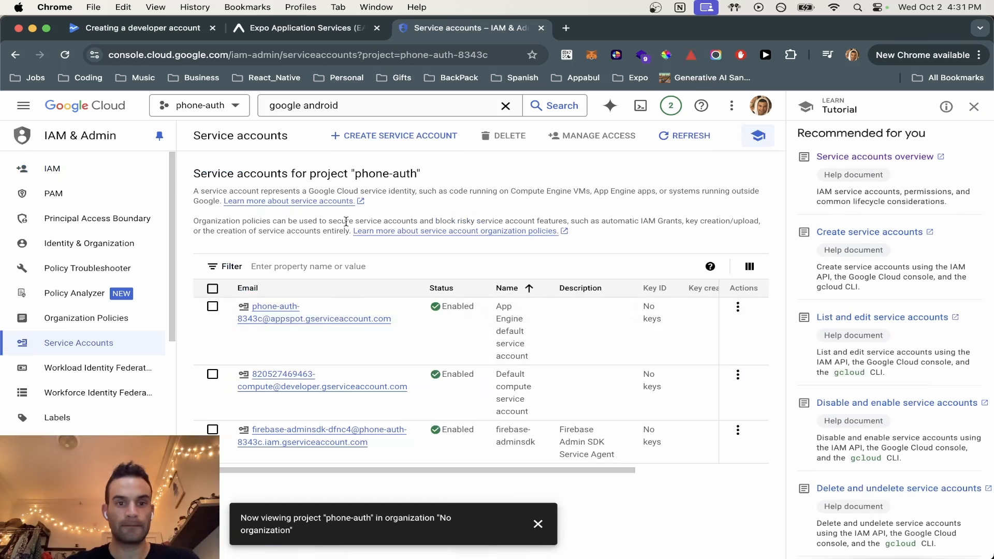
click(394, 134)
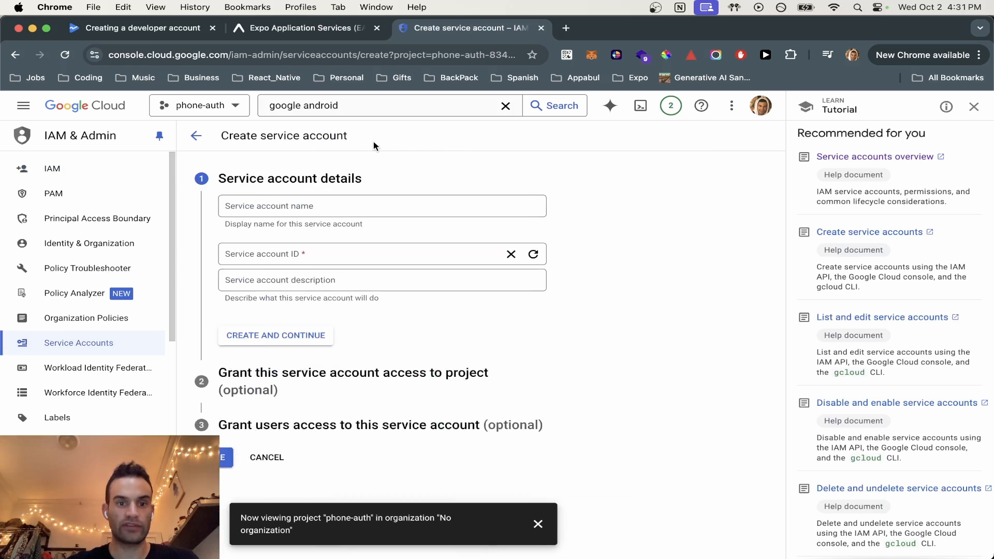
click(382, 205)
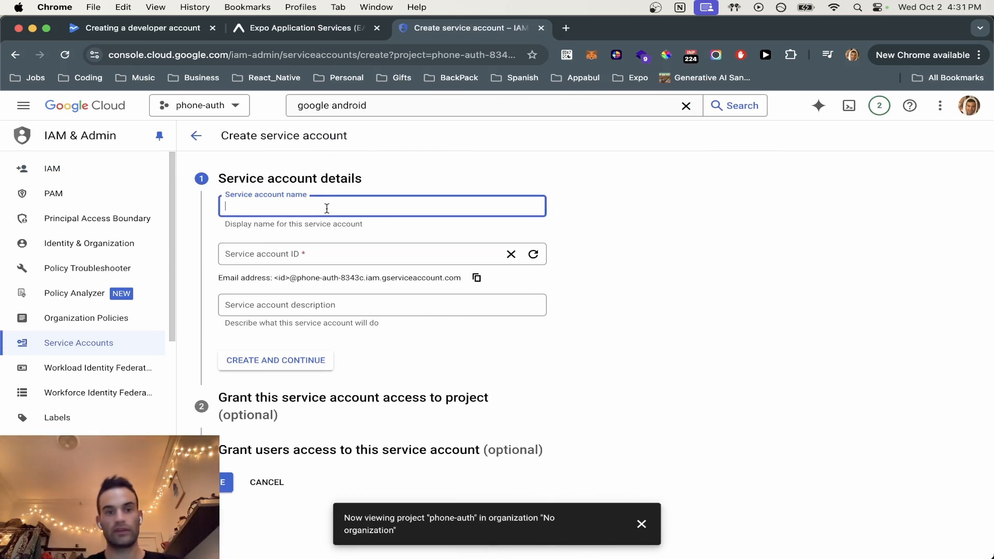
text(Sequence Game)
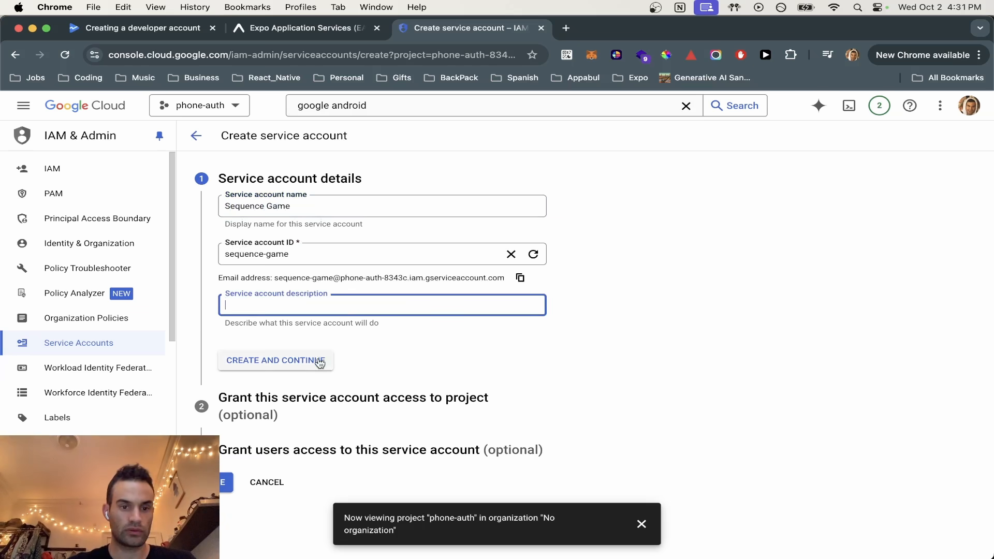
click(276, 360)
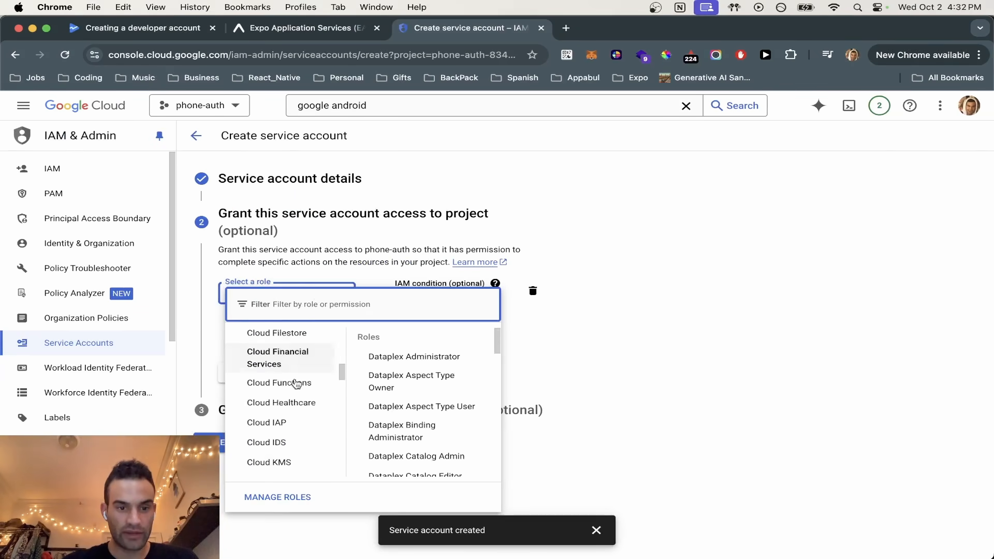
Step: Grant it the Service Account User role and finish the setup
scroll(down, 3)
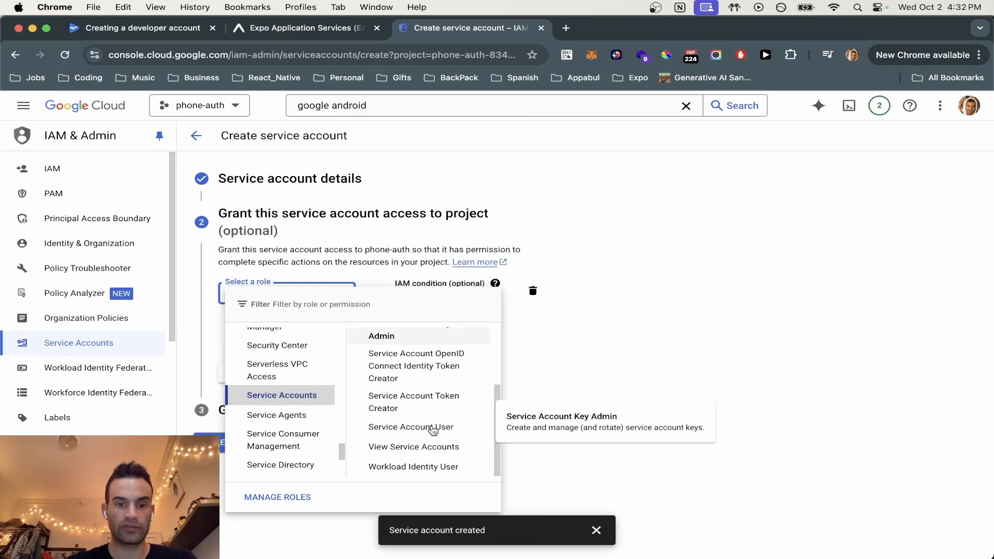
click(412, 427)
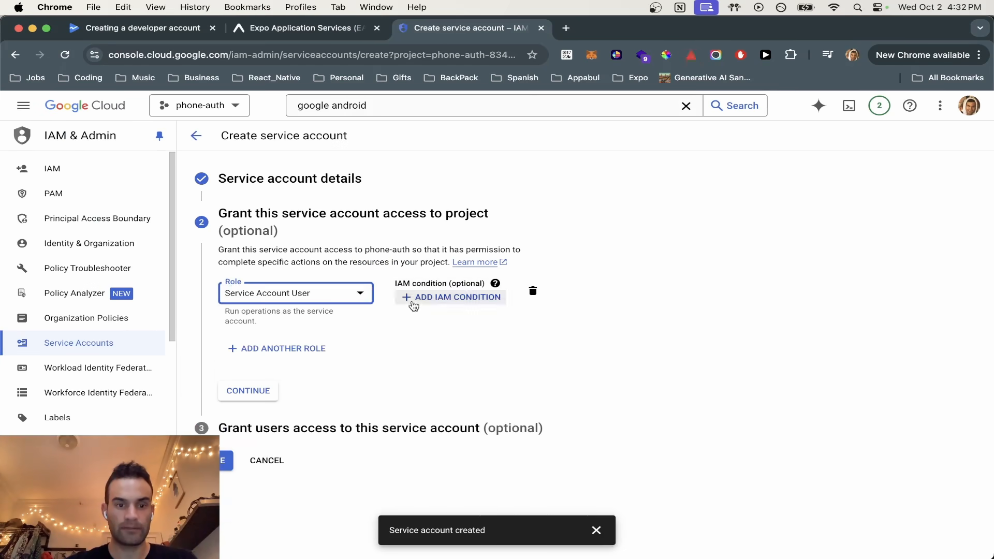
click(247, 391)
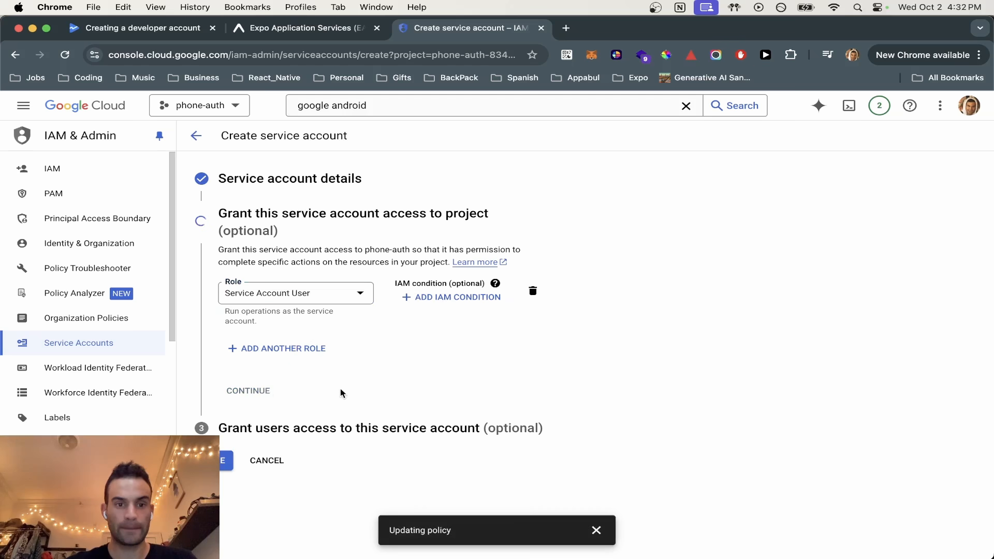
click(247, 390)
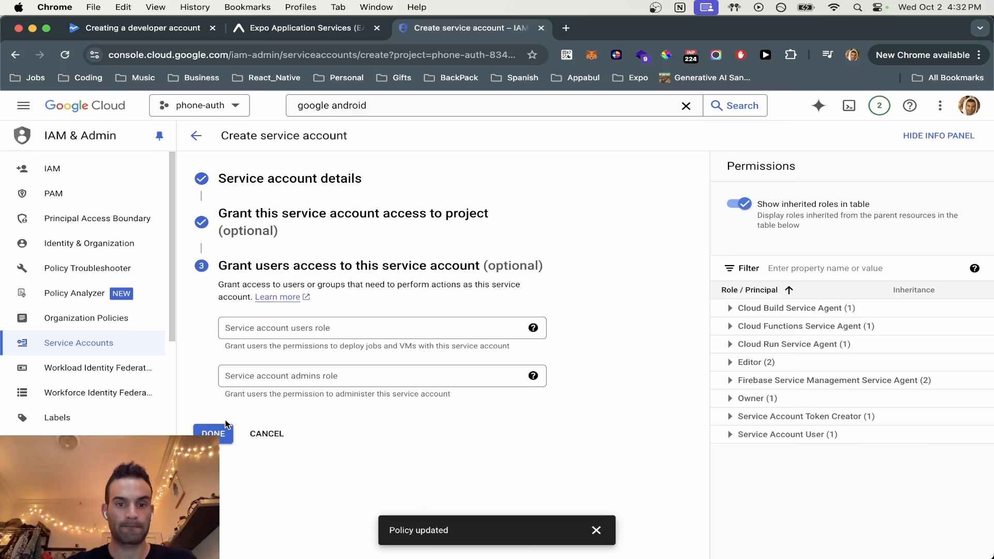
click(212, 433)
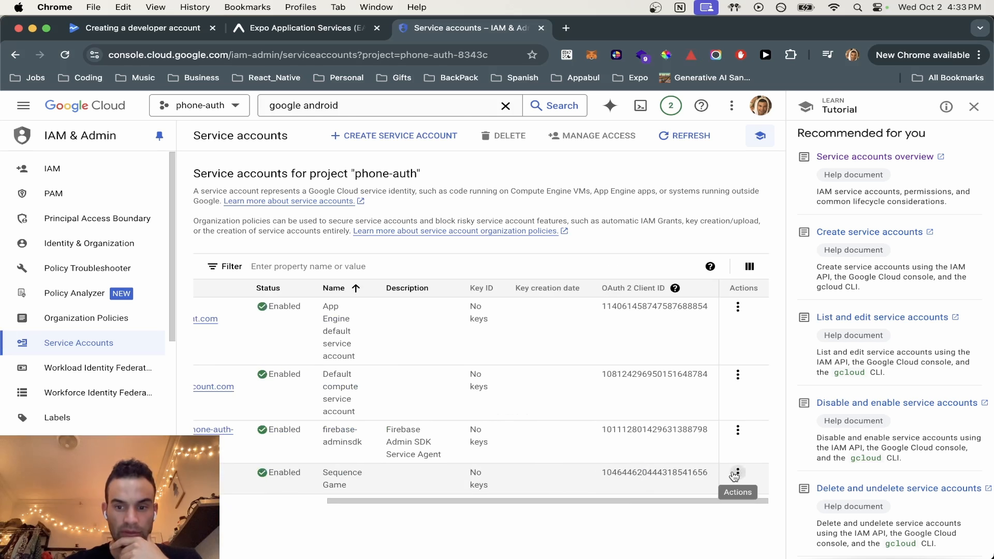
Step: Generate a new key for the Sequence Game service account
click(736, 473)
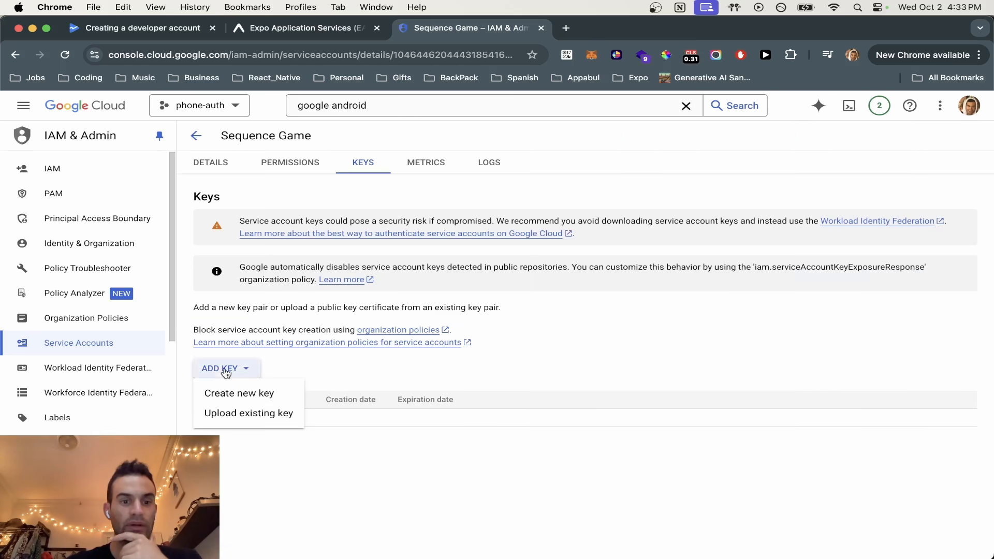
click(239, 394)
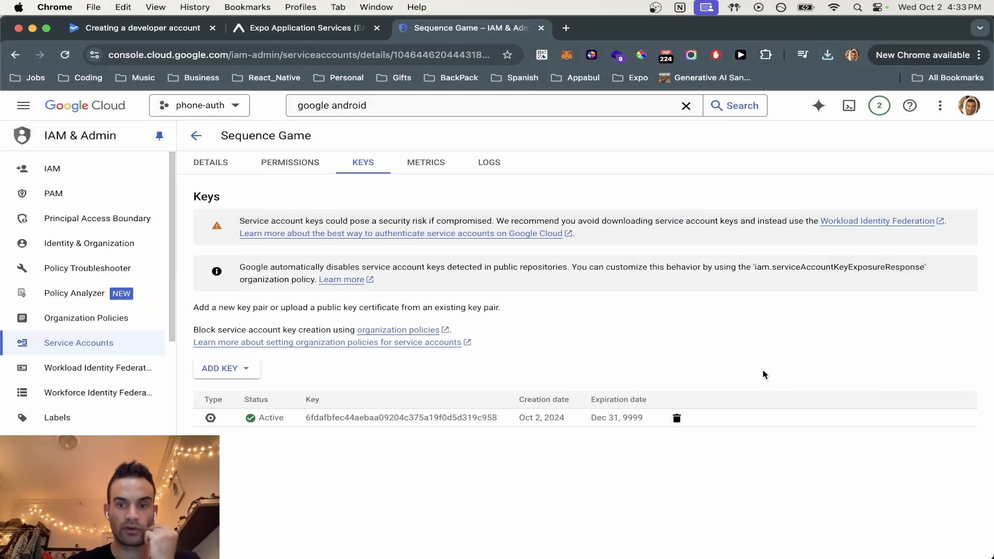
mouse_move(211, 417)
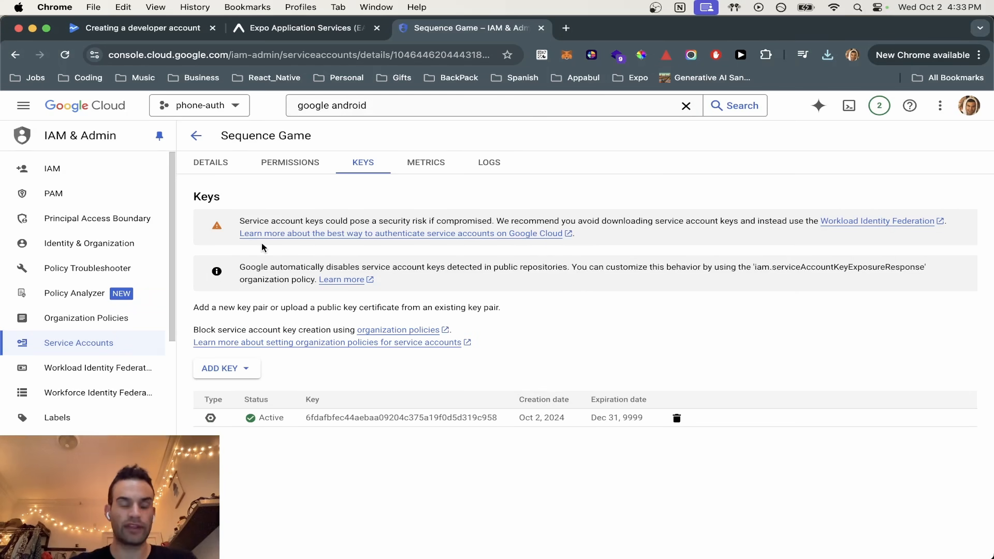
Step: Enter Play Console, go to Users and permissions and start inviting a new user
click(133, 28)
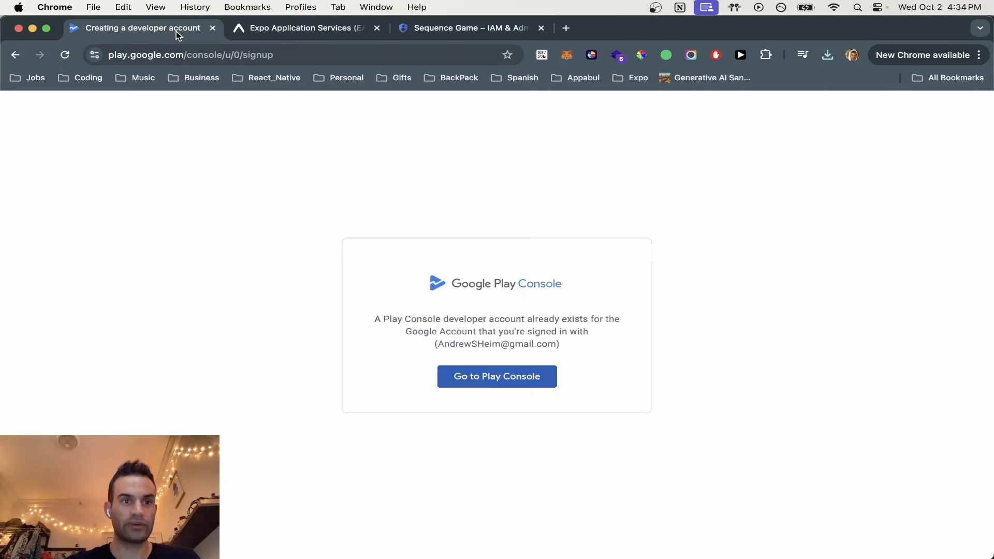
mouse_move(496, 317)
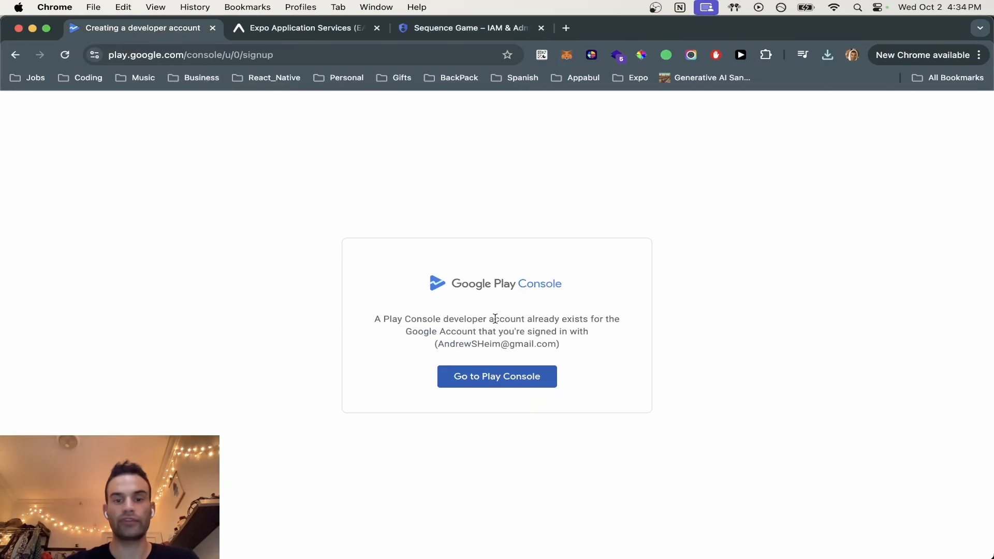
click(496, 375)
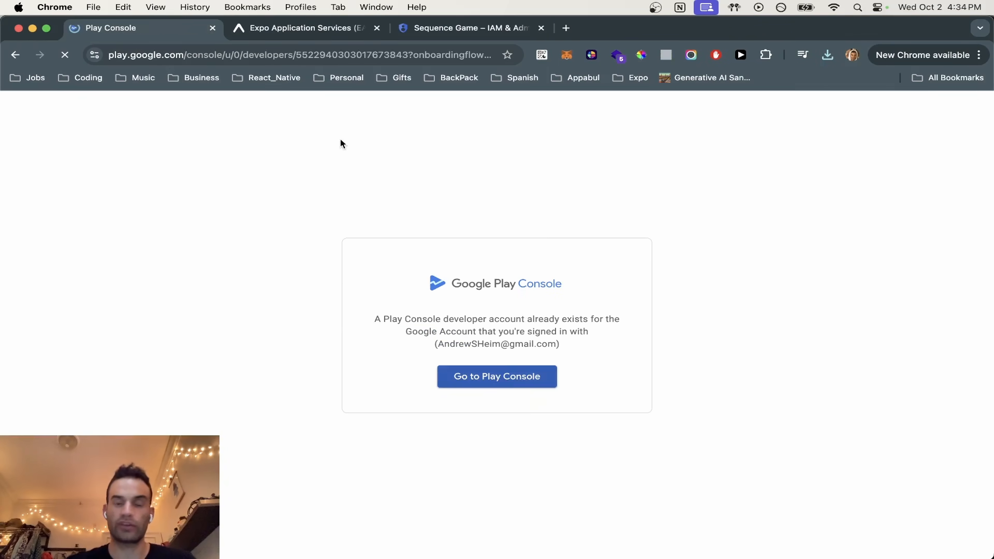
click(496, 376)
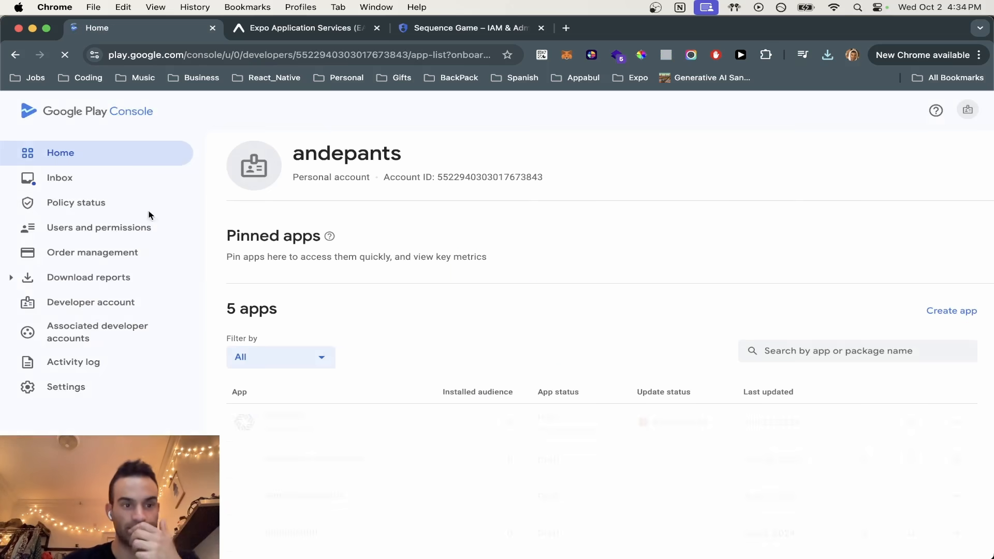
click(99, 227)
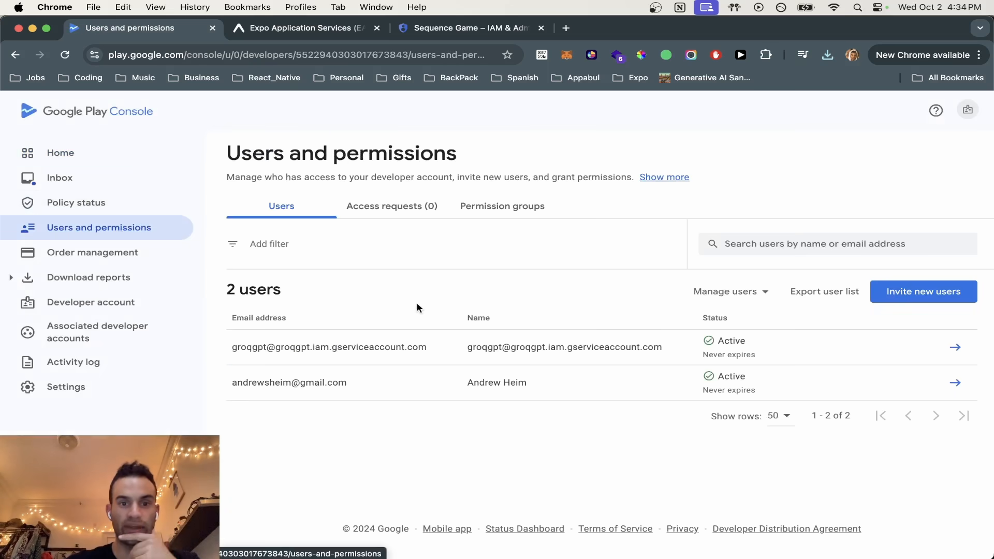
mouse_move(922, 291)
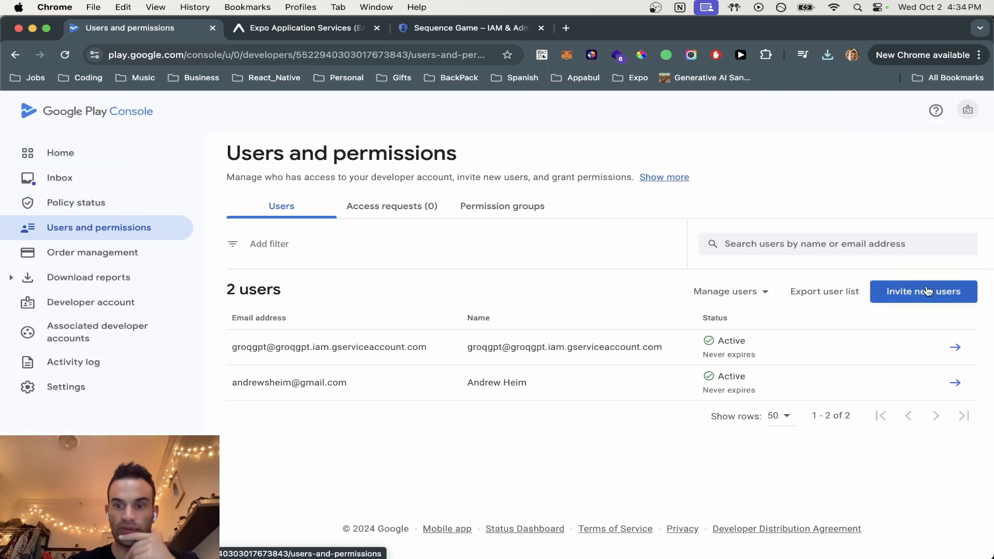
click(922, 291)
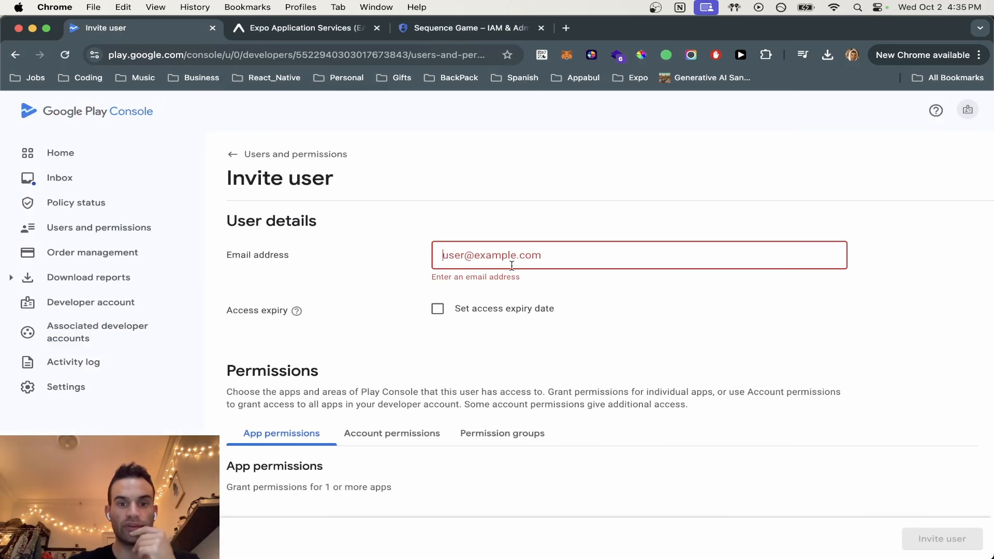
Step: Copy the sequence-game service account's email address from Cloud Console
click(469, 28)
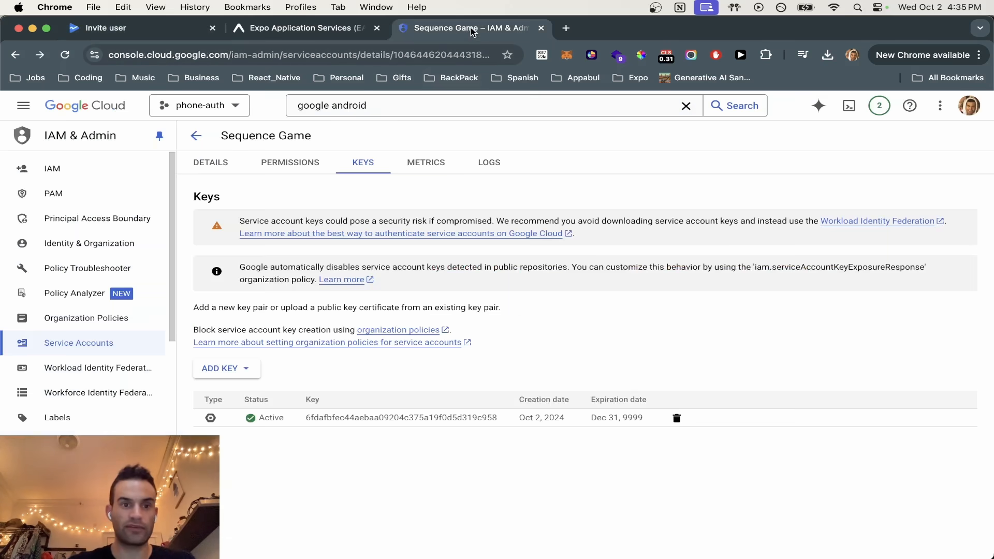
mouse_move(242, 170)
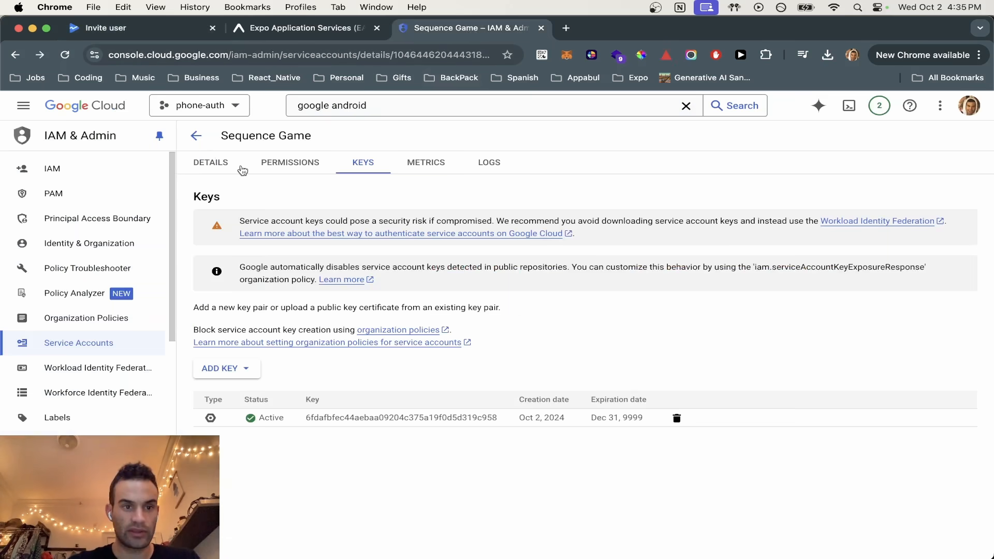
click(196, 136)
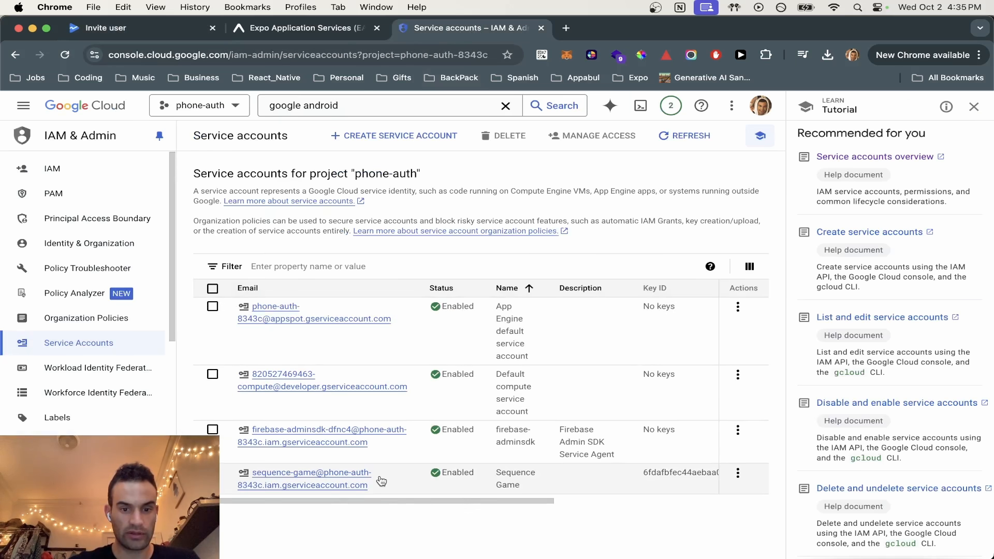
click(375, 486)
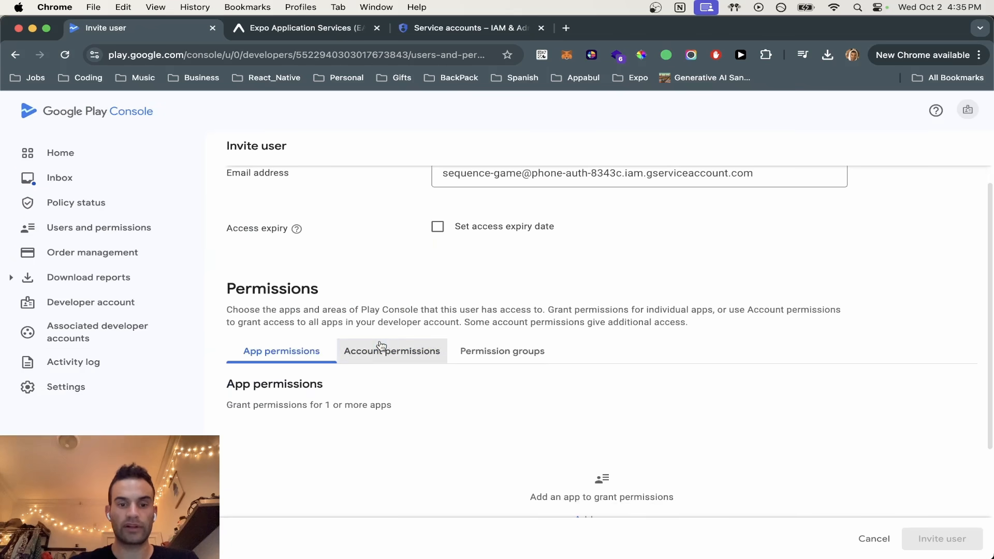
Step: Invite that email as a user with Admin account permissions and send the invite
click(391, 351)
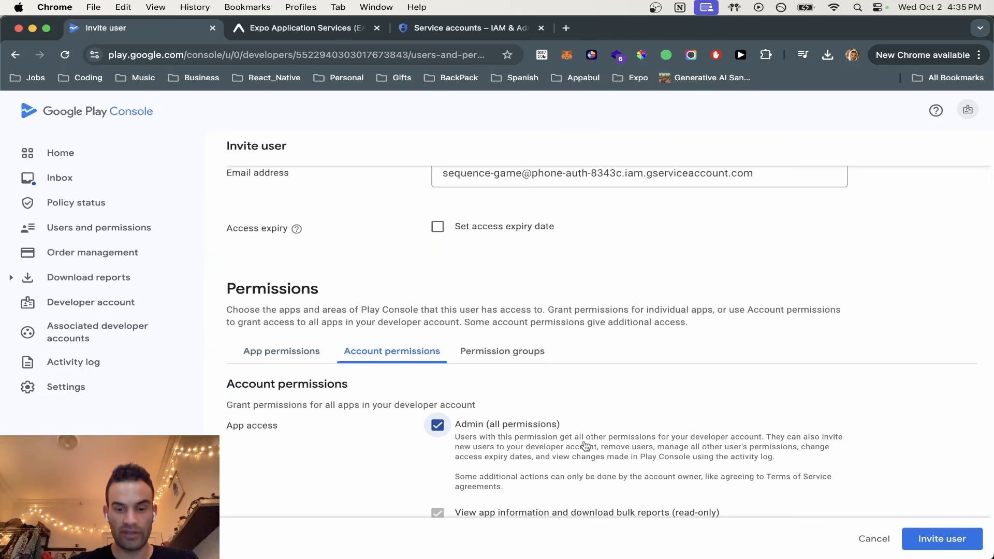
click(941, 538)
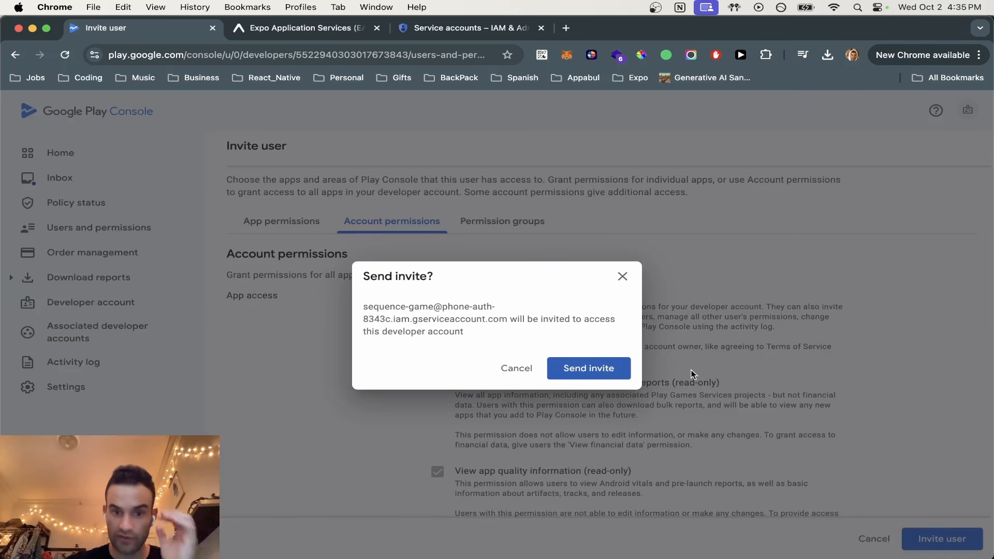
click(588, 369)
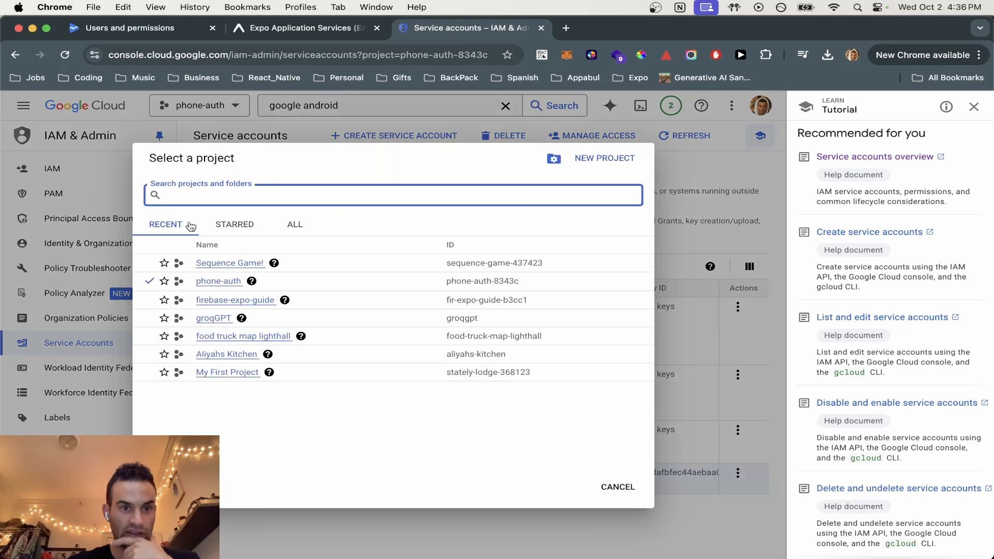
mouse_move(231, 268)
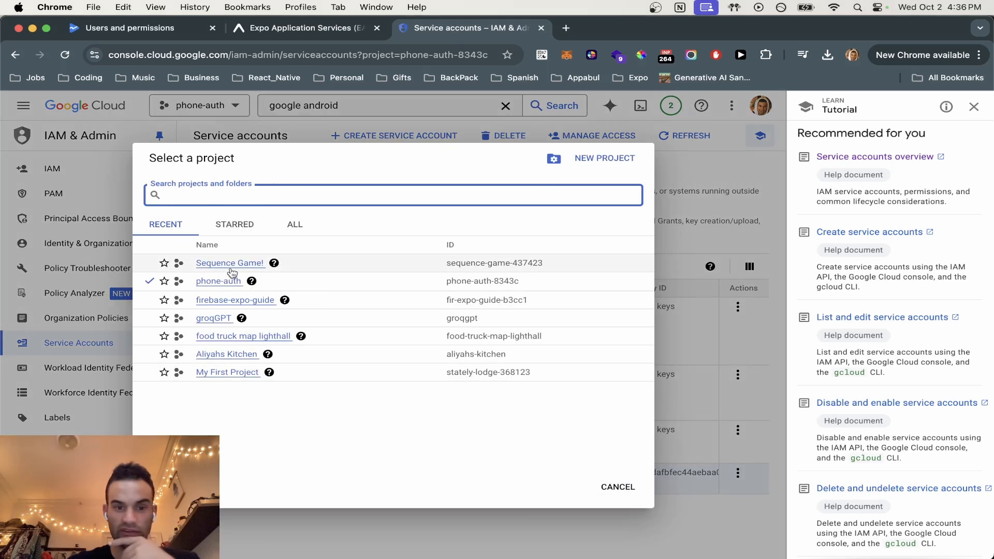
click(131, 28)
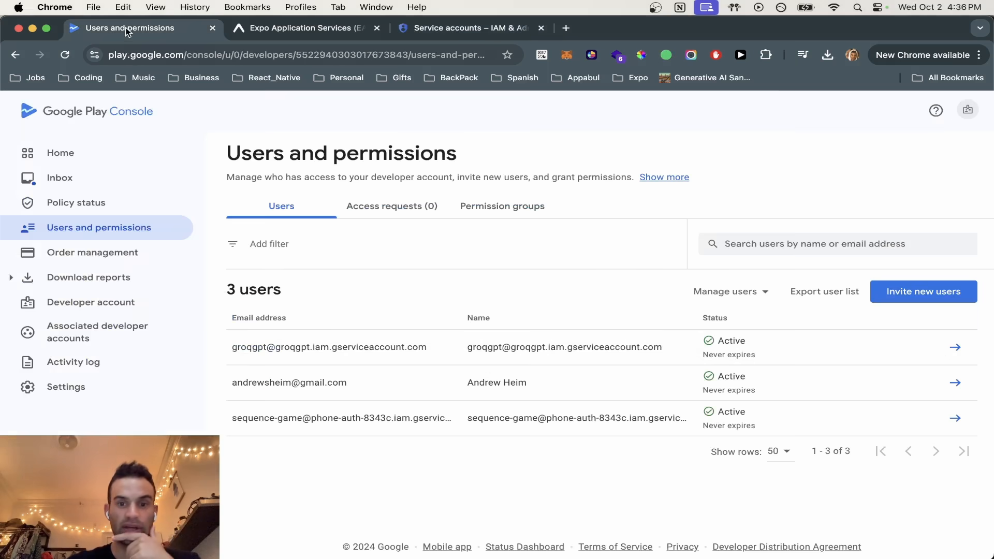
click(304, 28)
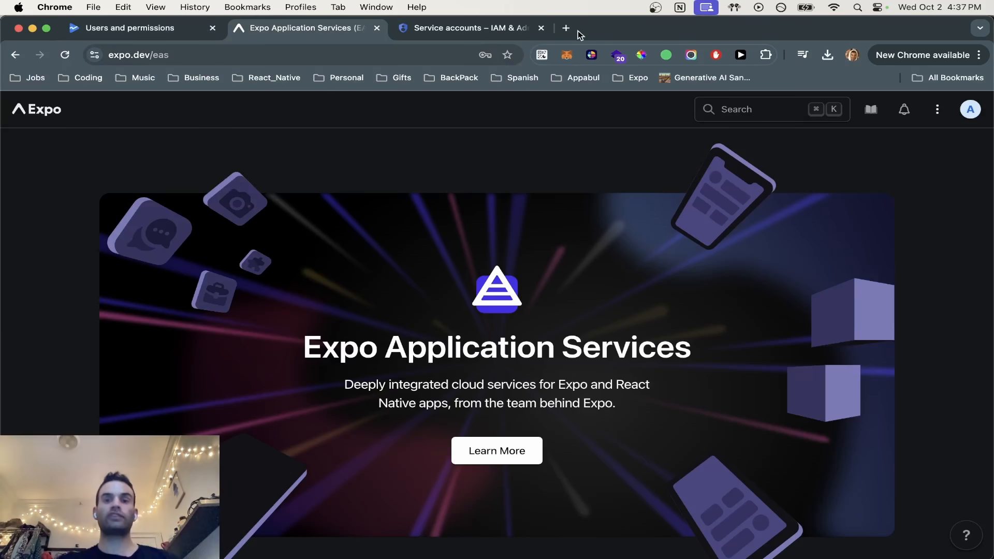
Step: Search Google for "eas build android" and read the Expo 'Create your first build' guide
text(eas build android)
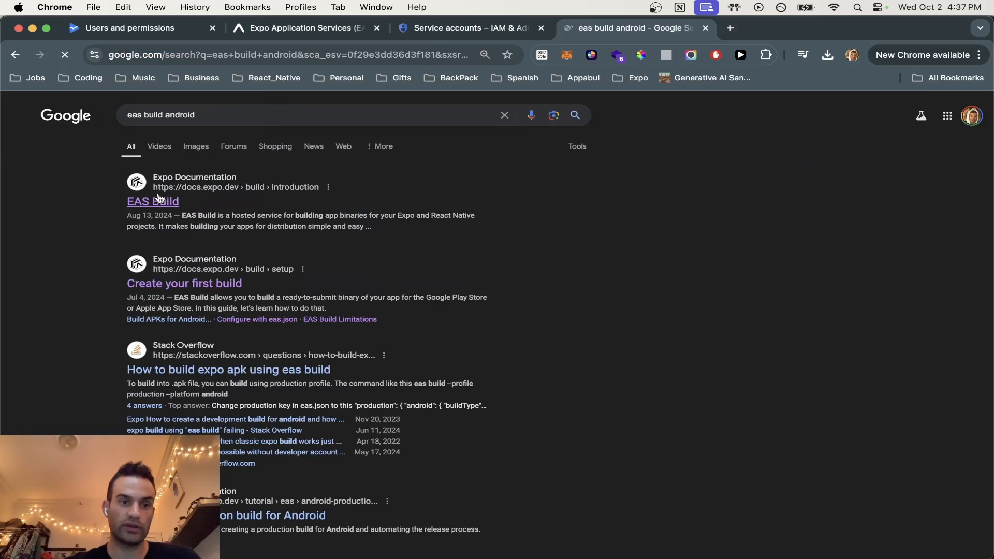
click(152, 202)
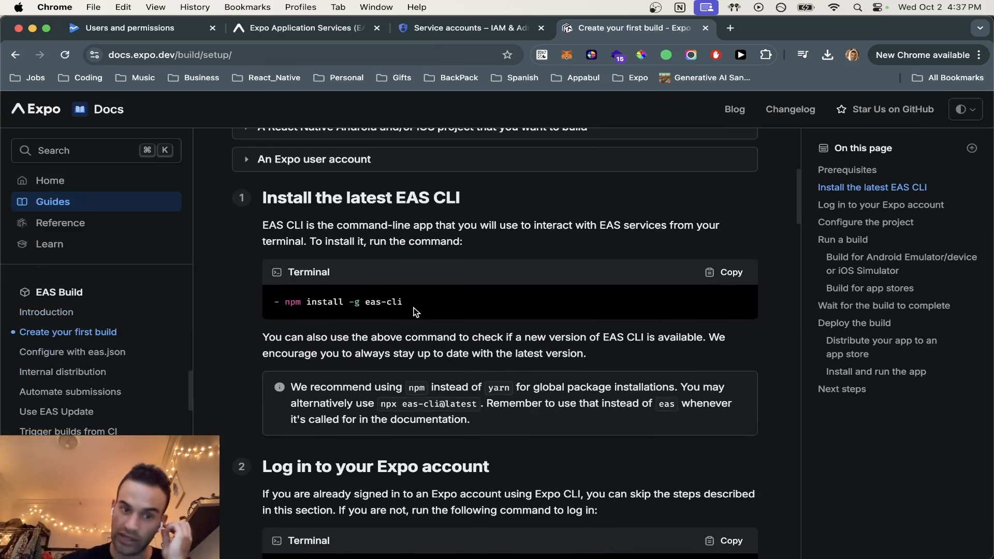
scroll(down, 3)
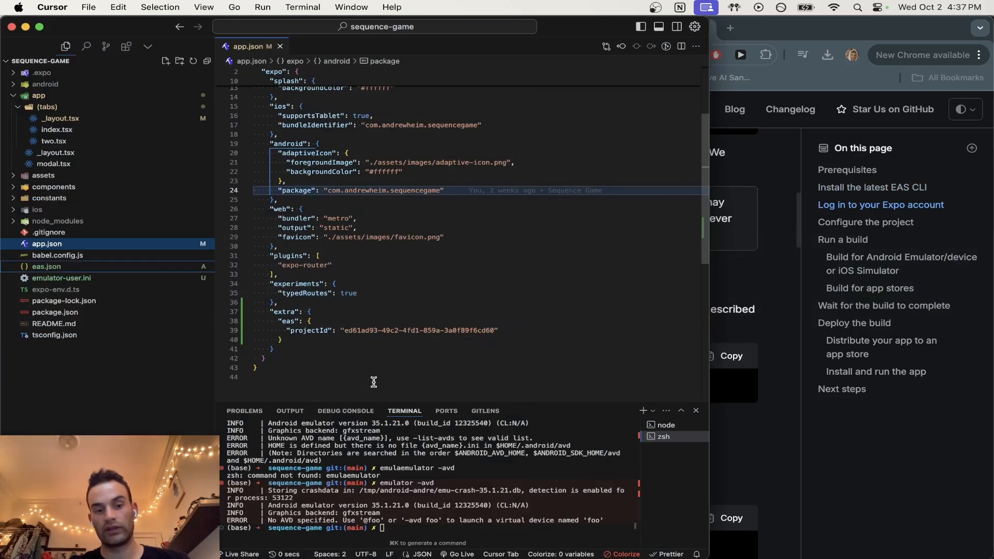
Step: Run eas whoami and eas build:configure, start an Android build and answer yes to a new keystore
text(eas)
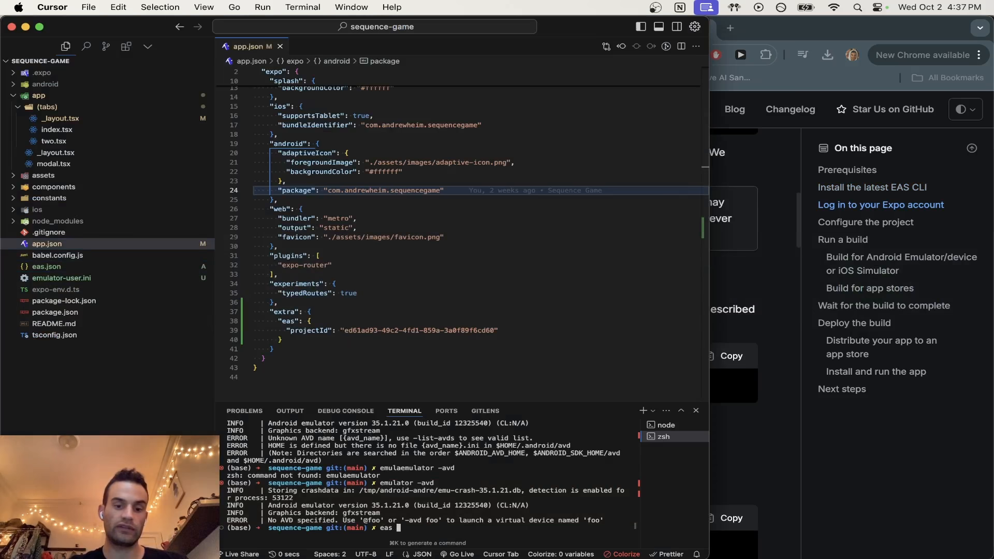
text(whoami)
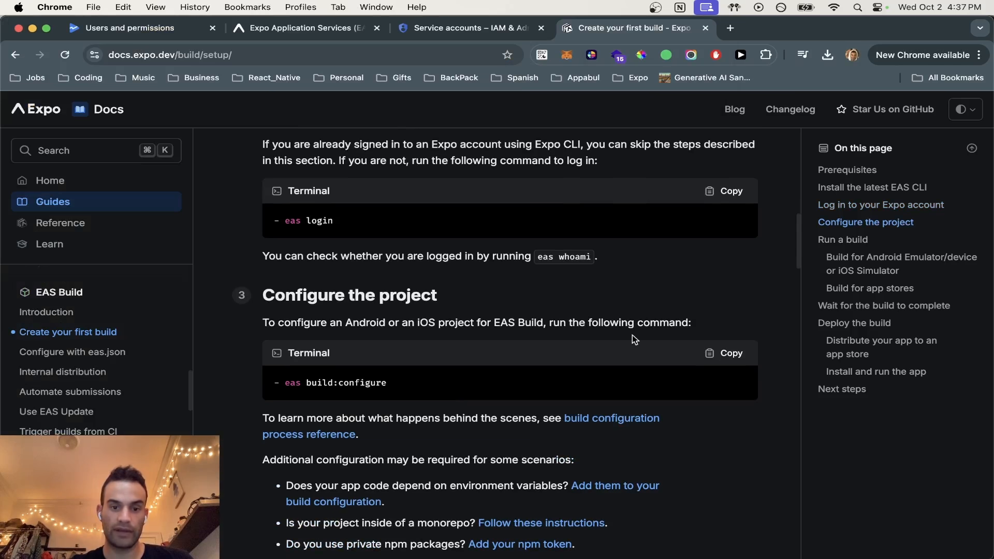
click(724, 353)
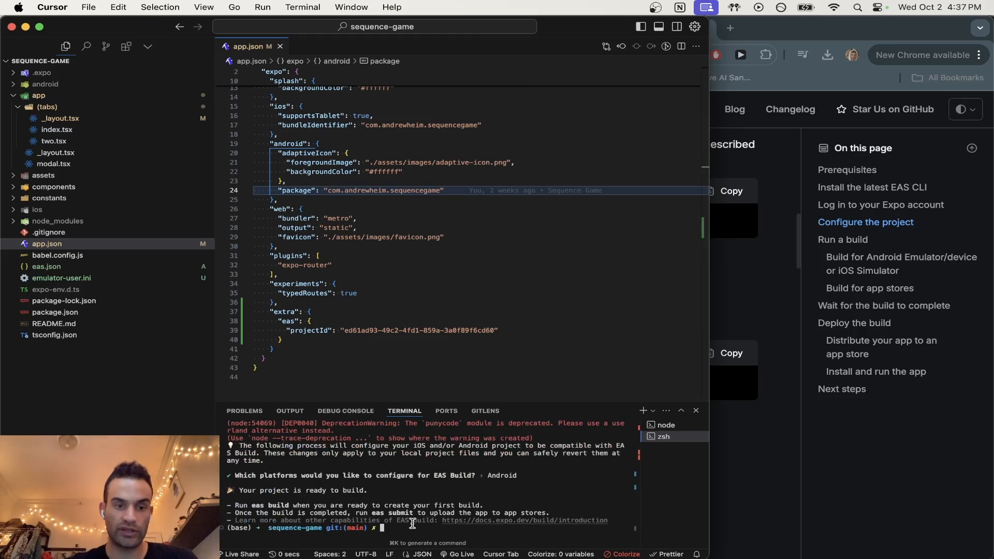
click(47, 266)
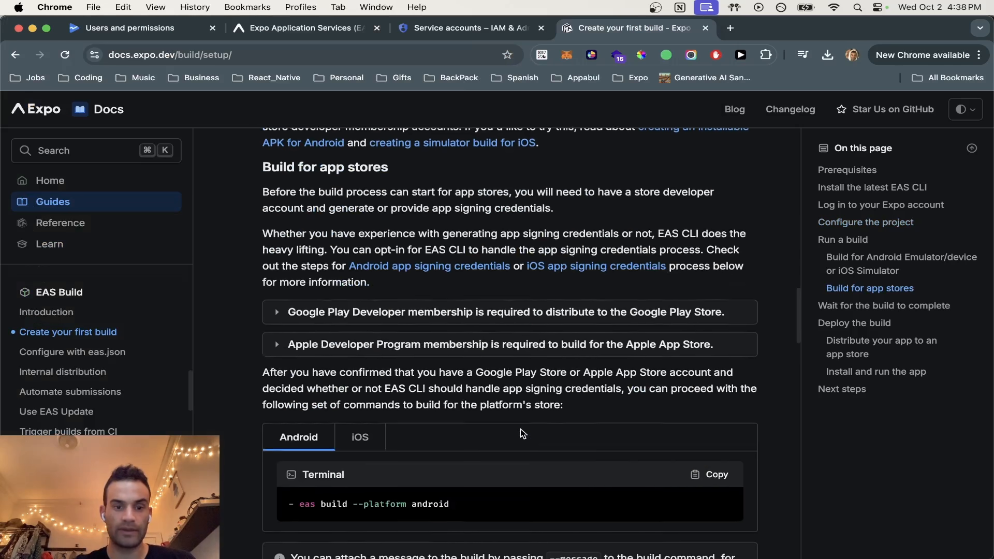
scroll(down, 3)
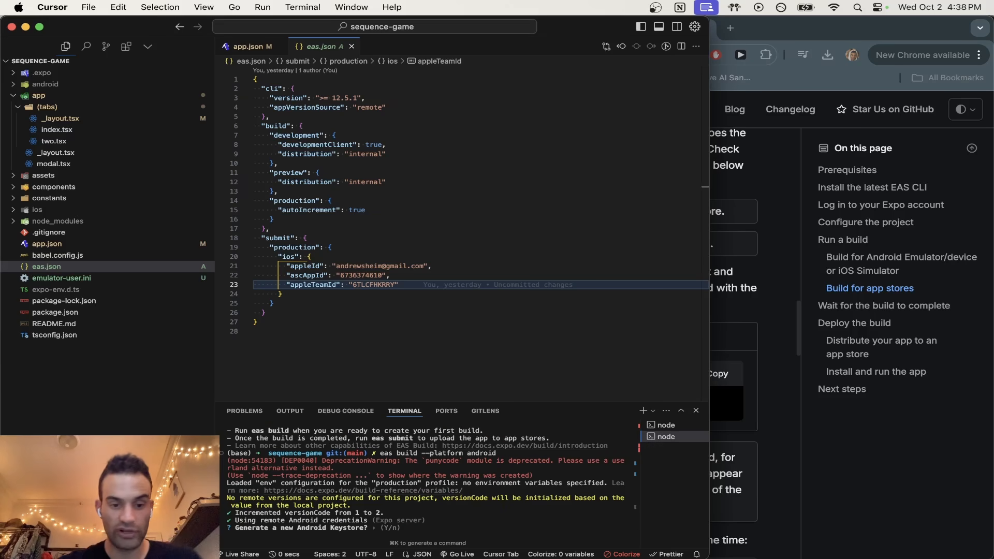
text(yes)
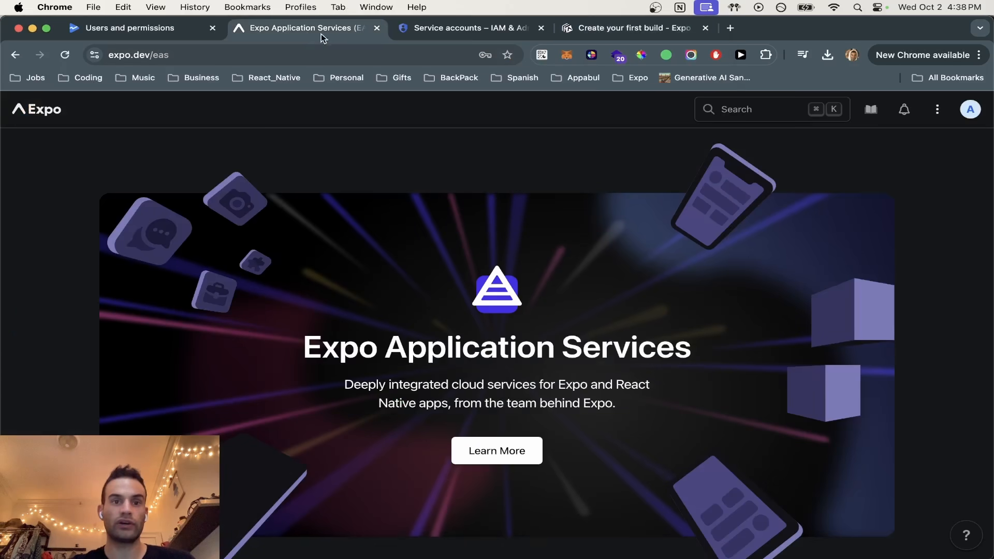
Step: Download the AAB of the latest Android Play Store build from the Expo dashboard, then return to Play Console
click(969, 109)
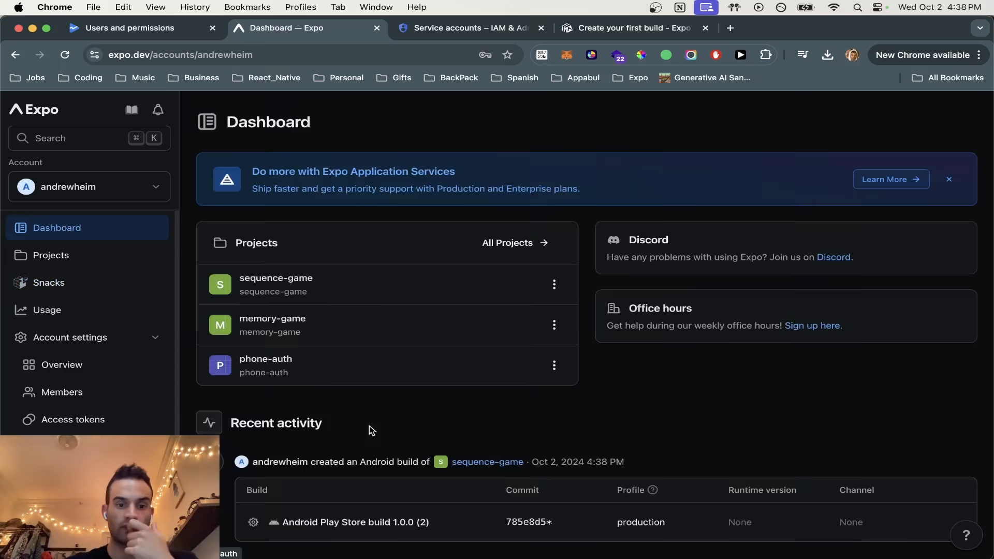
scroll(down, 3)
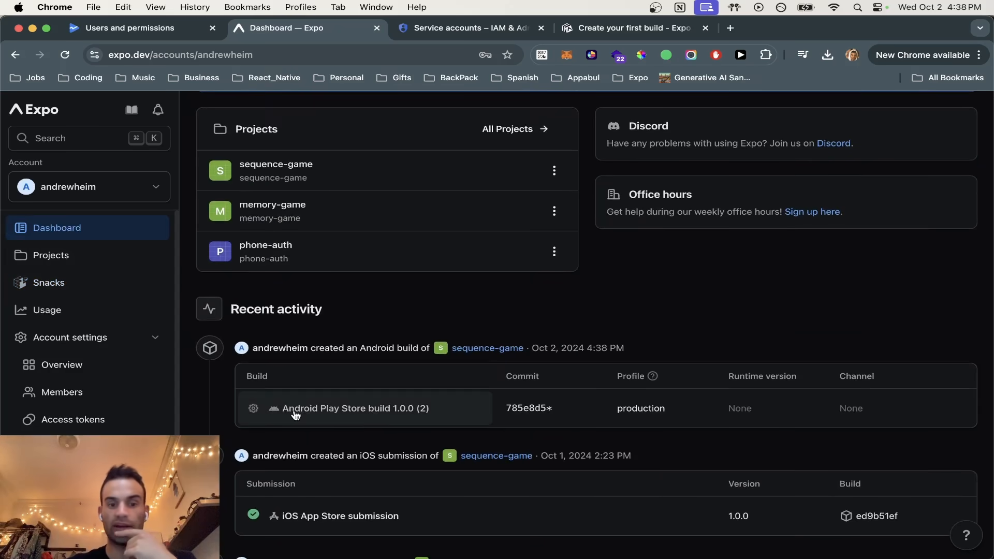
mouse_move(437, 413)
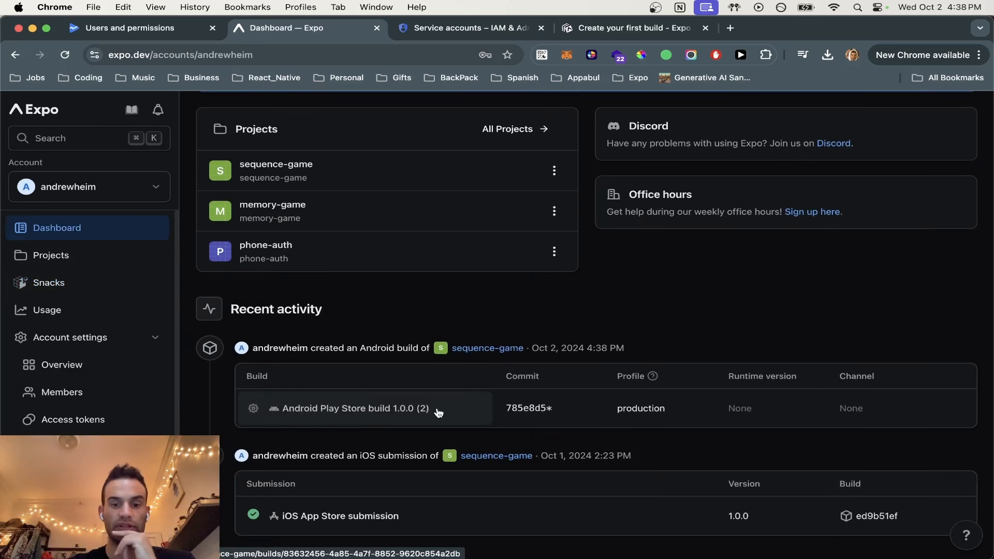
click(352, 408)
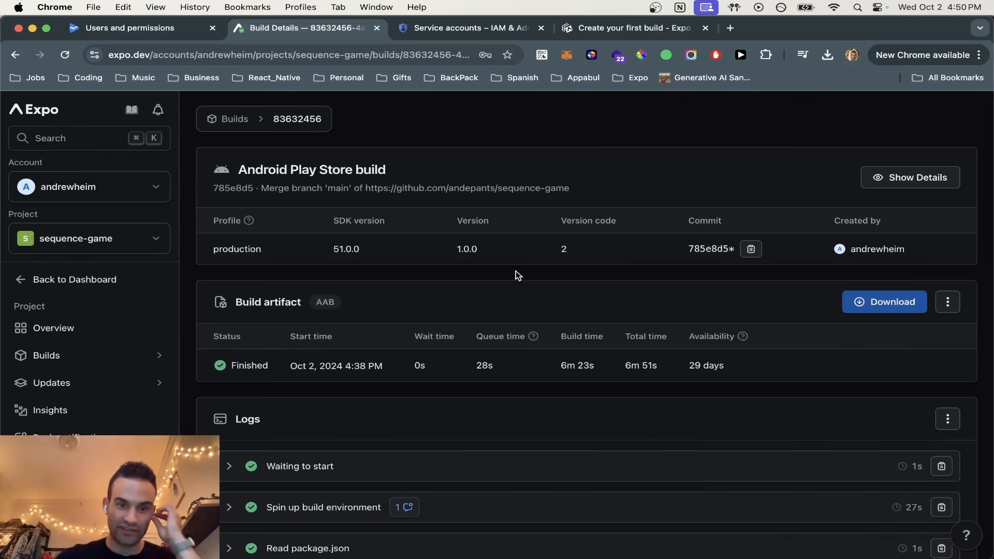
click(883, 301)
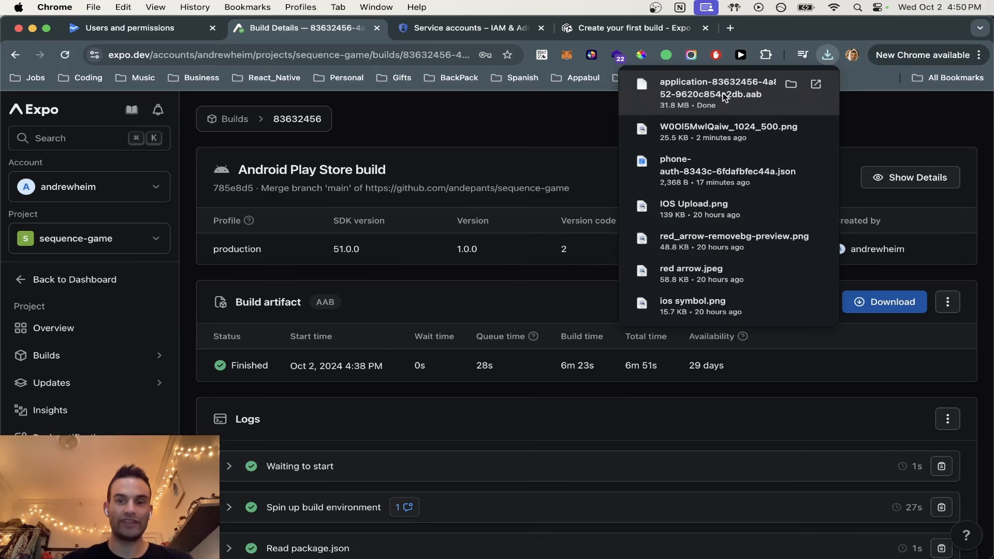
click(460, 72)
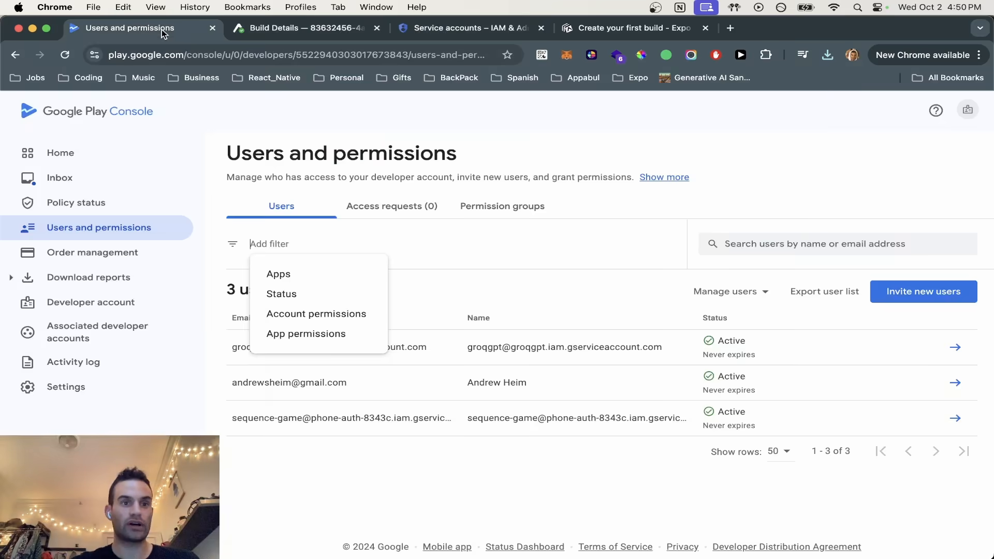
Step: Create a new app named "Sequence Game!" with both declarations accepted
click(60, 152)
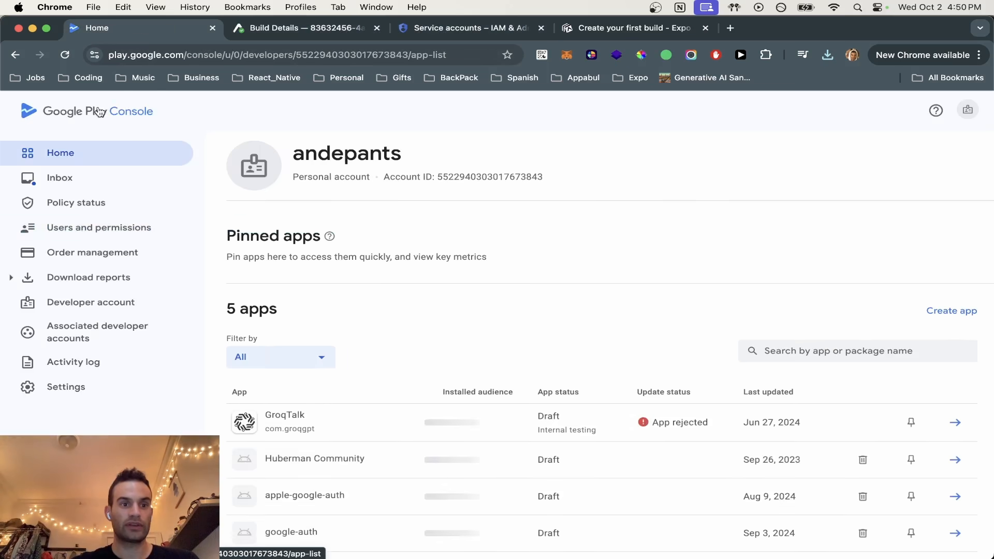
click(951, 311)
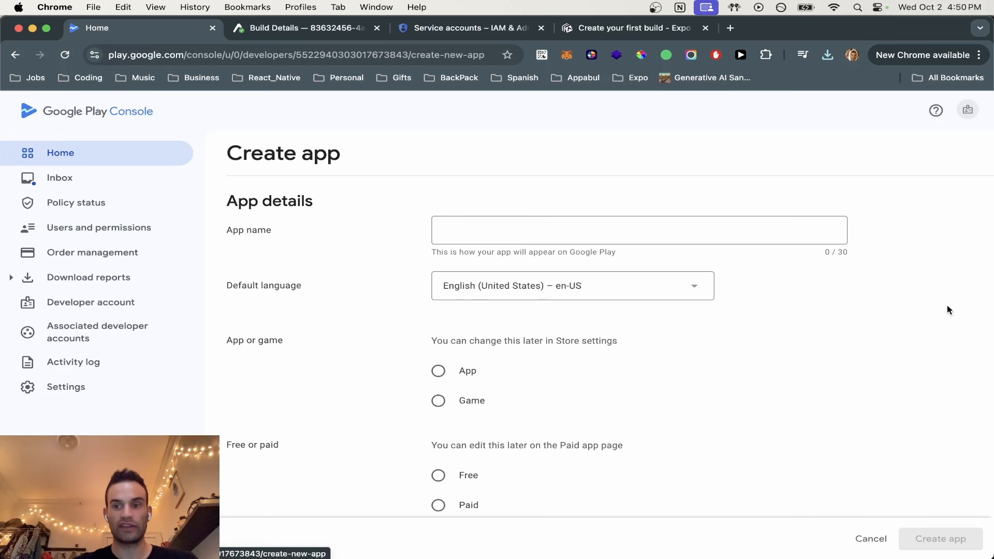
text(Sequence Game!)
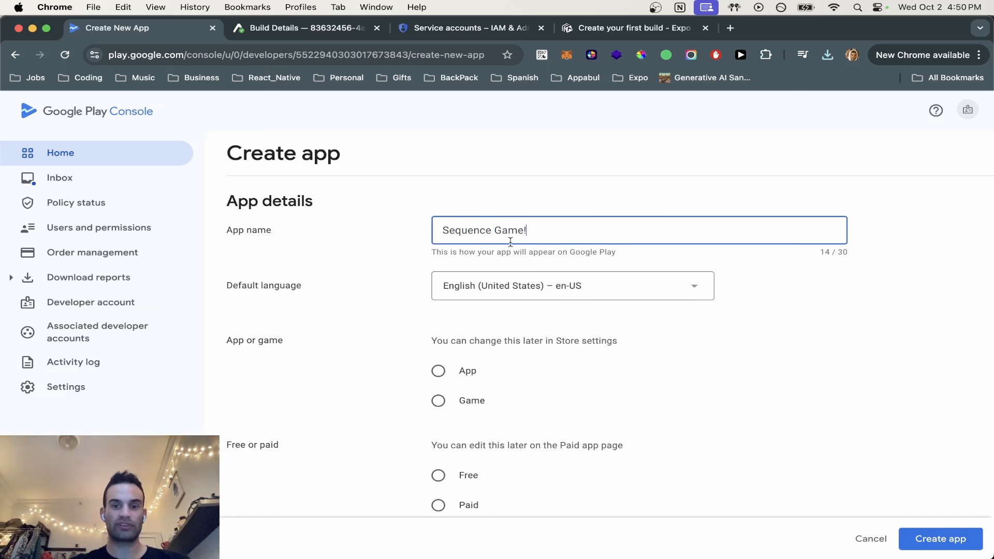
scroll(down, 3)
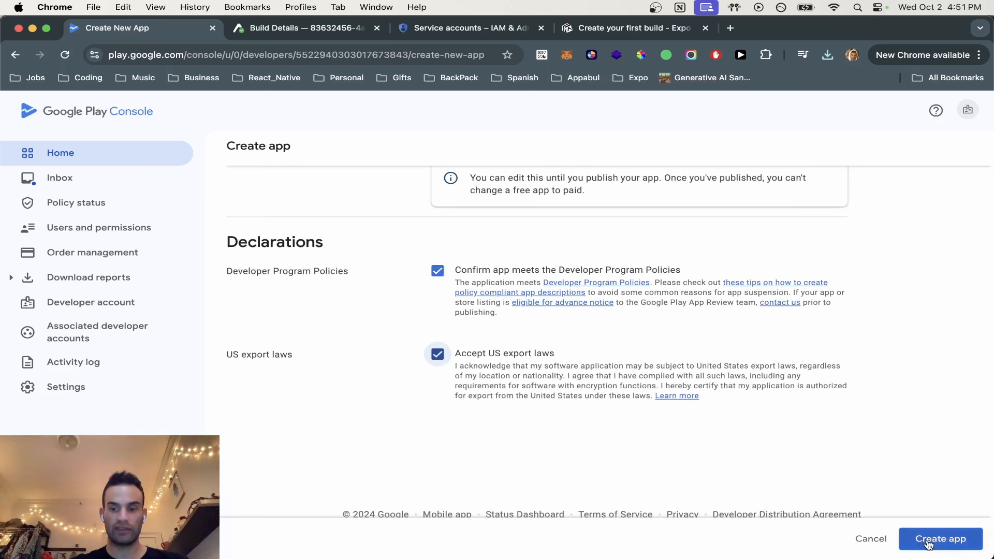
click(940, 538)
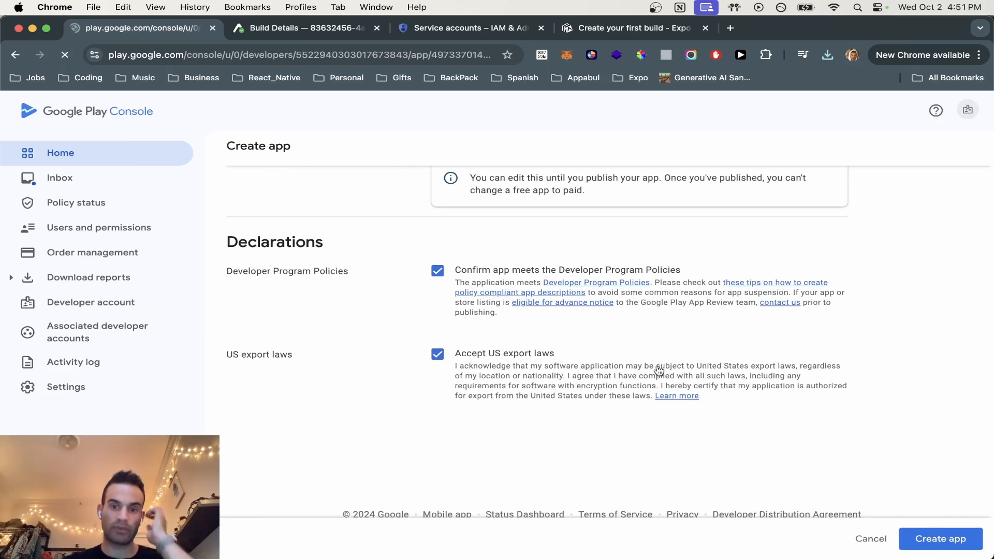
click(940, 538)
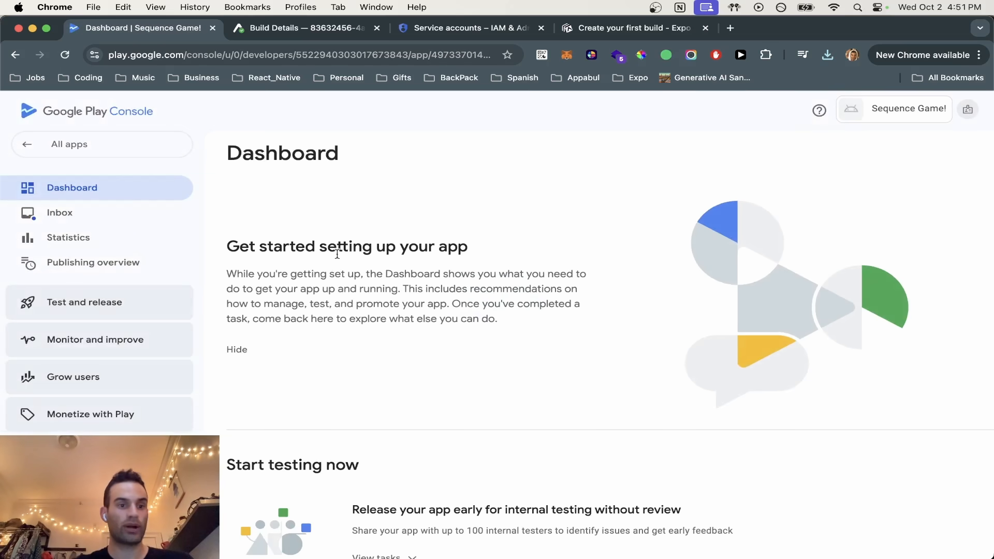
Step: Select and save the tester list for the internal testing track, then return to the dashboard
scroll(down, 3)
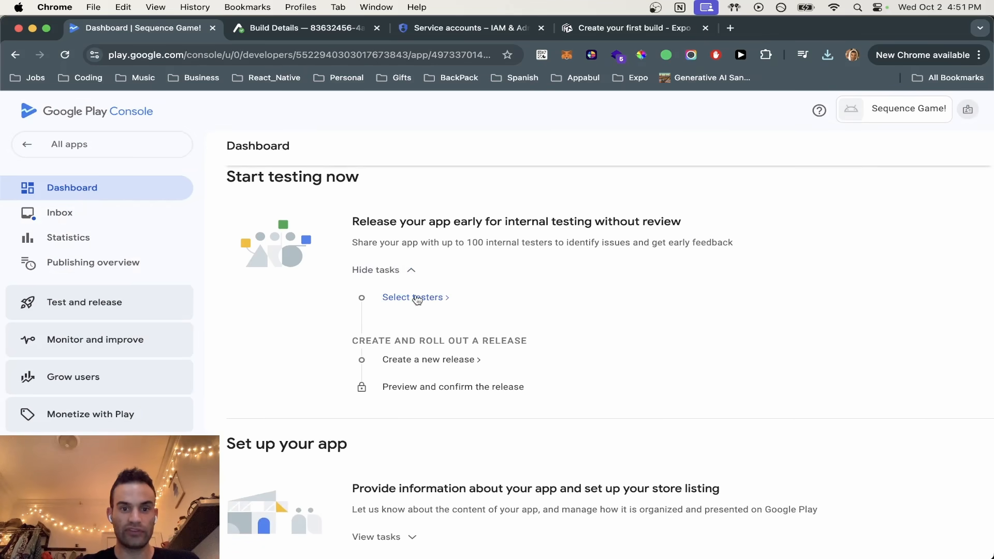
click(412, 298)
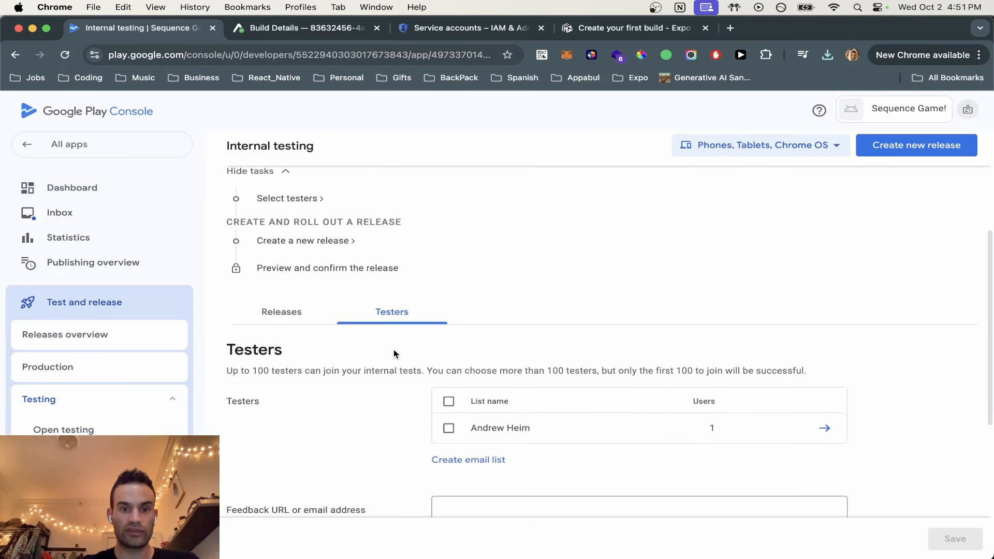
scroll(down, 3)
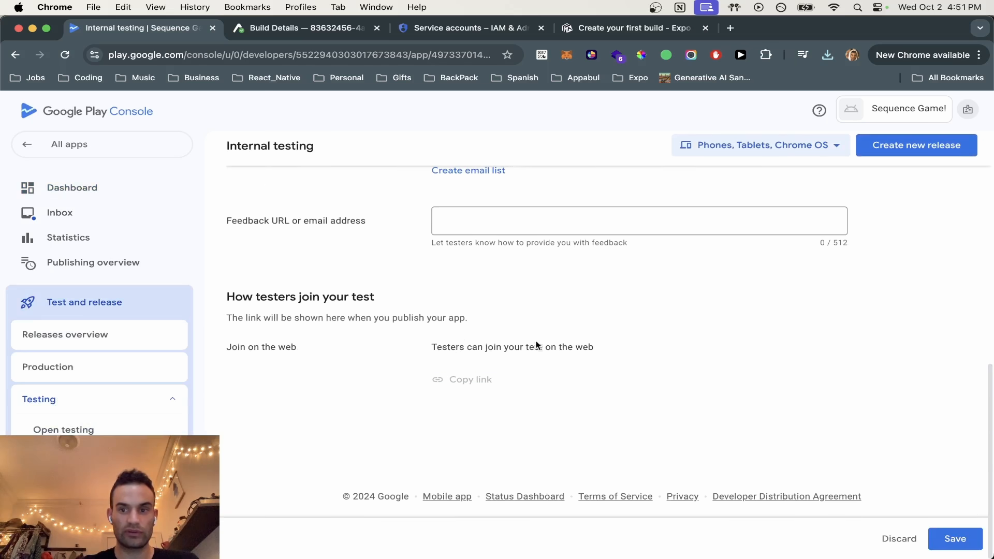
click(955, 538)
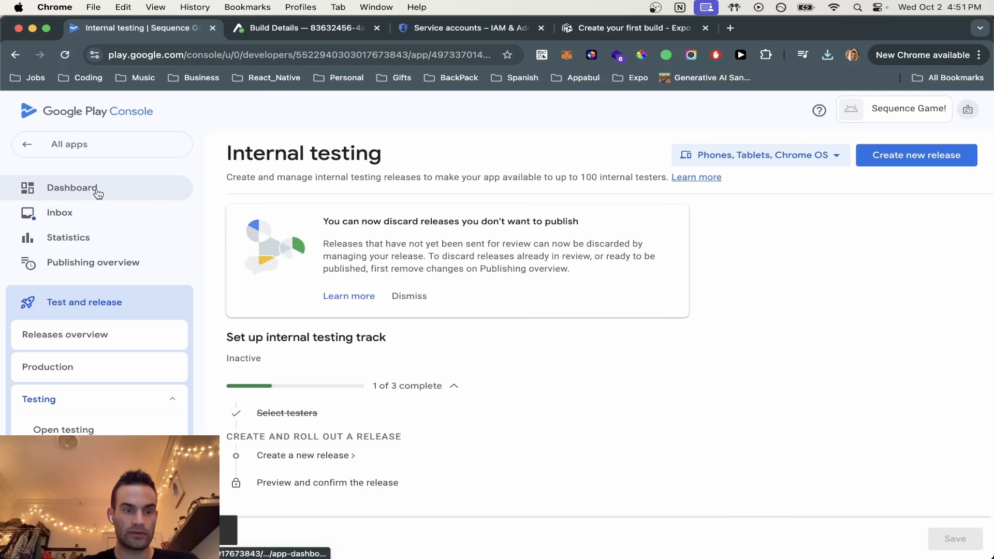
click(72, 187)
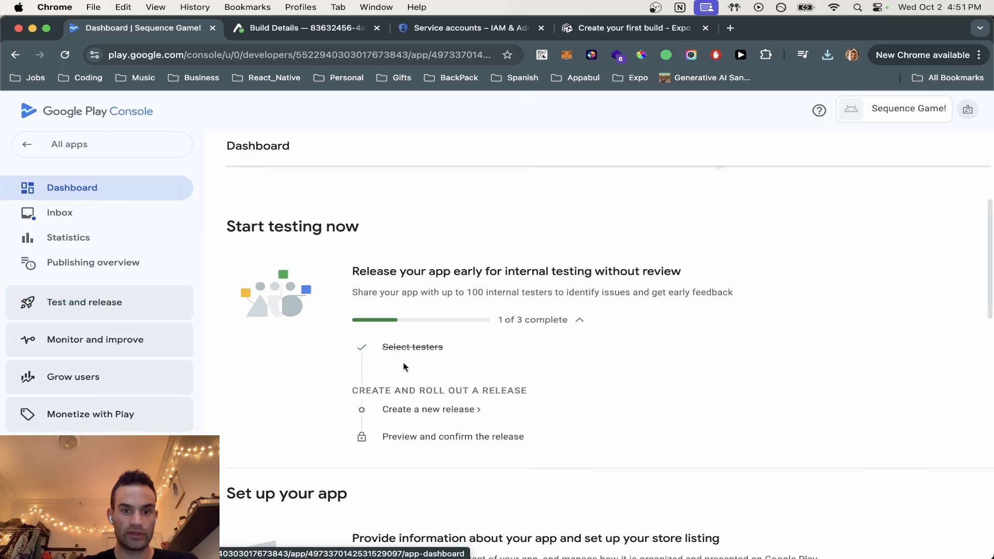
mouse_move(426, 416)
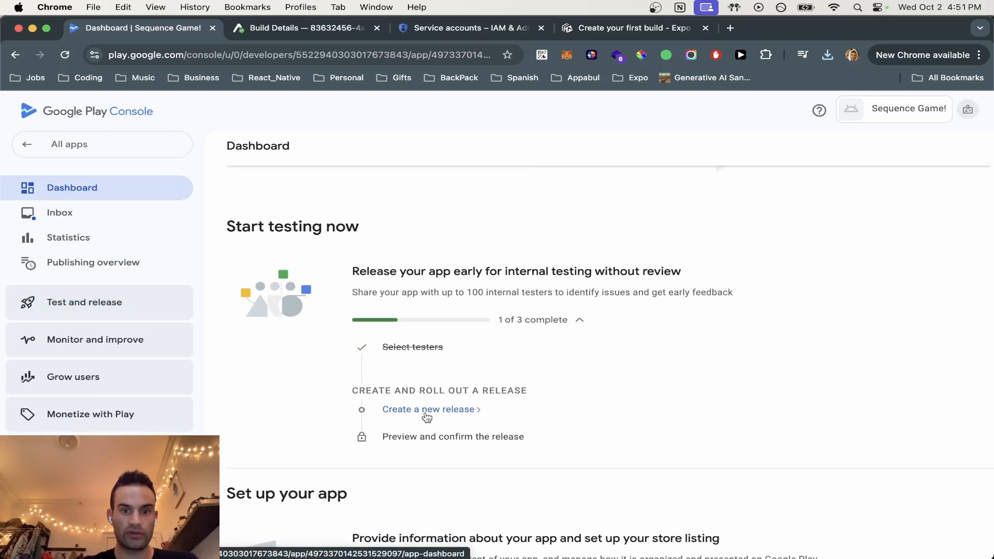
Step: Reach the Set privacy policy task from the setup checklist and start a new browser tab
scroll(down, 3)
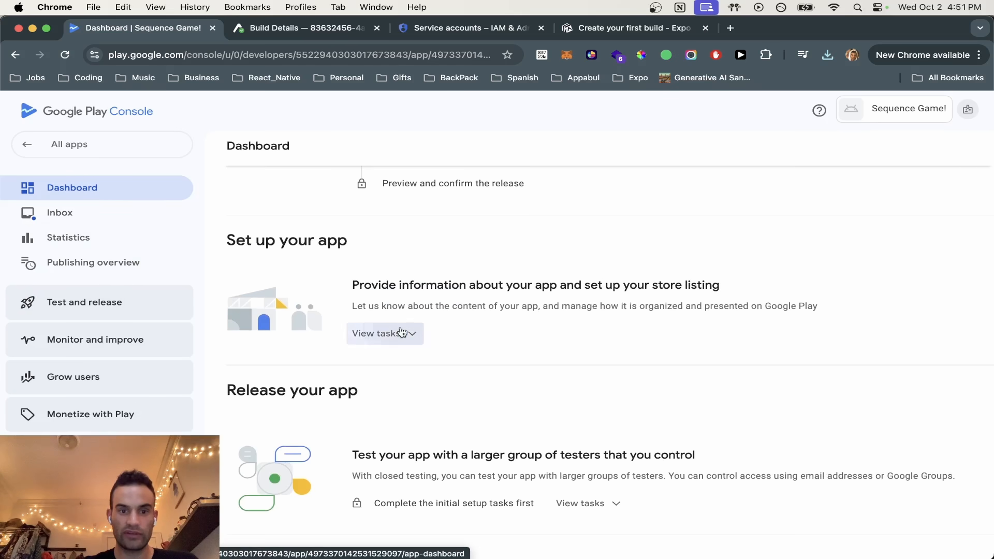
click(380, 333)
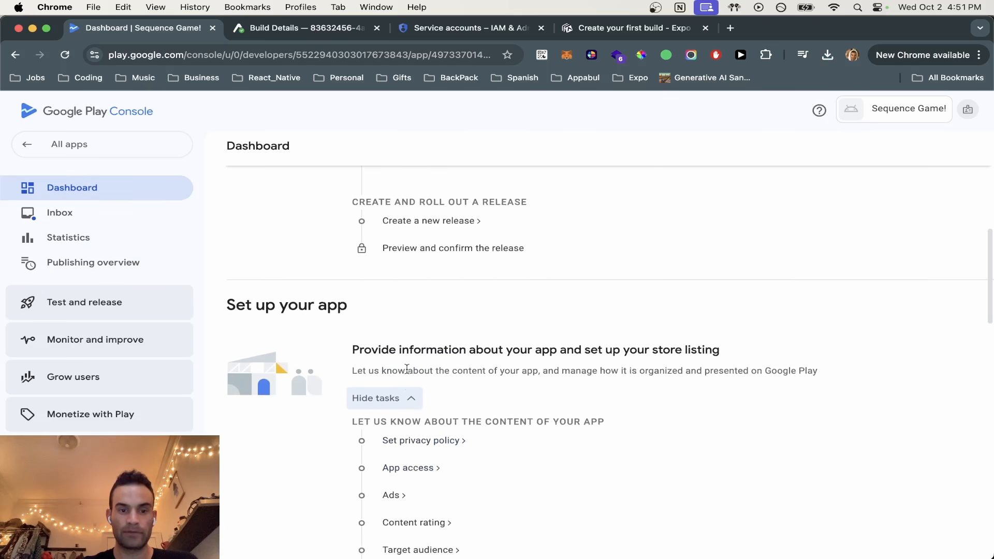
scroll(down, 3)
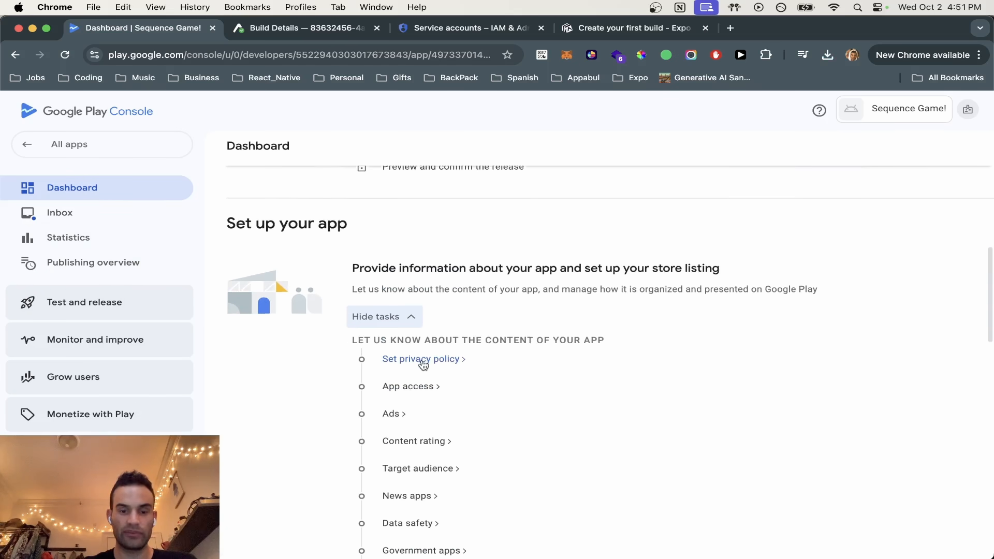
click(420, 360)
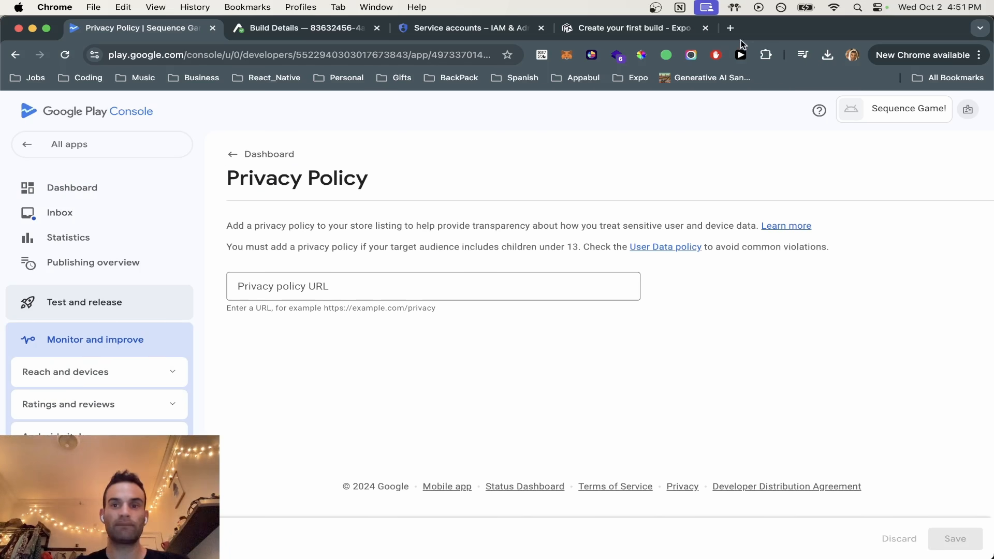
click(729, 28)
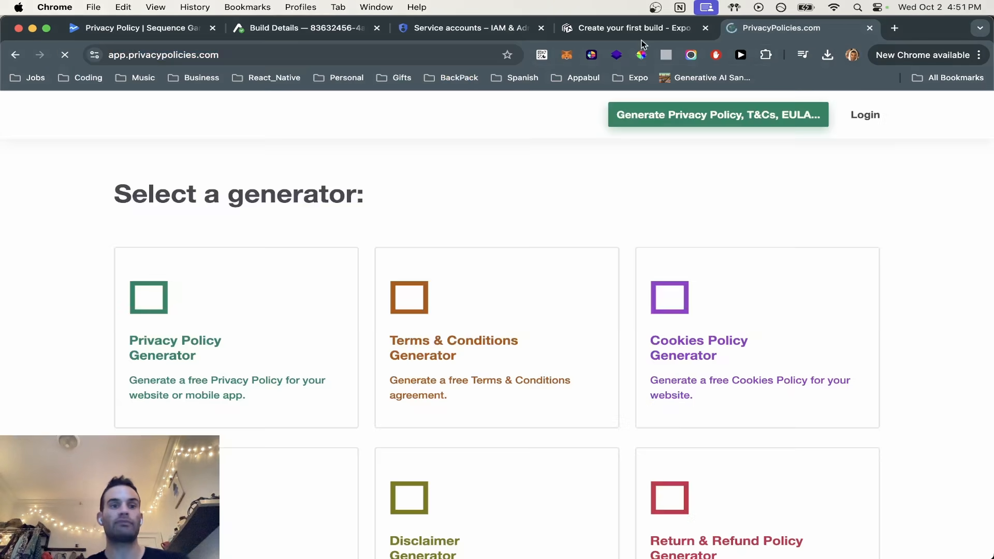
Step: Generate a privacy policy for Sequence Game! collecting other personal info with email contact
click(174, 348)
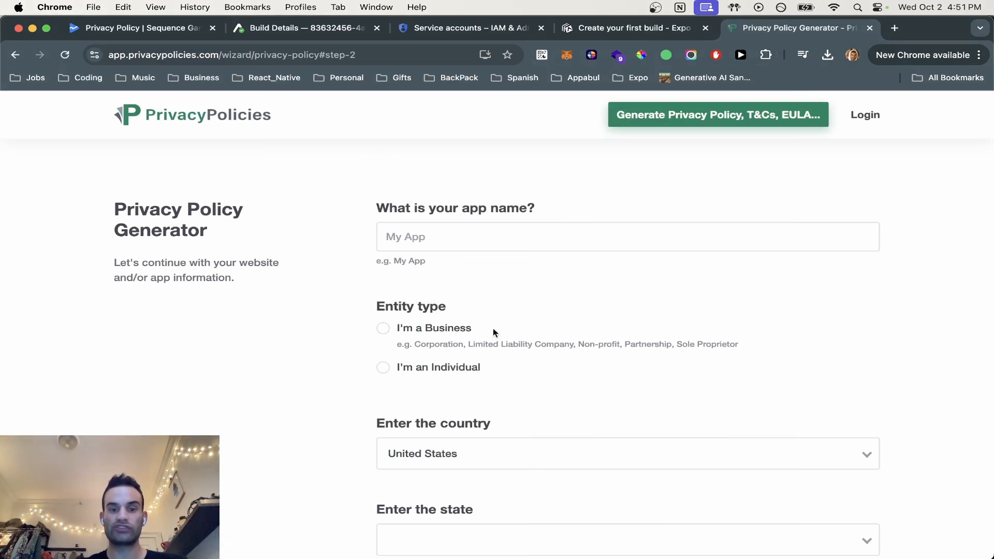
text(Sequence Gam)
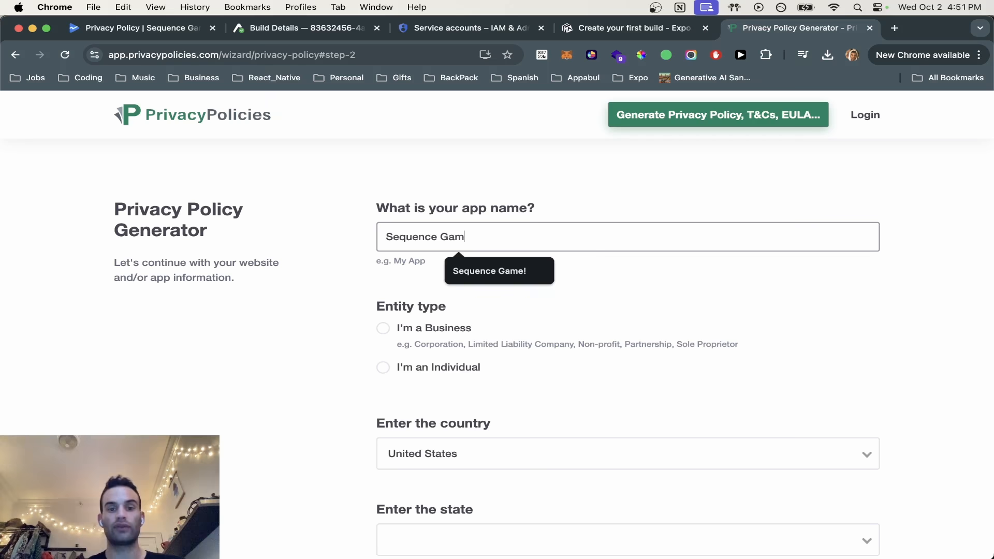
click(383, 366)
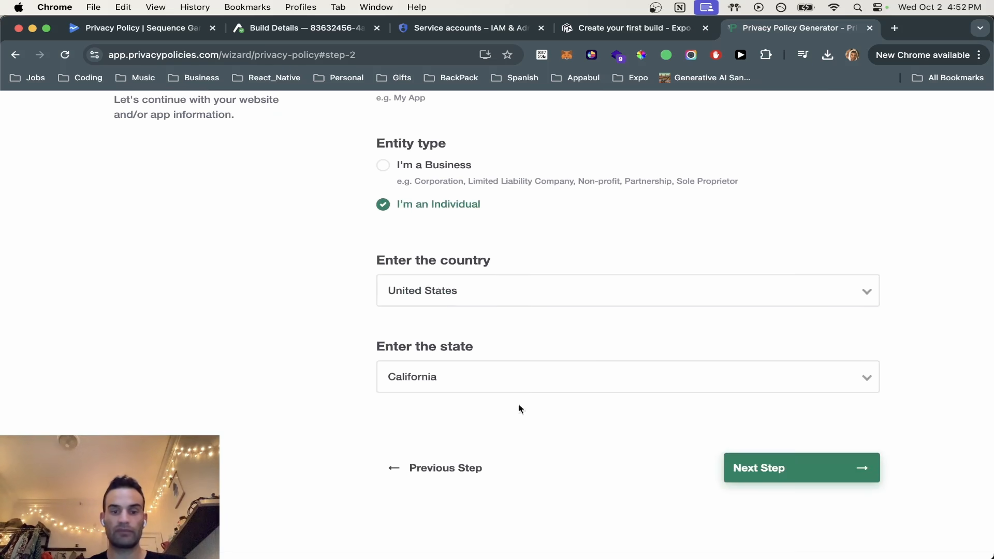
click(801, 468)
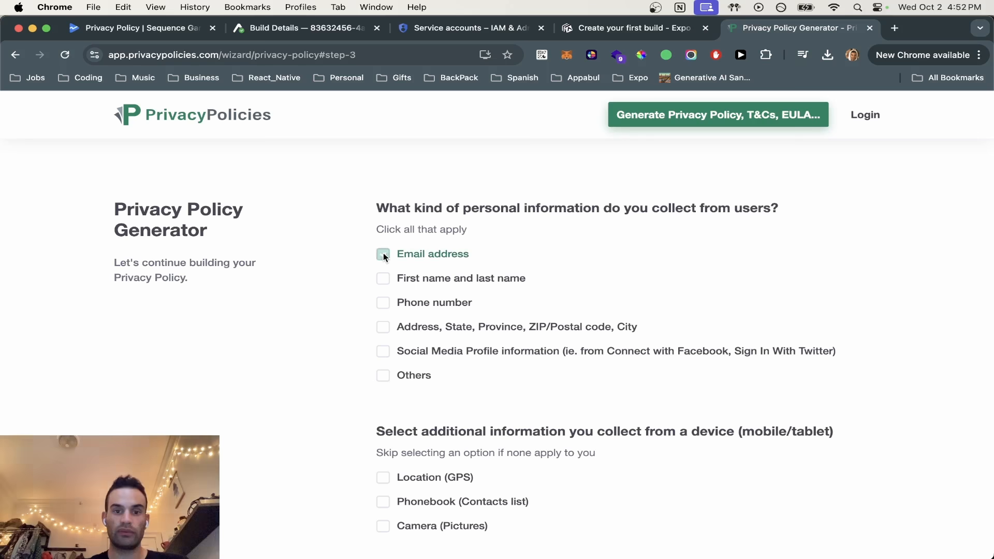
click(383, 253)
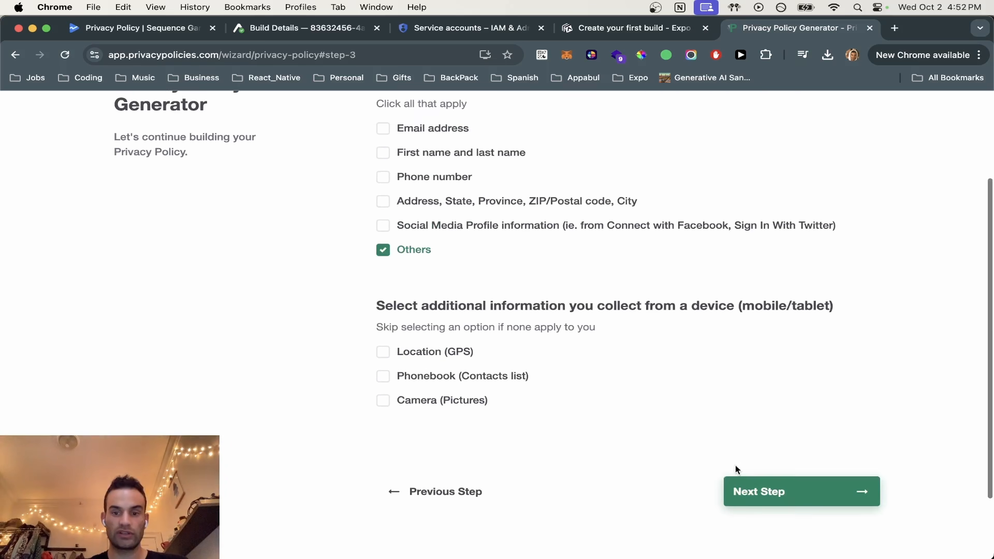
click(801, 491)
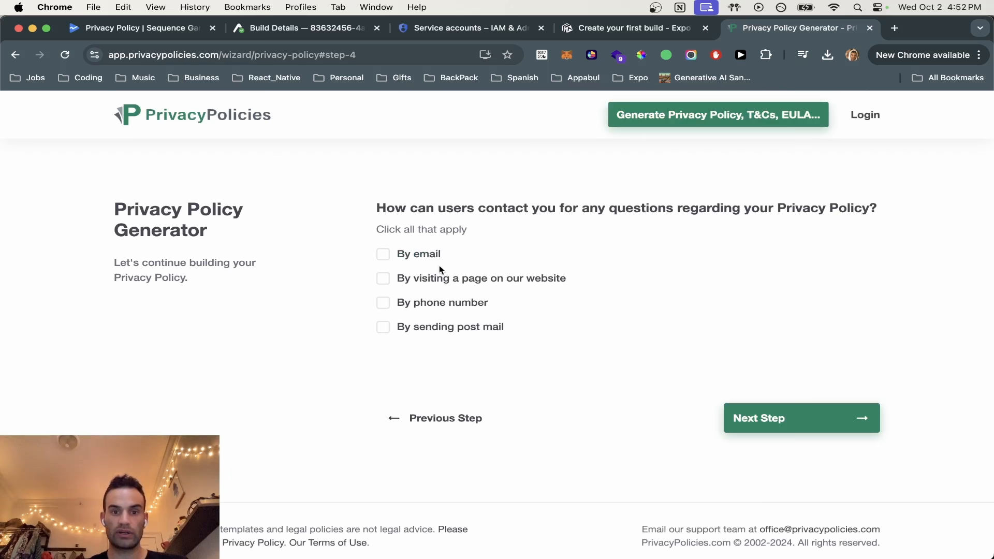
click(383, 254)
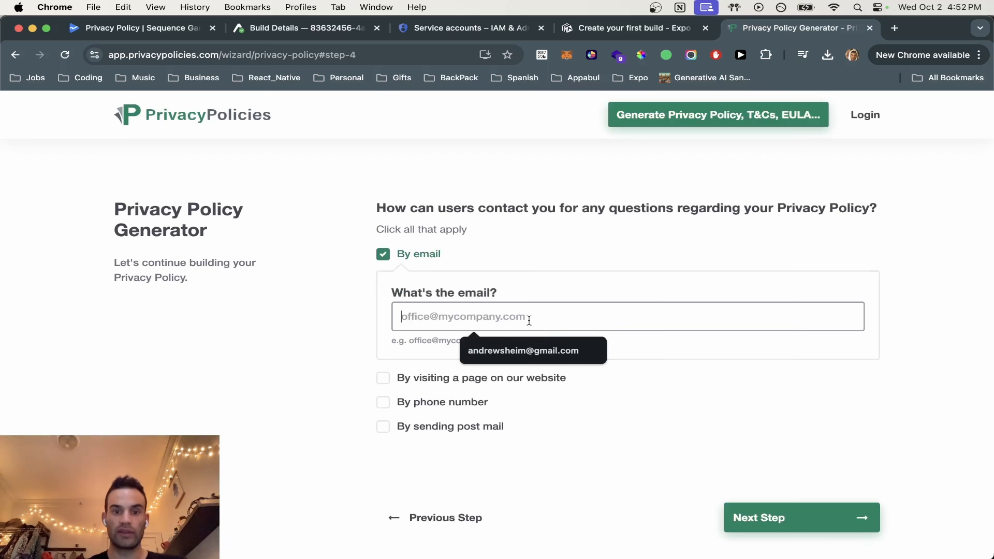
click(801, 518)
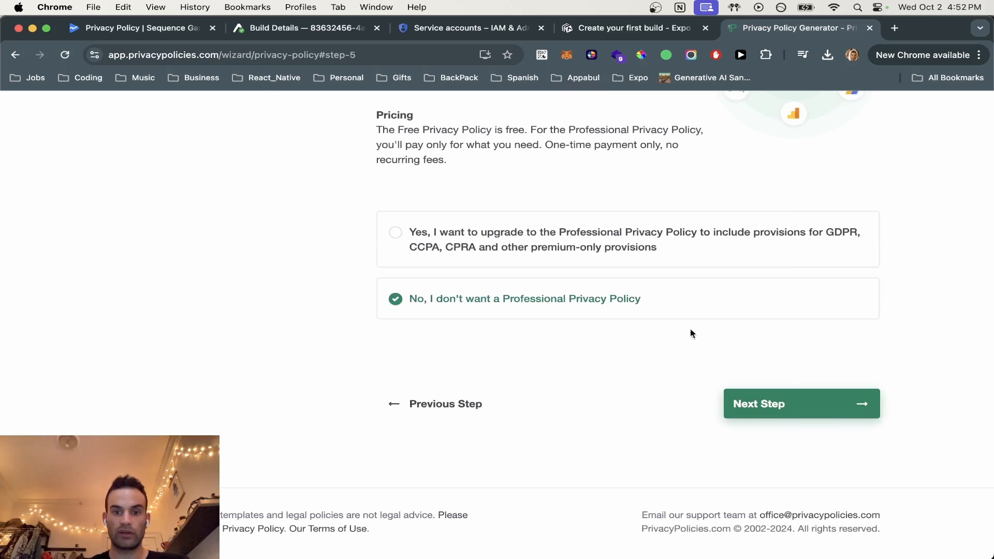
Step: Enter the delivery email, generate the policy and view its hosted page
click(800, 404)
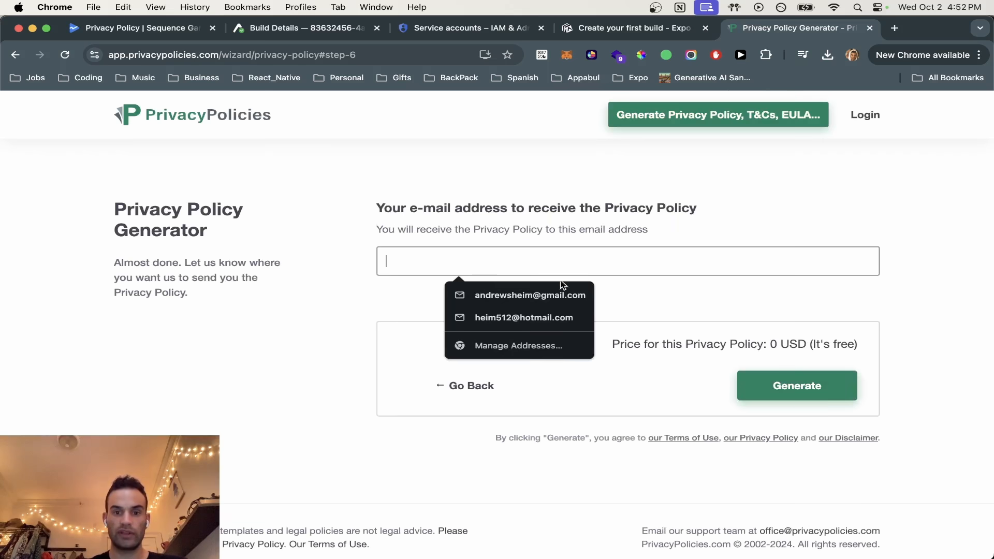
click(530, 295)
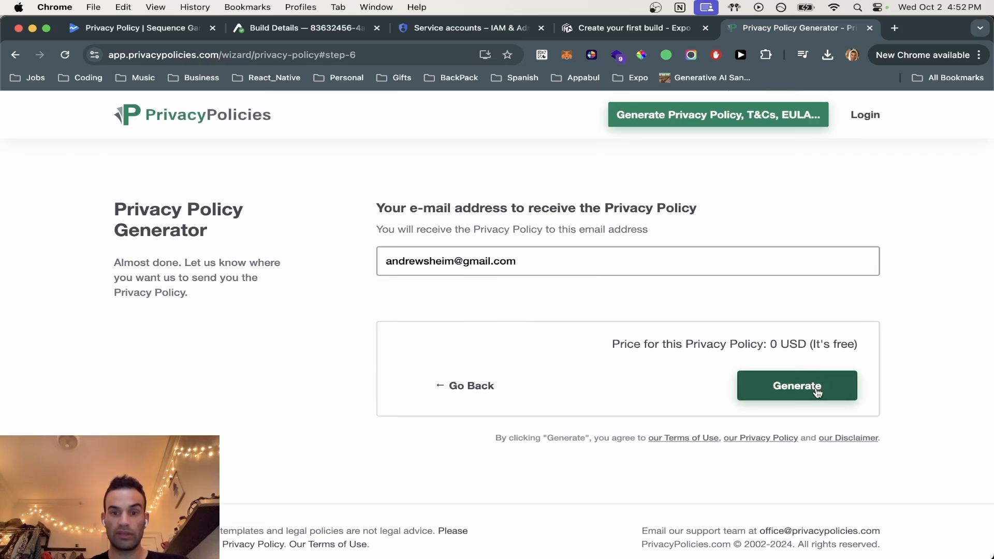
click(796, 385)
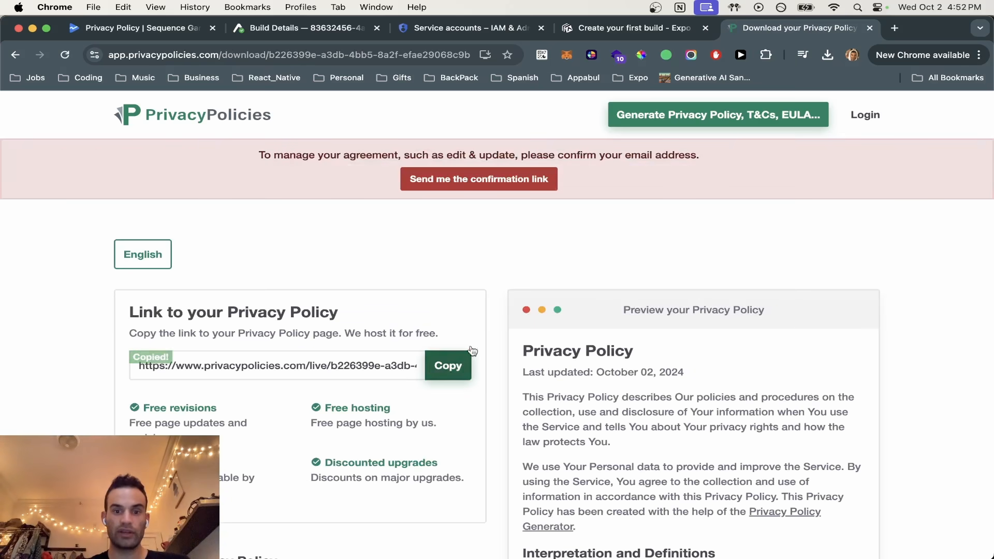
click(894, 28)
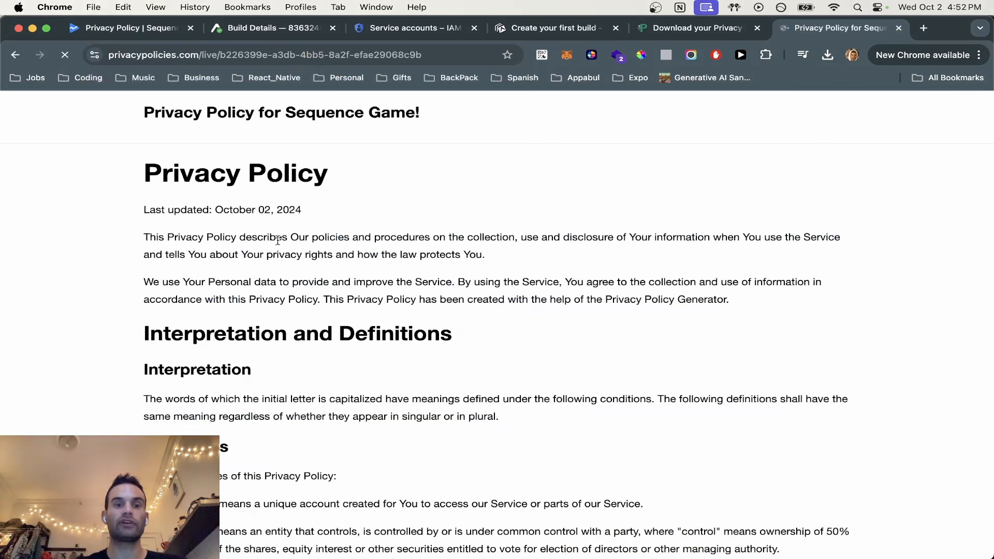
scroll(down, 3)
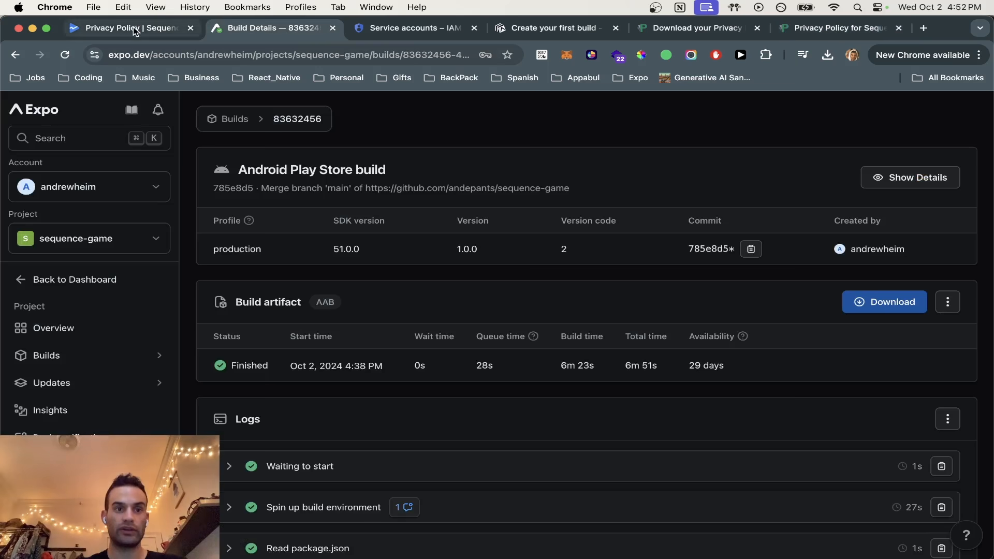
Step: Save the hosted policy link as the app's privacy policy in Play Console
click(120, 28)
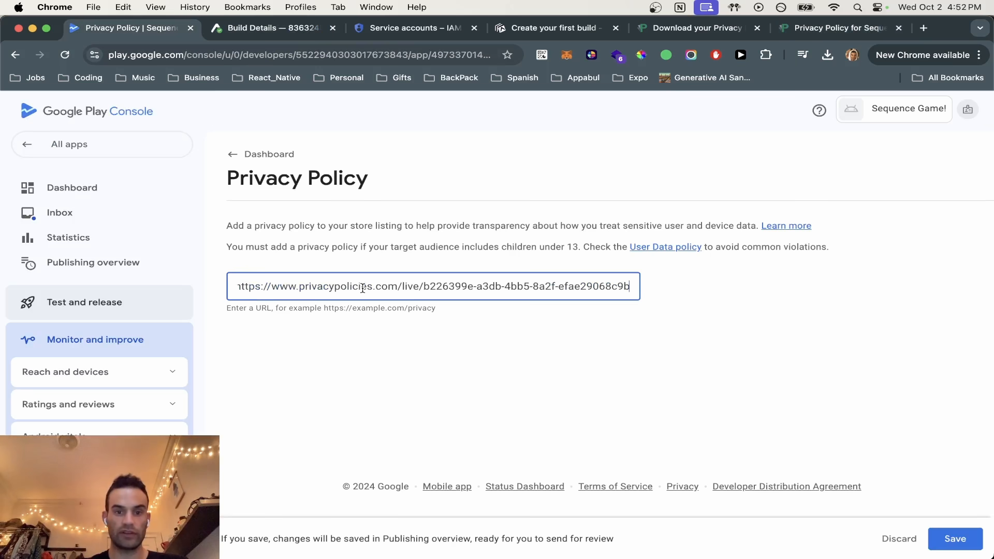
click(954, 539)
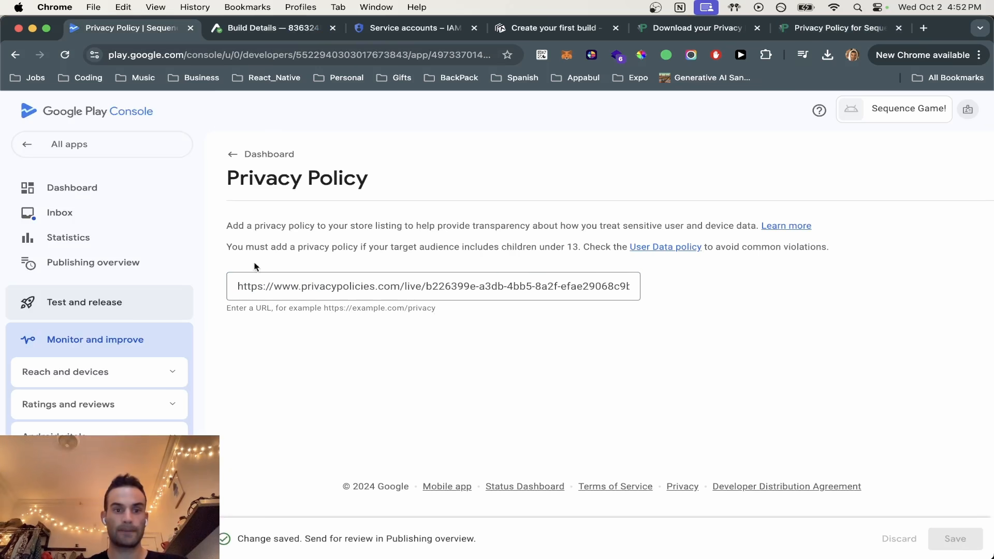
mouse_move(117, 140)
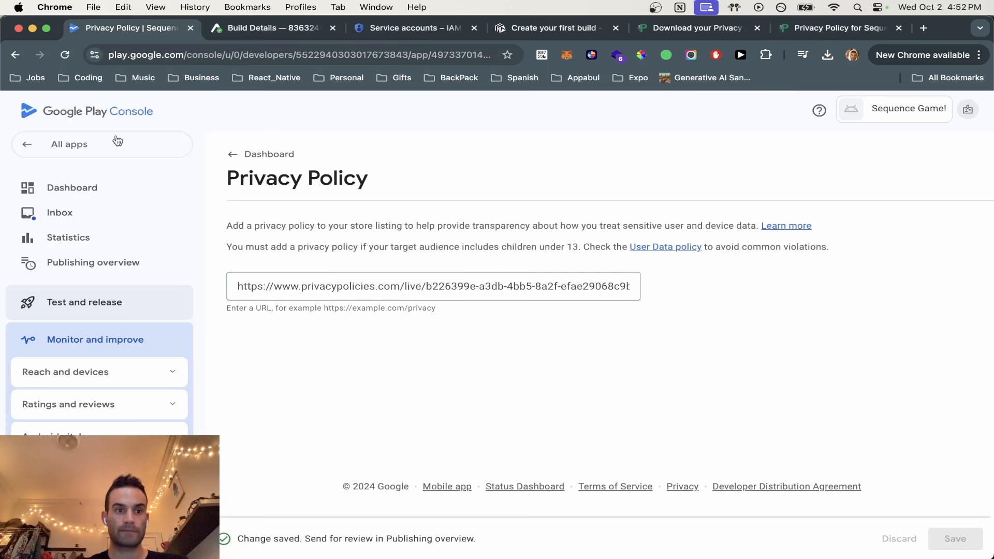
click(72, 187)
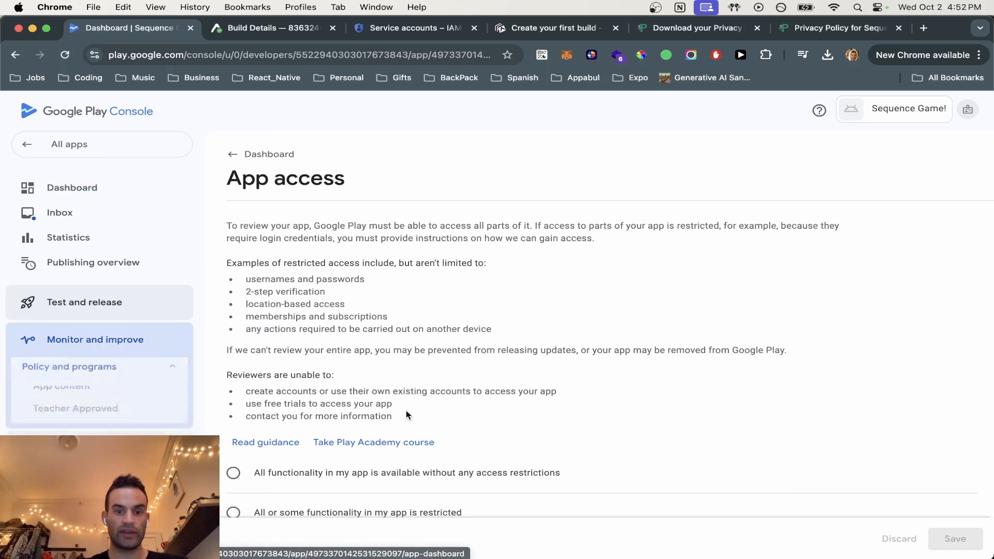
Step: Declare App access as all functionality without restrictions, save it, and answer the Ads declaration
scroll(down, 3)
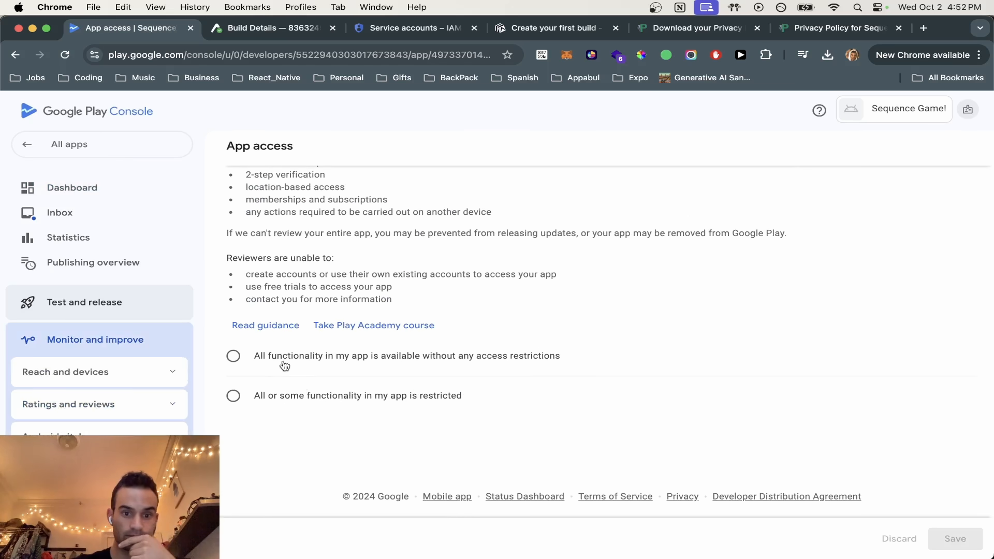
click(233, 355)
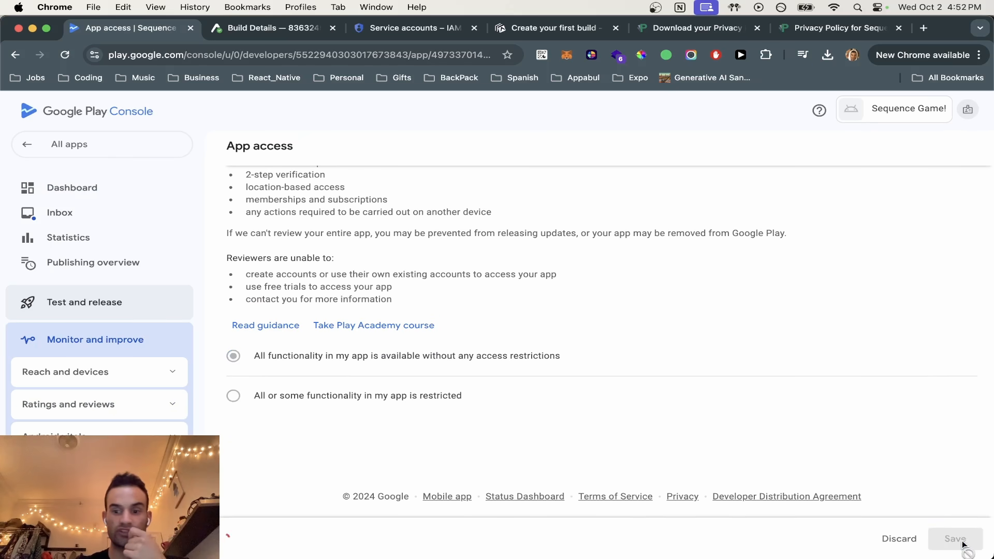
click(954, 538)
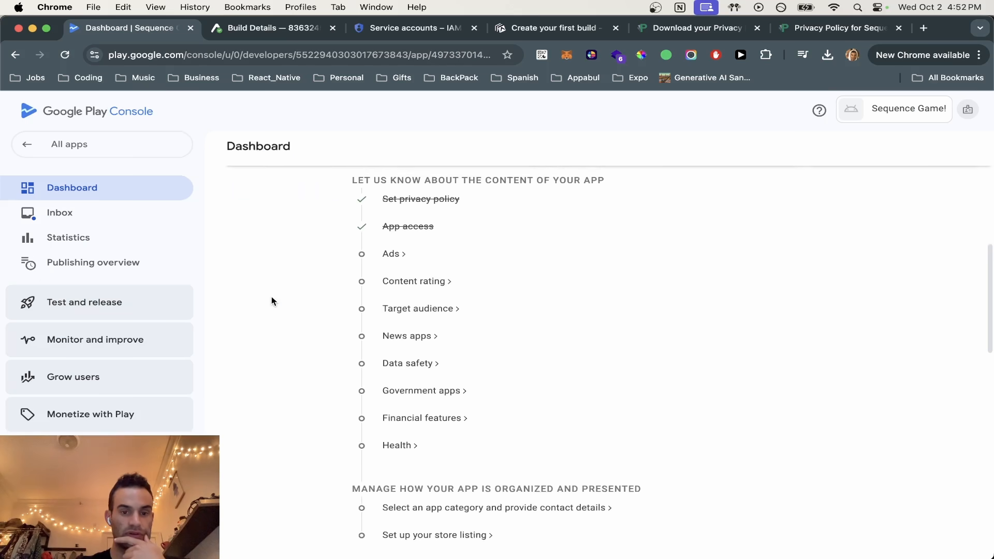
click(392, 253)
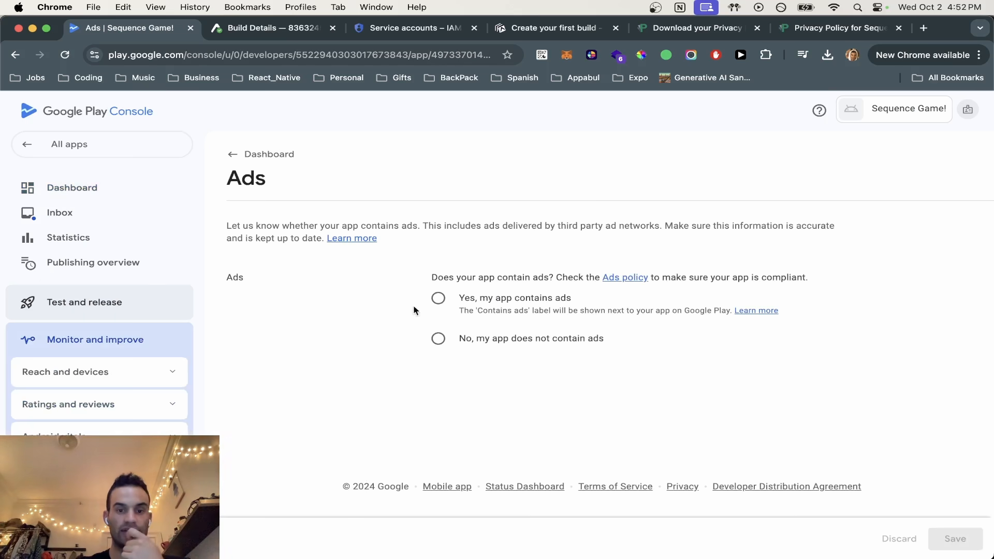
click(438, 338)
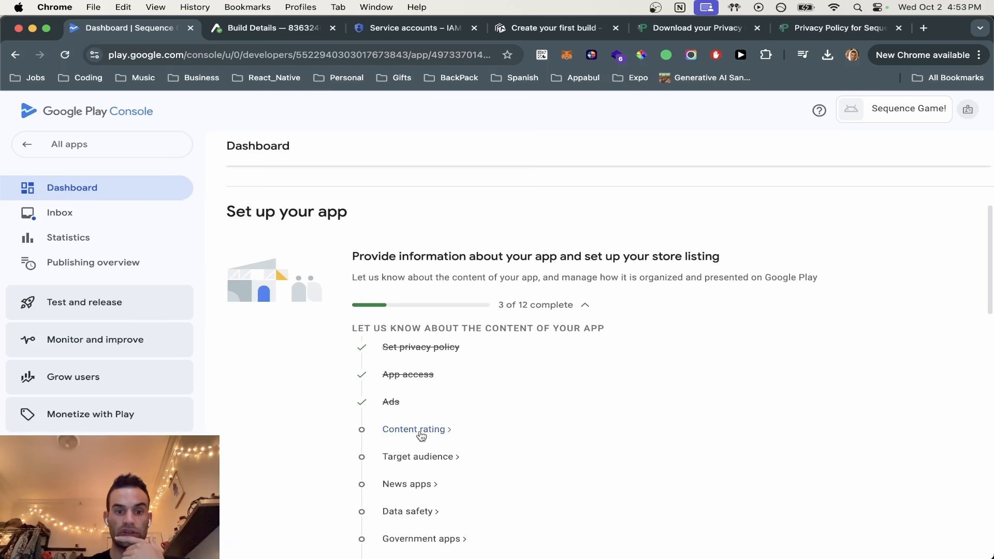
Step: Start the content rating questionnaire with the contact email and answer No to violence and frightening content
click(413, 429)
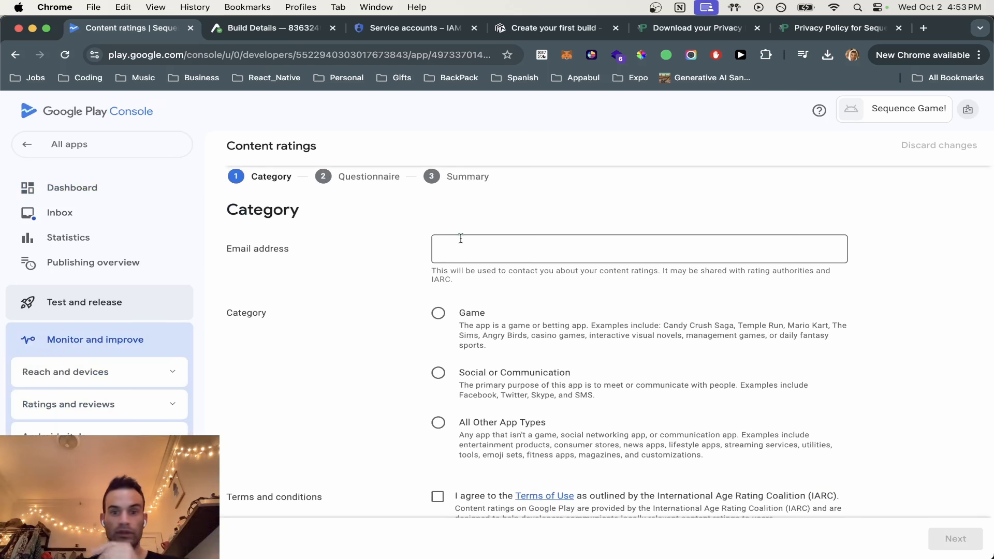
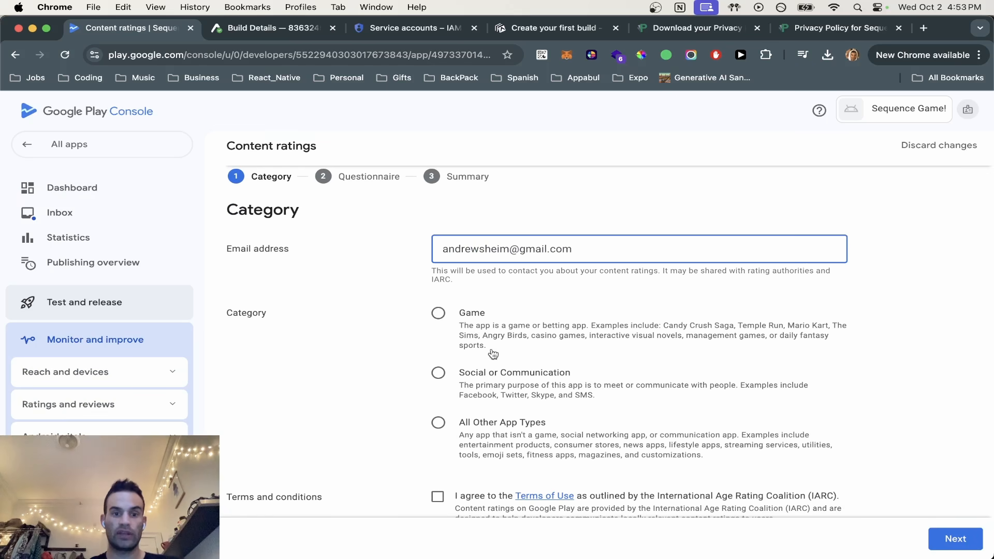
scroll(down, 3)
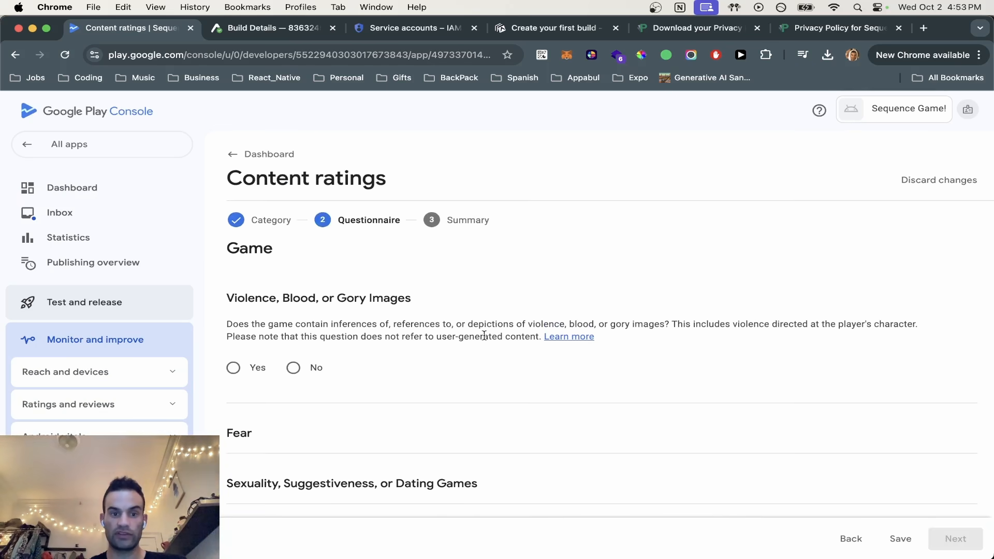
click(293, 367)
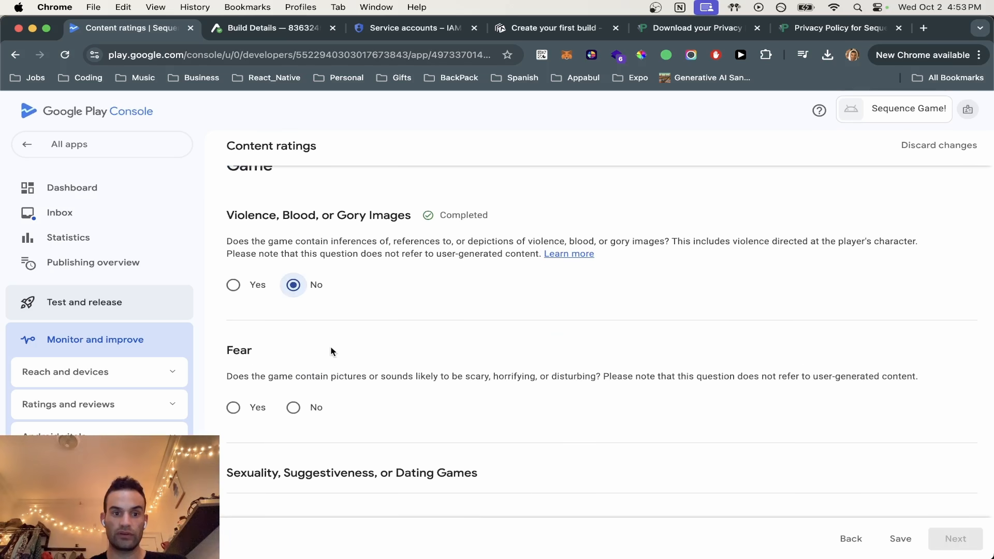
click(293, 407)
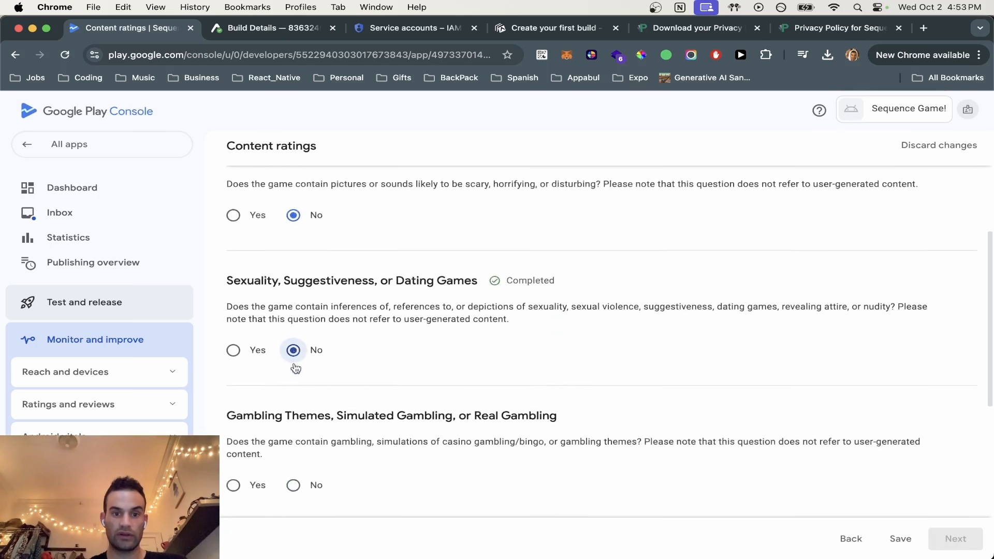
Step: Finish the remaining questions, review the General / Rated 3+ summary and save the ratings
scroll(down, 3)
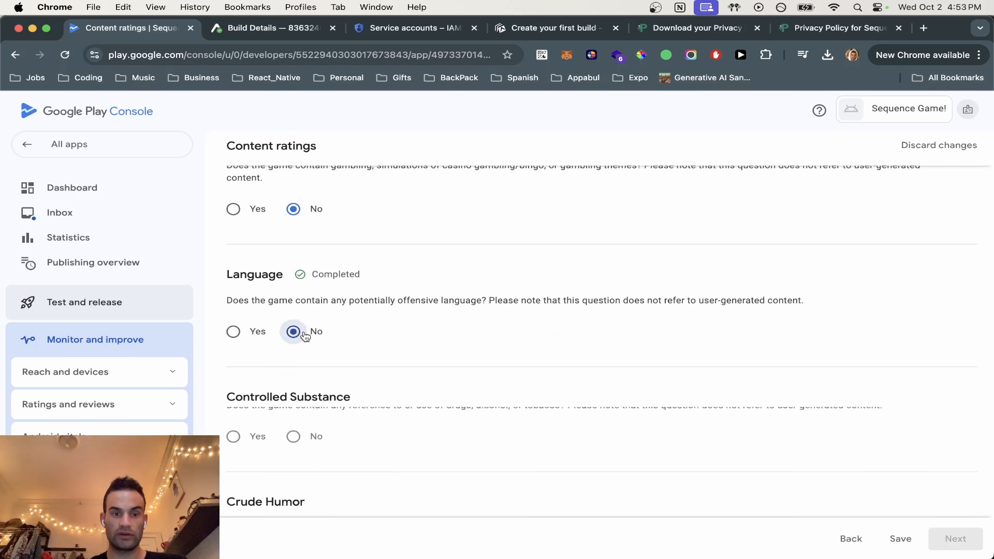
scroll(down, 3)
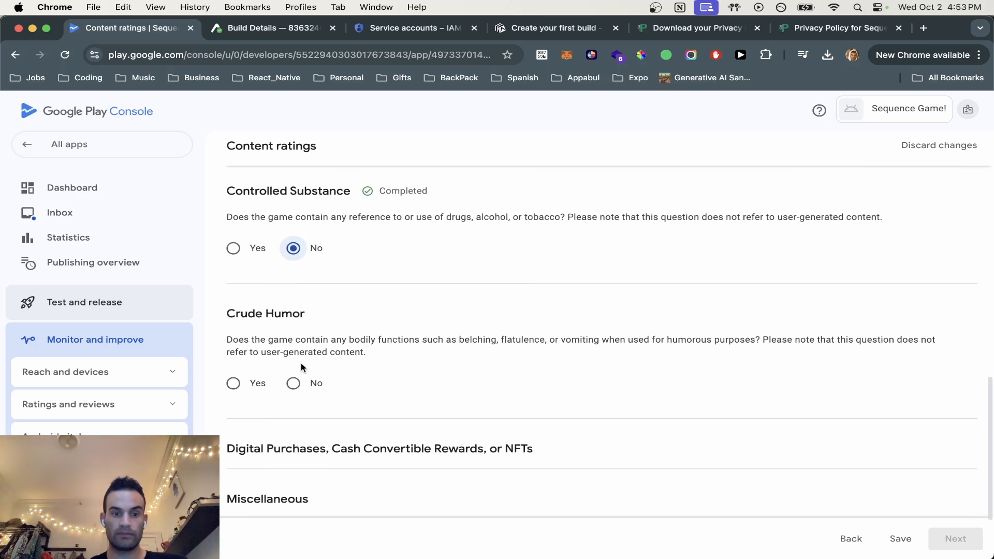
scroll(down, 3)
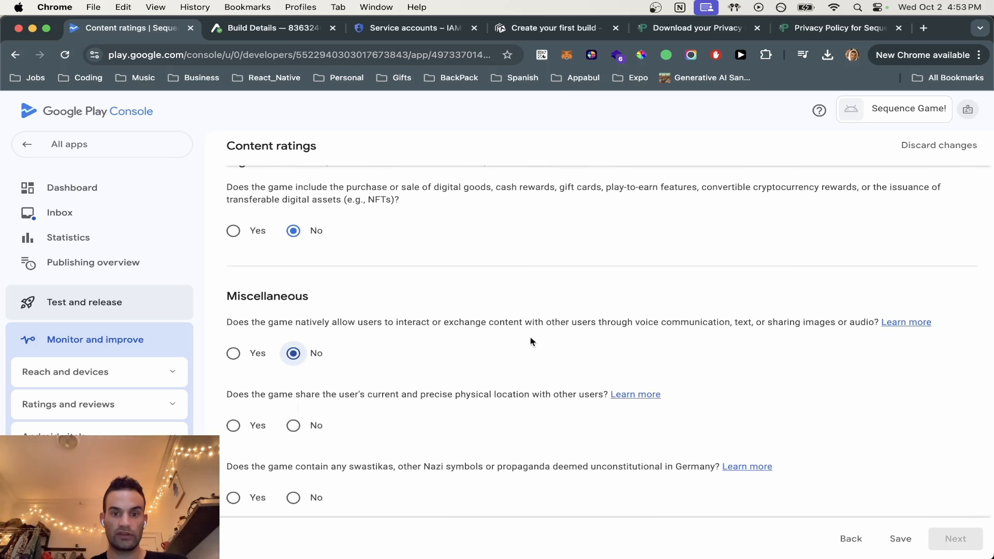
scroll(down, 3)
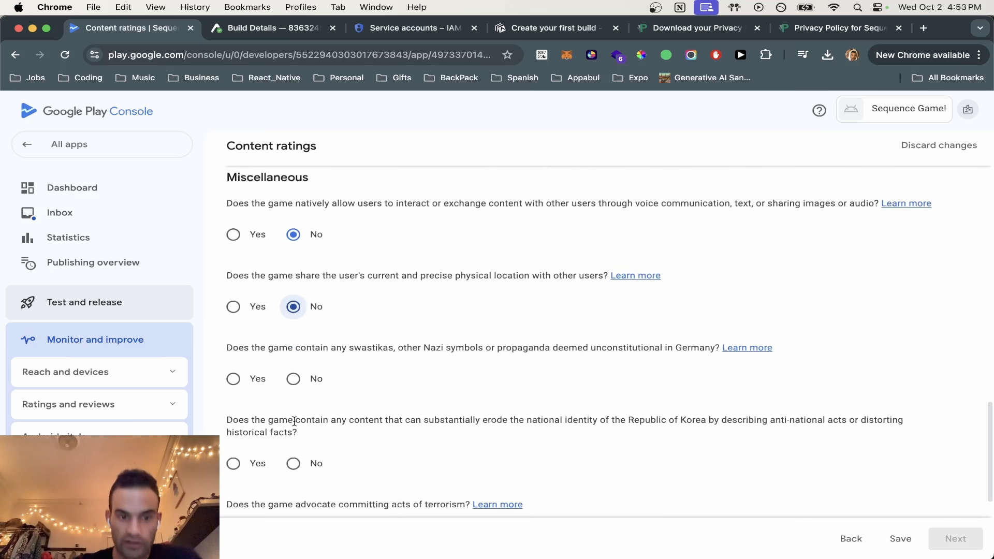
scroll(down, 3)
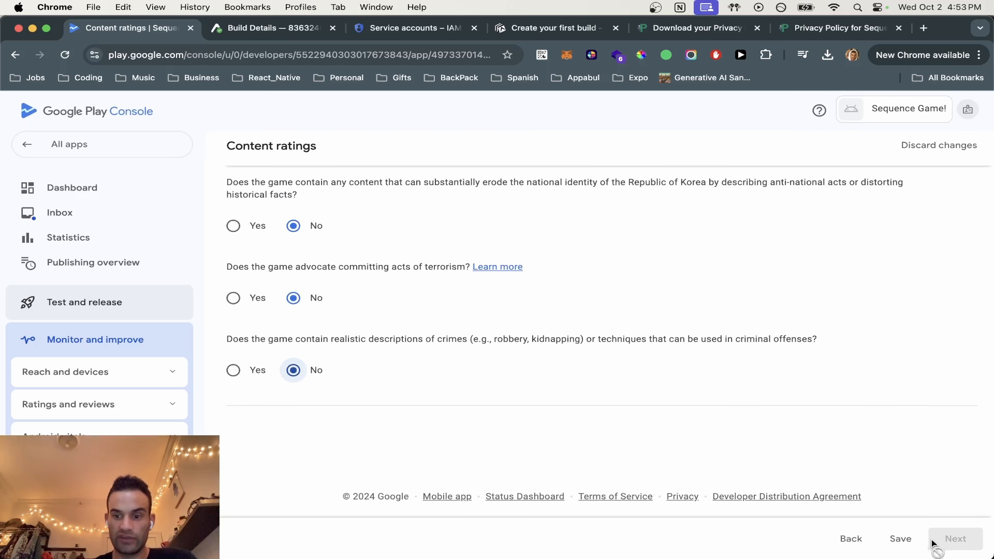
click(900, 538)
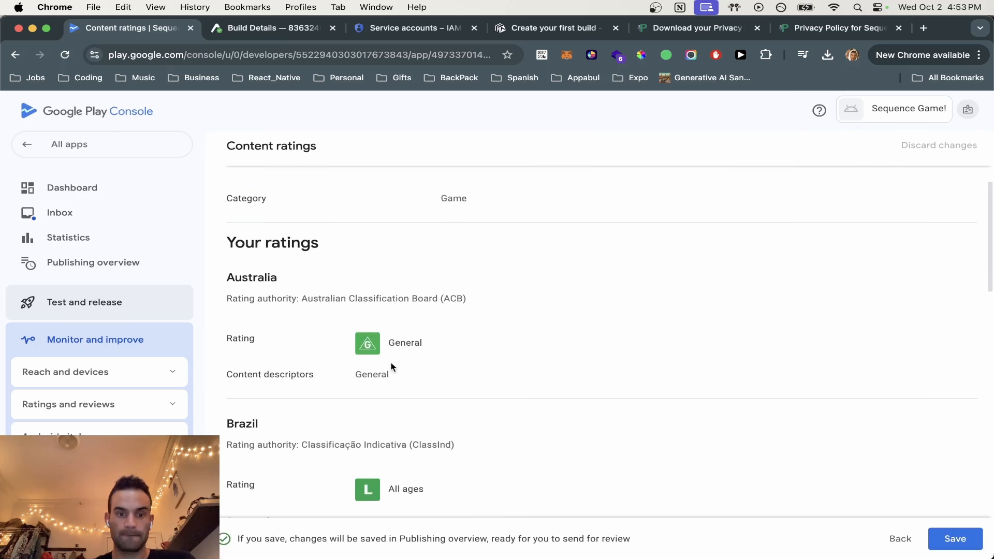
scroll(down, 3)
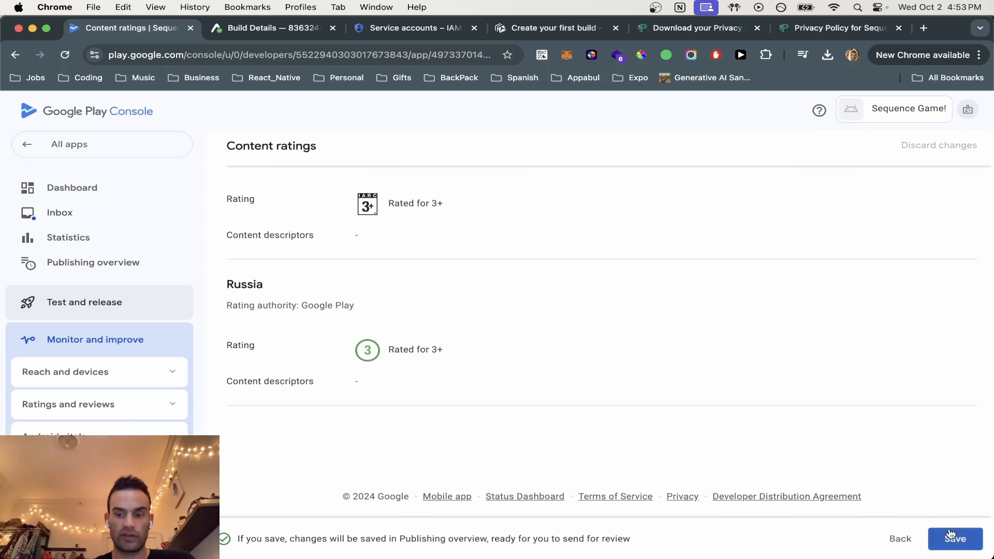
click(954, 538)
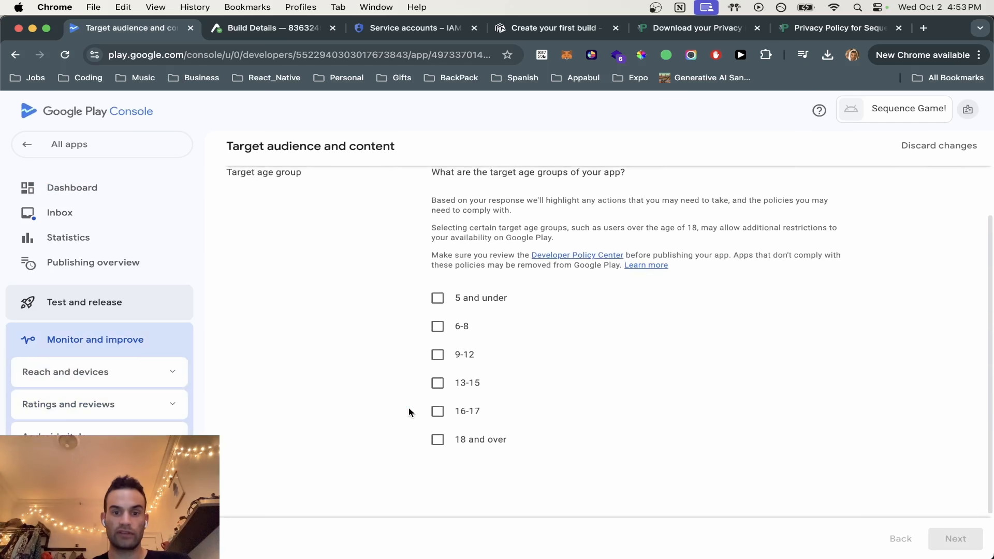
Step: Save the target audience as ages 13–15, 16–17 and 18 and over, then move to News apps
click(437, 451)
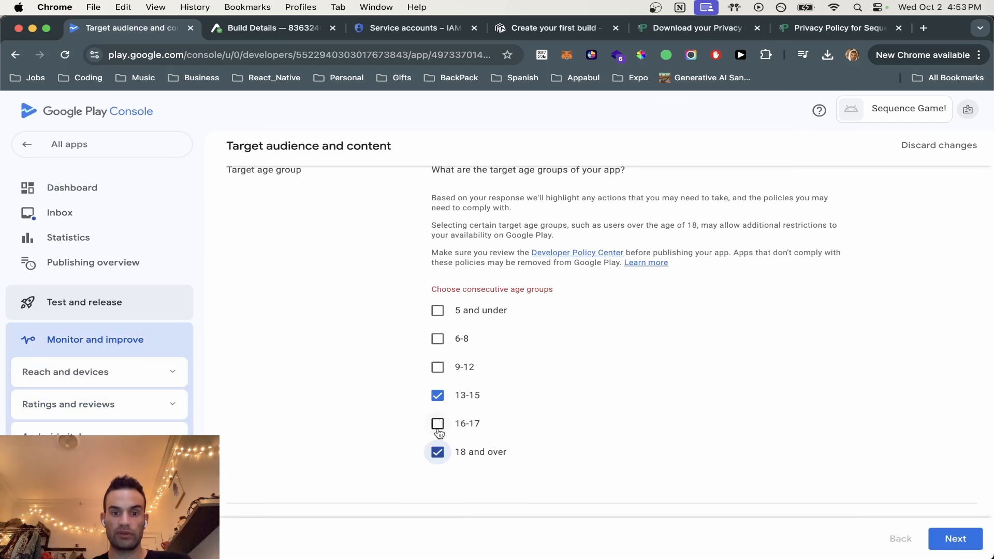
click(437, 424)
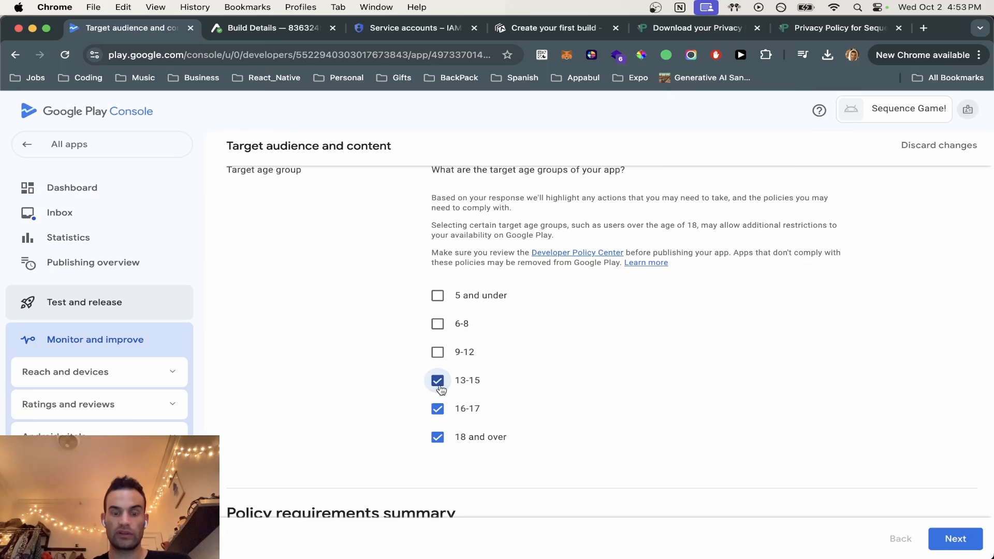
scroll(down, 3)
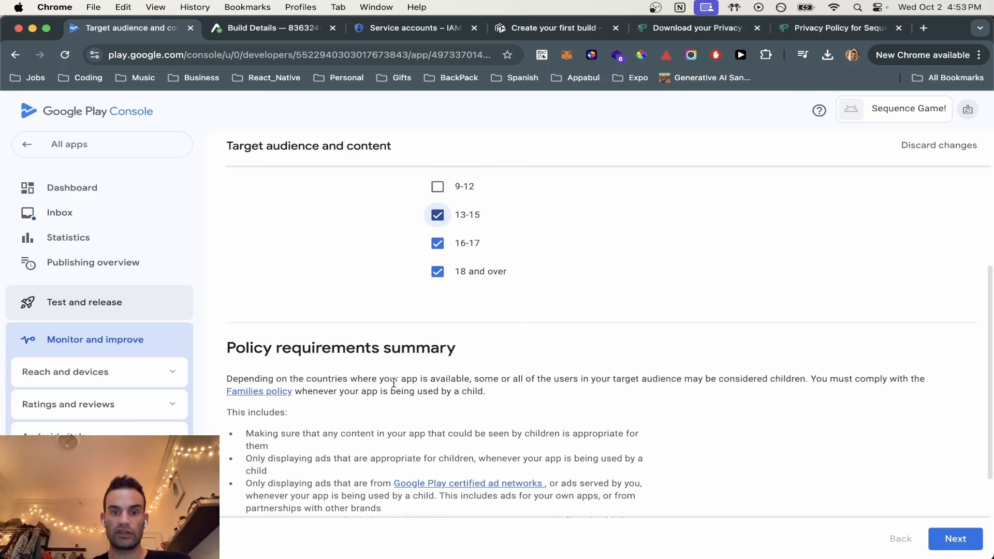
scroll(down, 3)
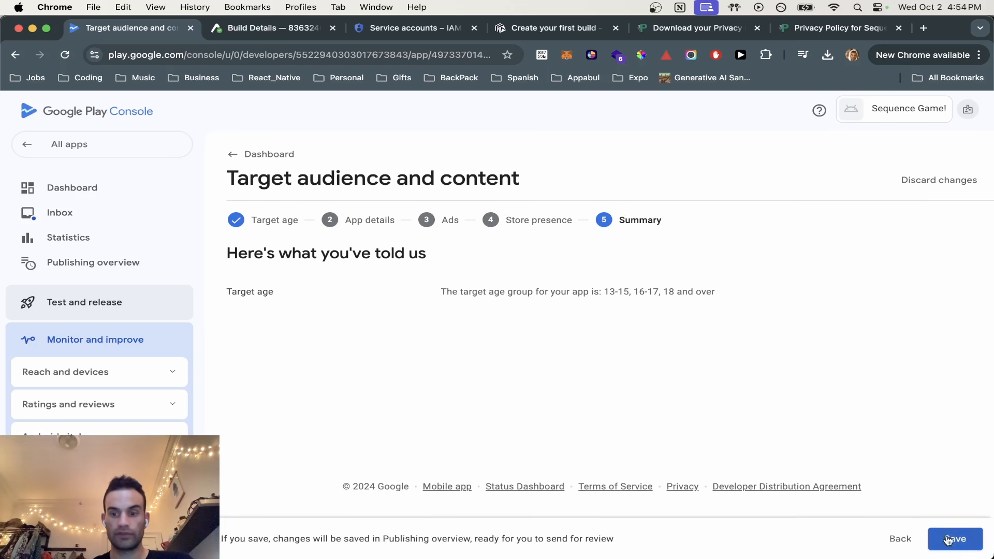
click(954, 538)
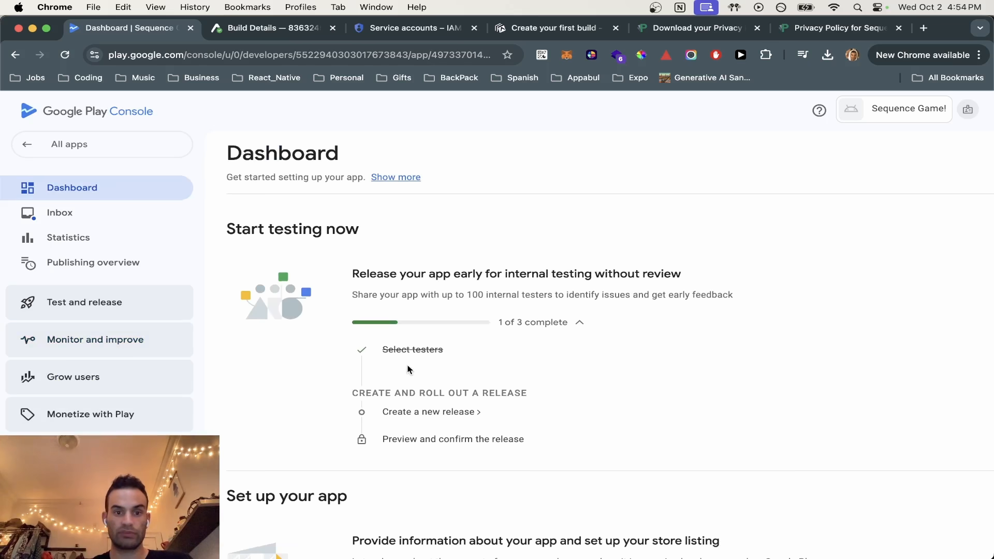
click(95, 339)
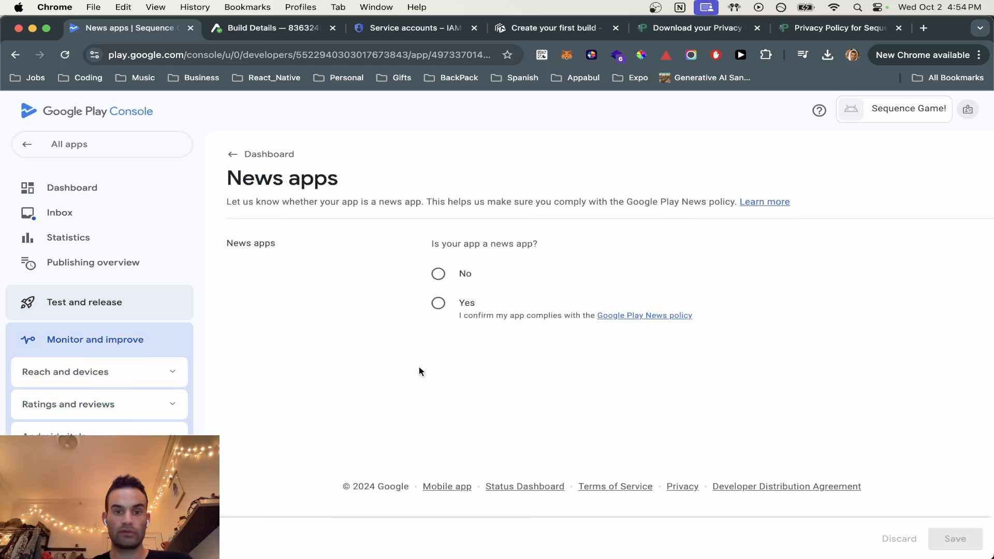
Step: Declare the app is not a news app and save Data safety with no data collected or shared
click(438, 273)
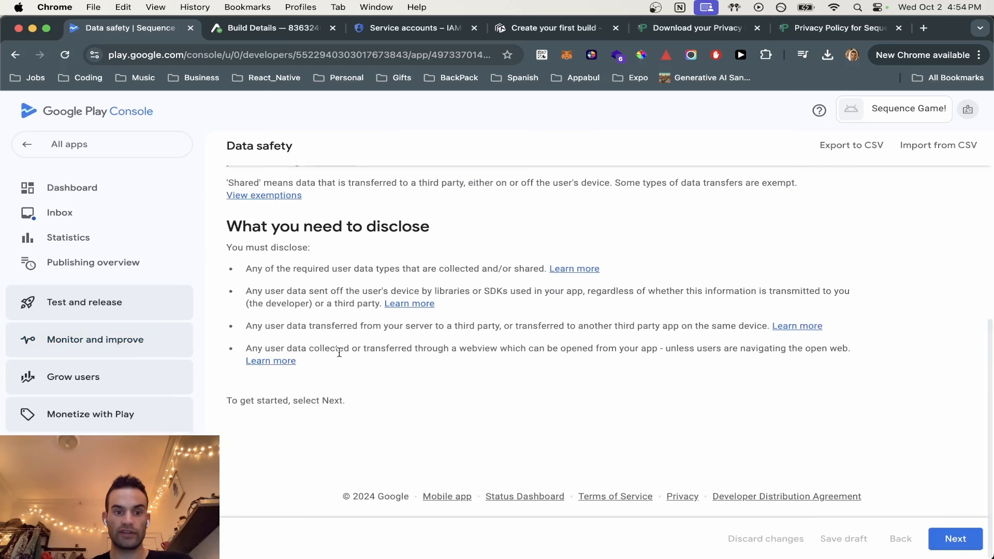
click(954, 539)
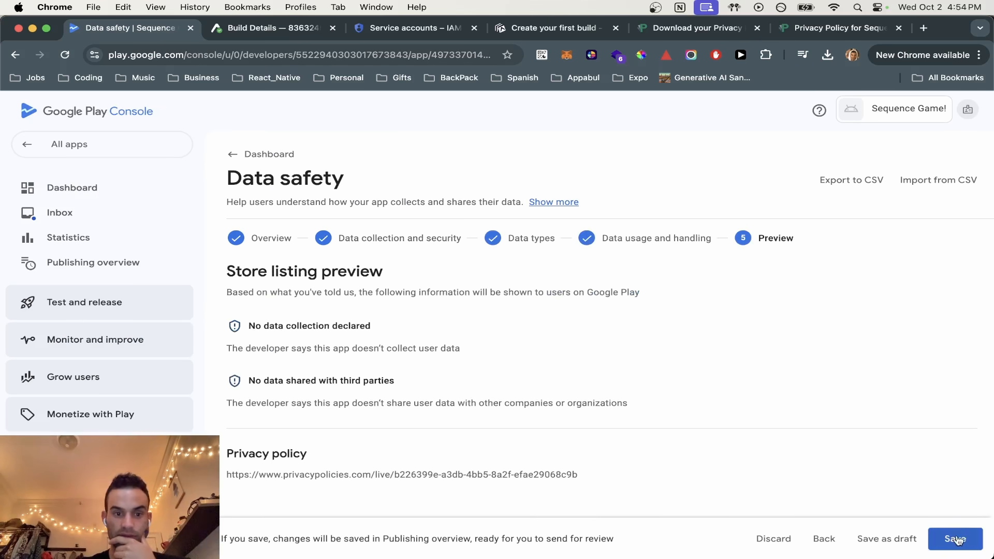
click(955, 538)
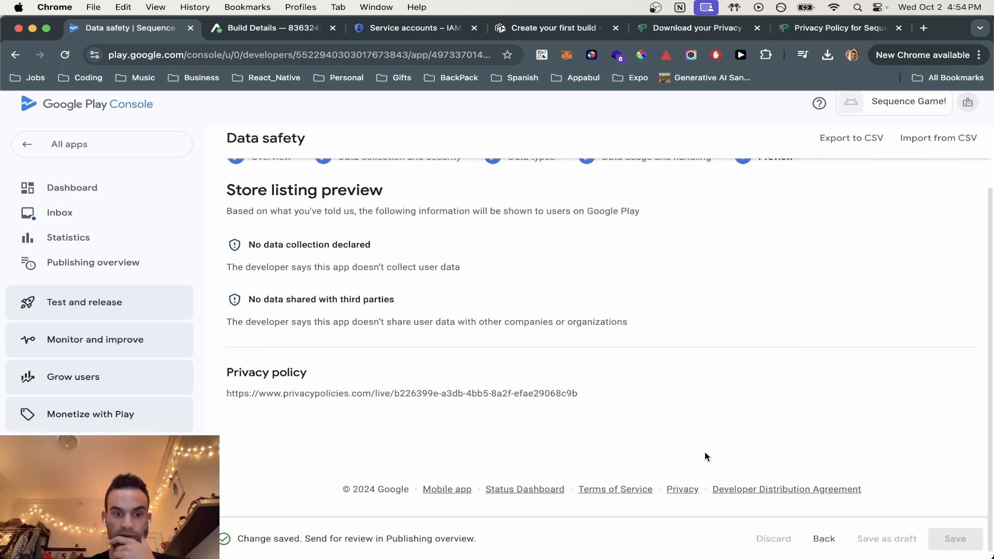
click(72, 187)
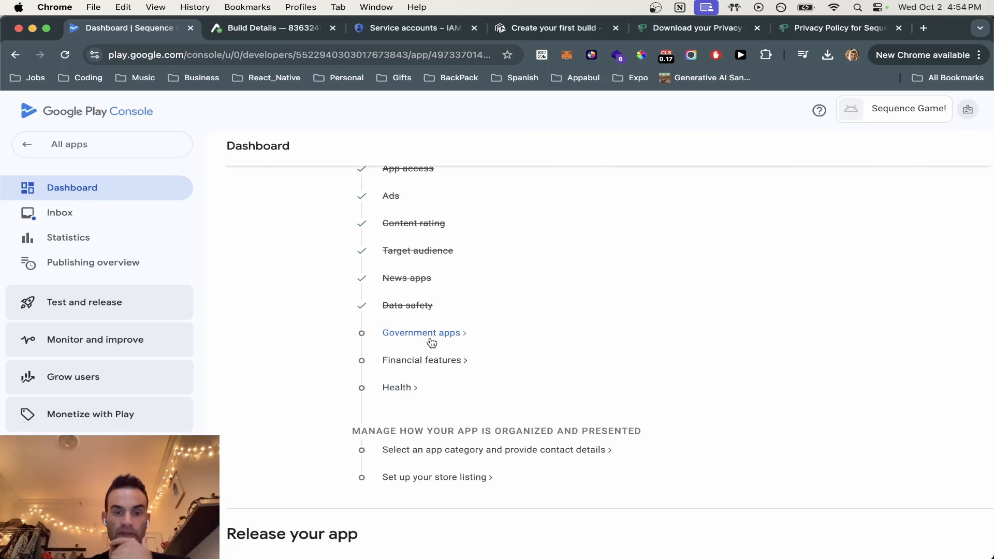
Step: Save Government apps as No and Financial features as providing none
click(420, 332)
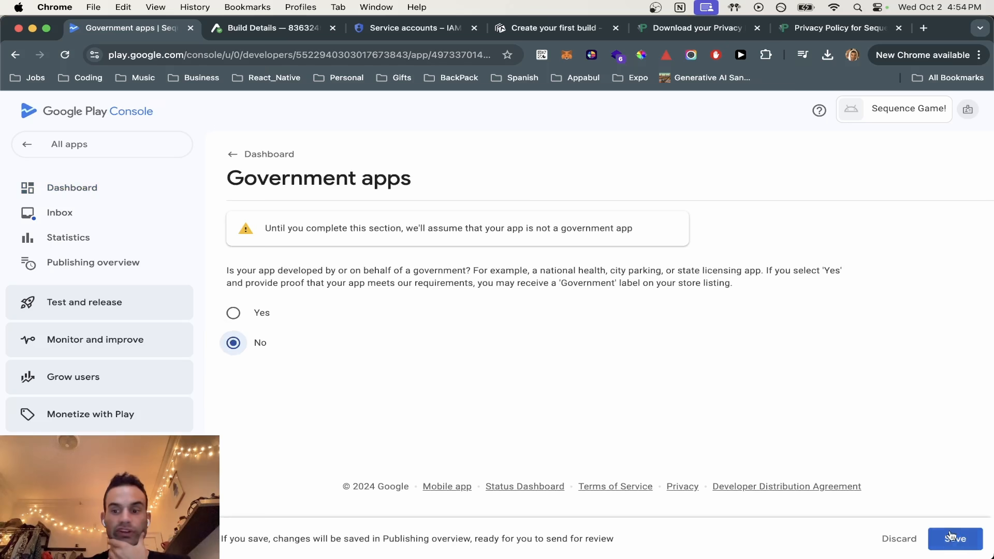
click(954, 539)
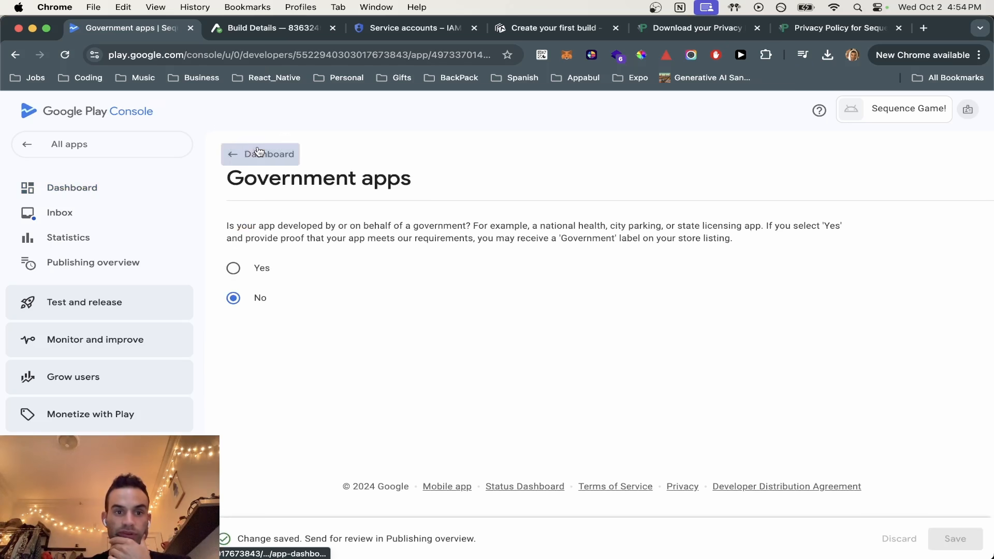
click(260, 155)
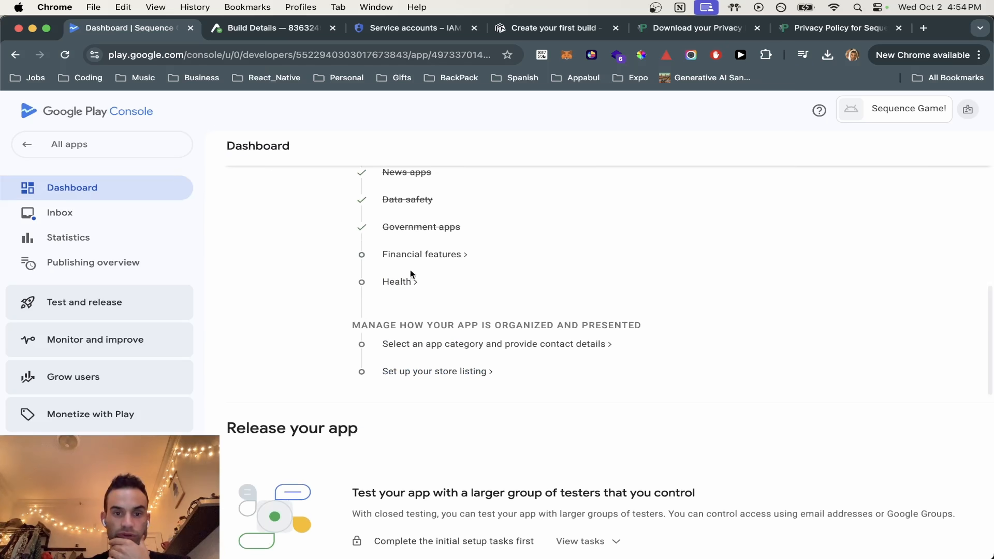
click(421, 255)
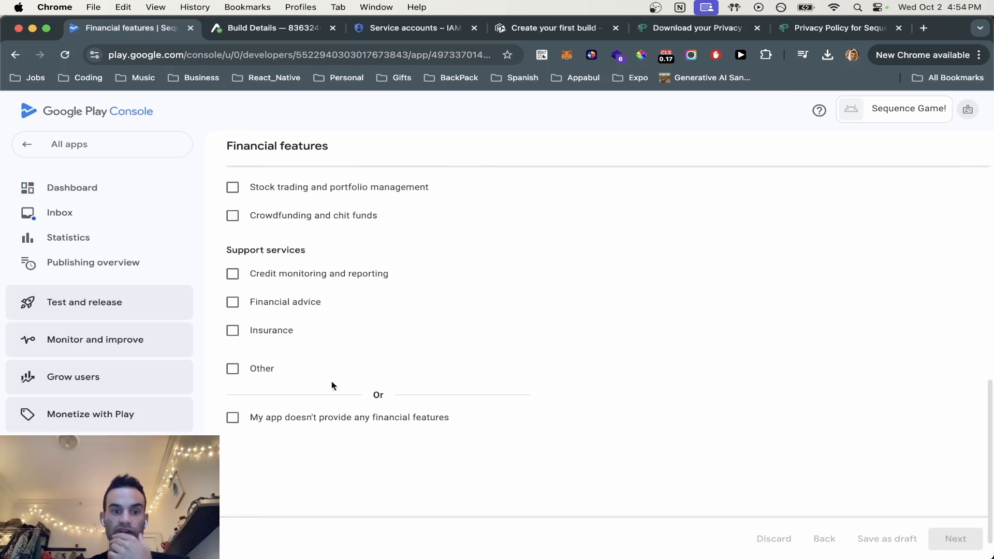
click(955, 538)
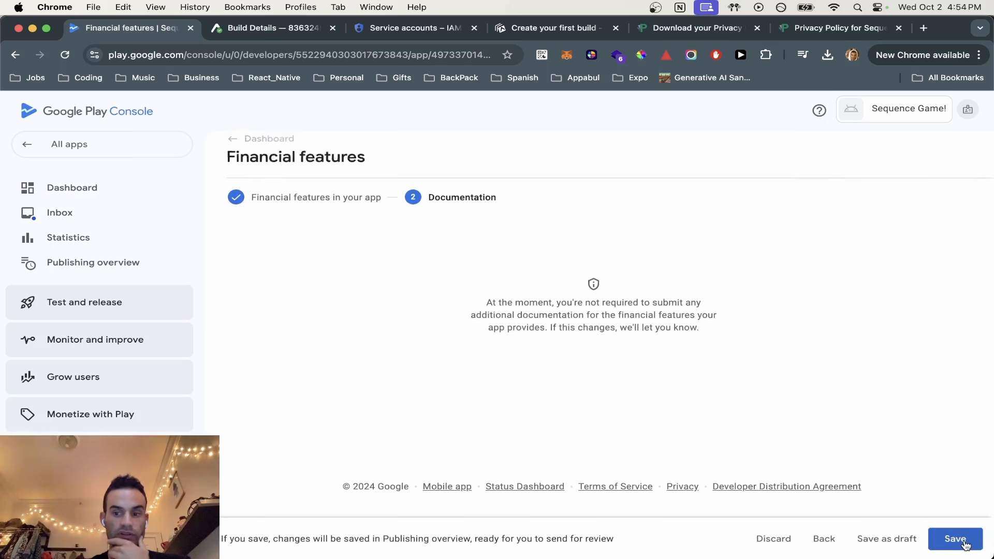
click(823, 538)
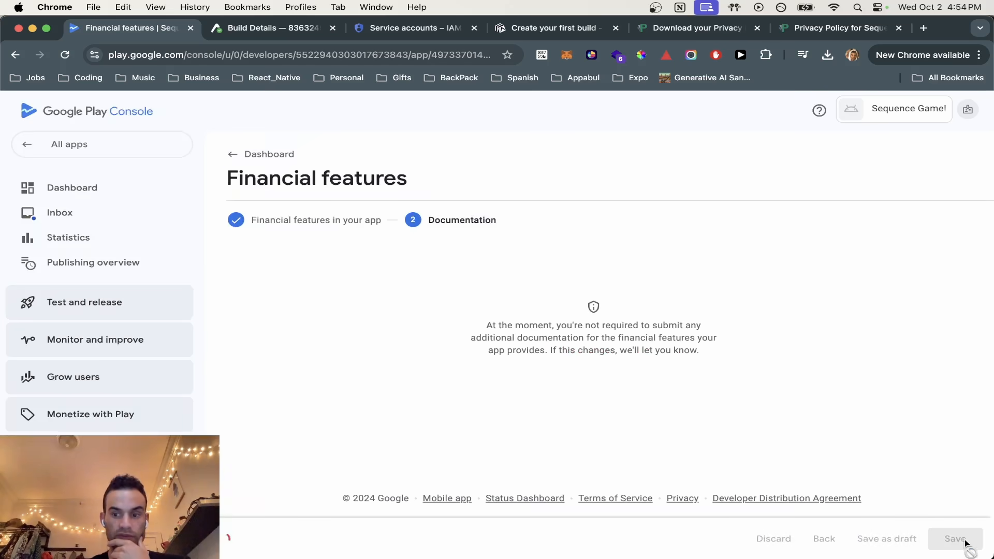
Step: Declare the app has no health features in the Health apps declaration
click(71, 188)
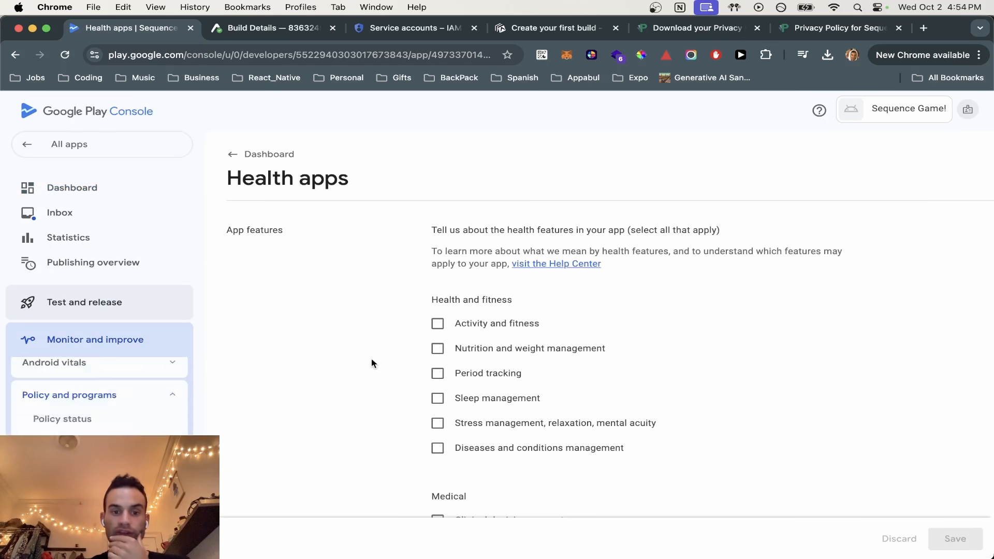
scroll(down, 3)
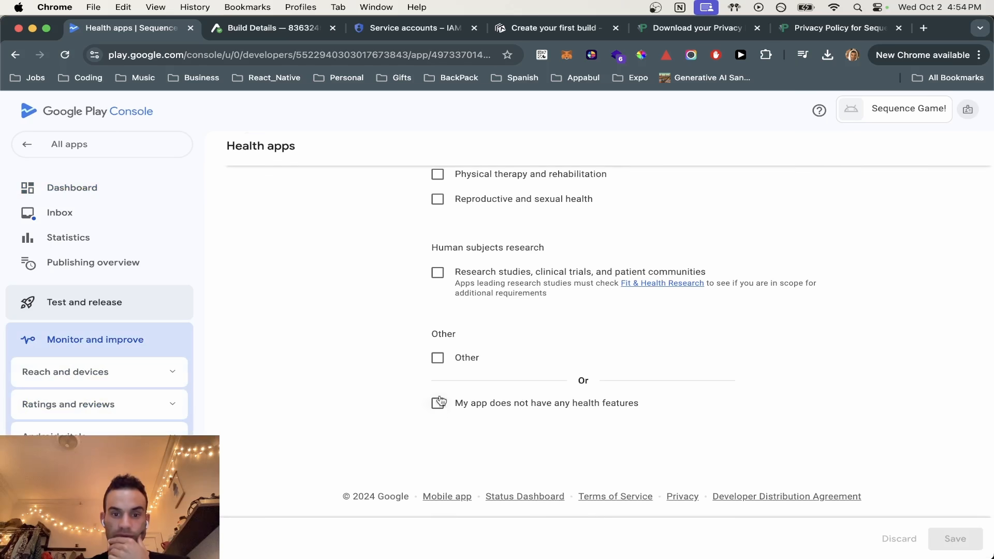
click(438, 403)
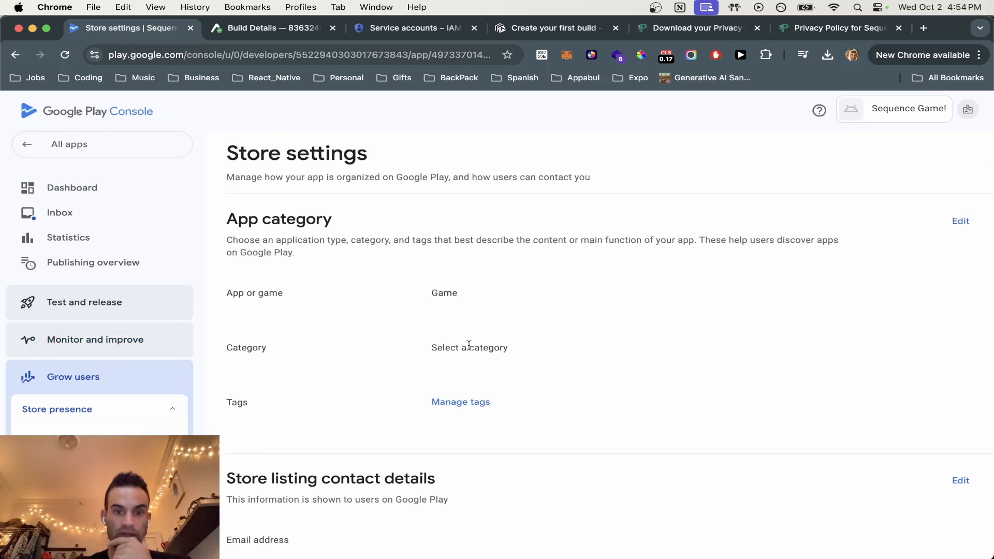
Step: Add the Strategy store tag and begin entering the store listing contact email
click(460, 401)
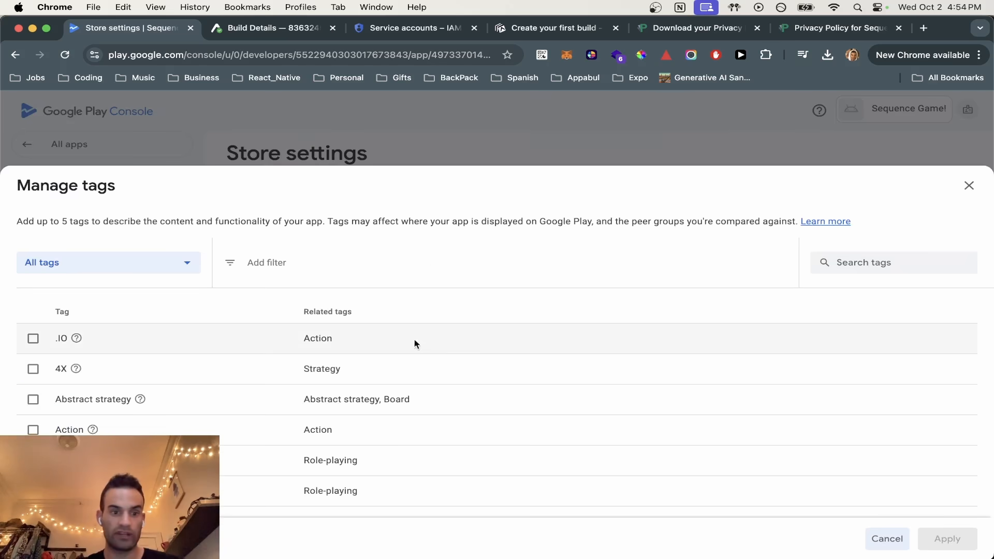
text(strategy)
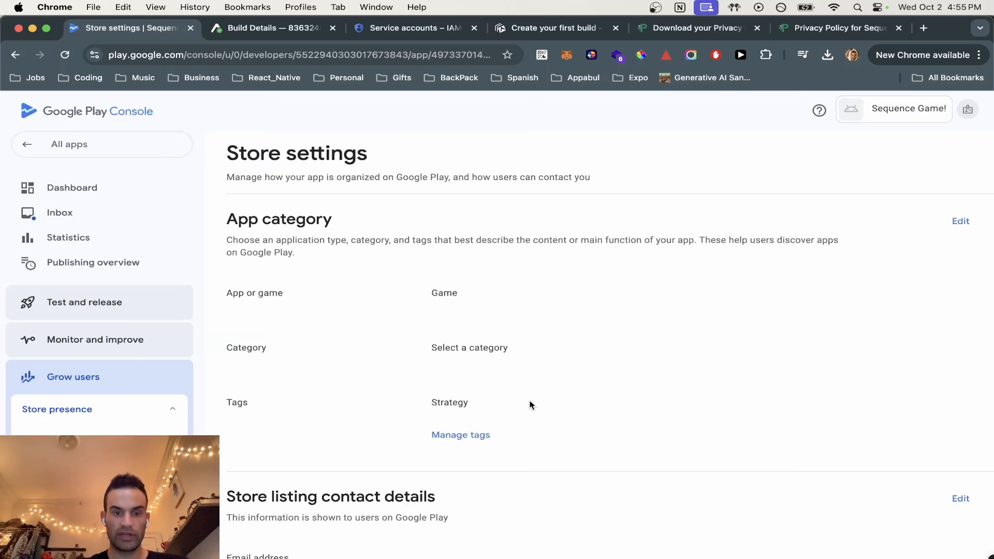
scroll(down, 3)
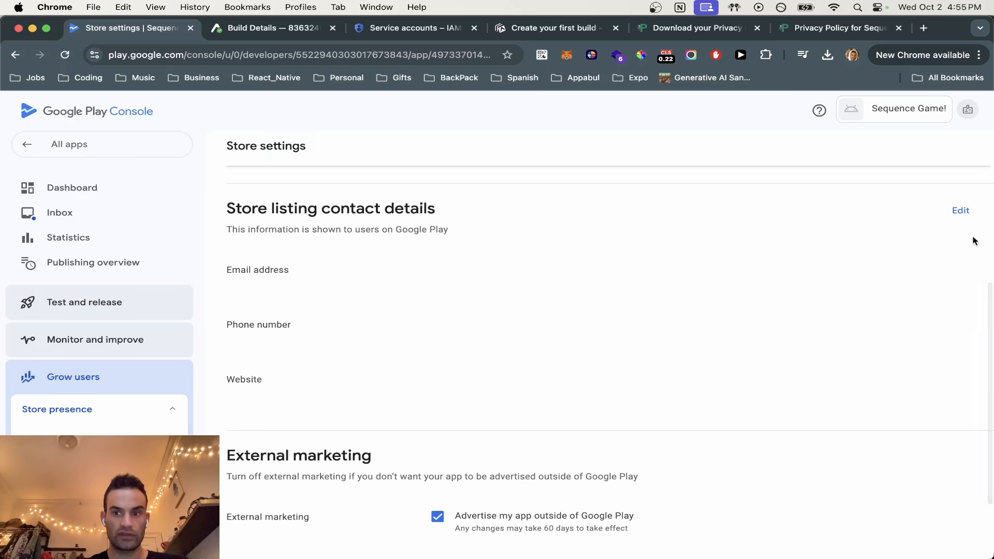
click(961, 211)
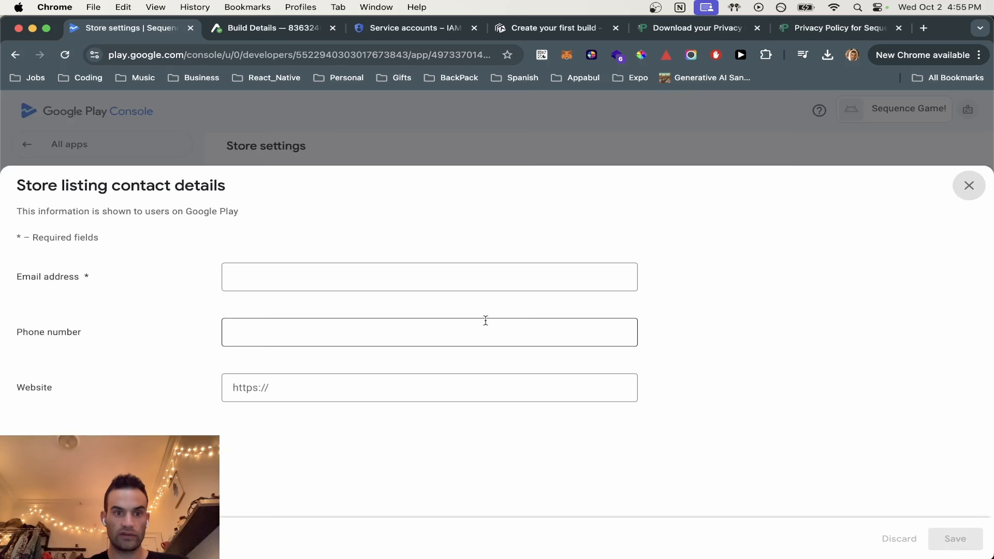
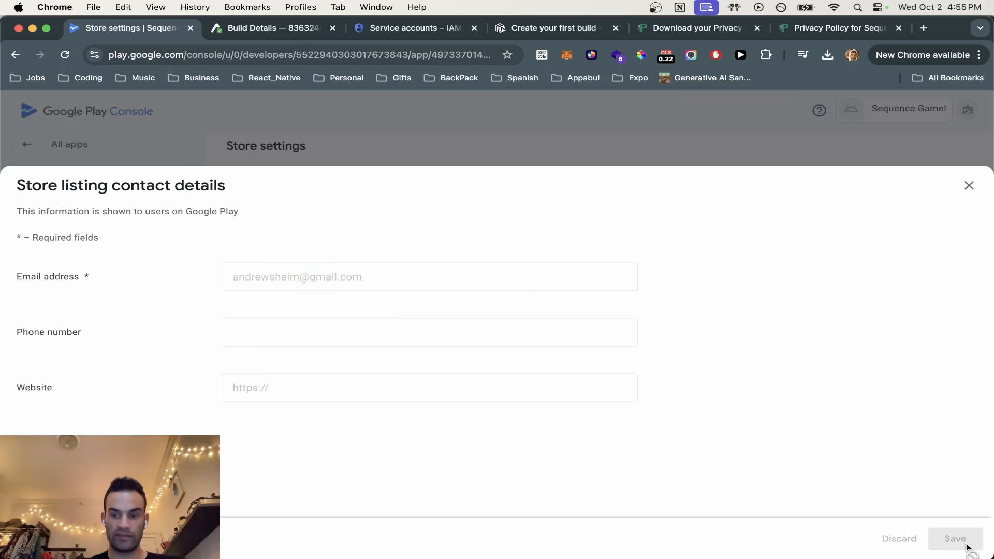
Step: Save the contact email and set the app's store category to Strategy
click(955, 539)
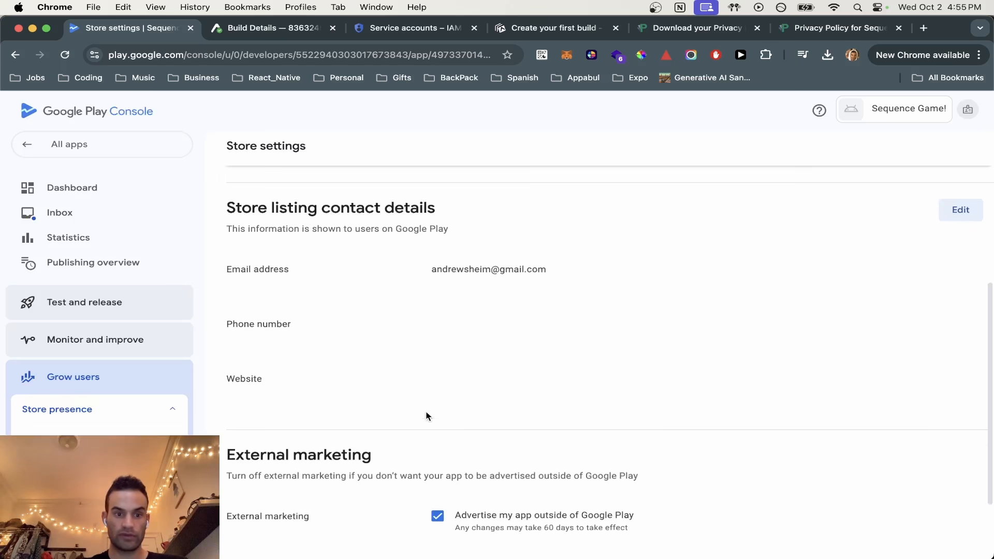
scroll(down, 3)
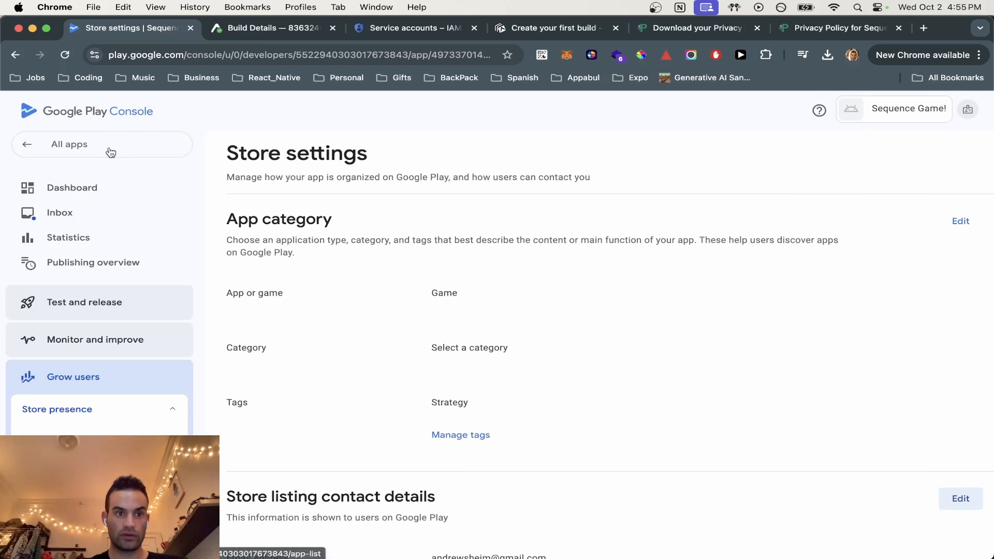
click(959, 221)
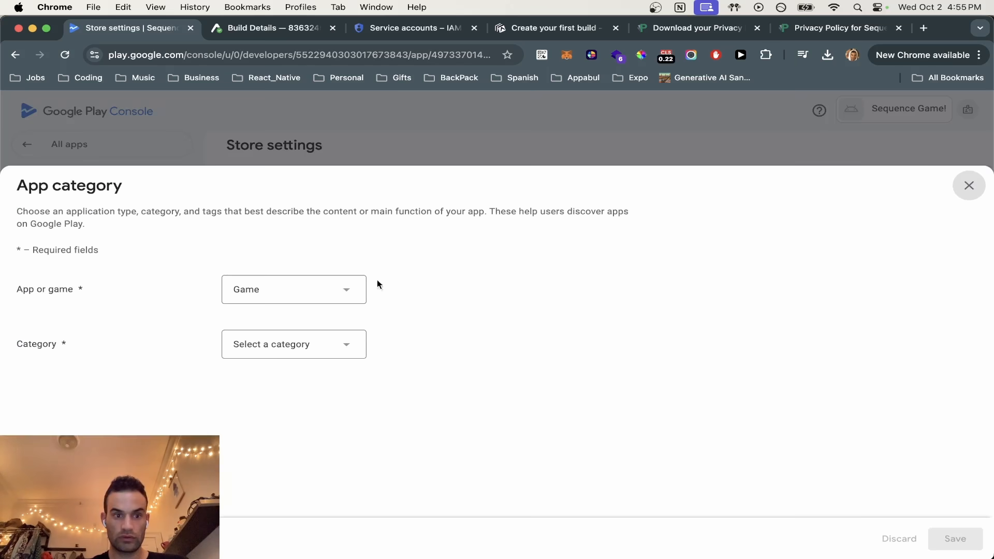
click(293, 289)
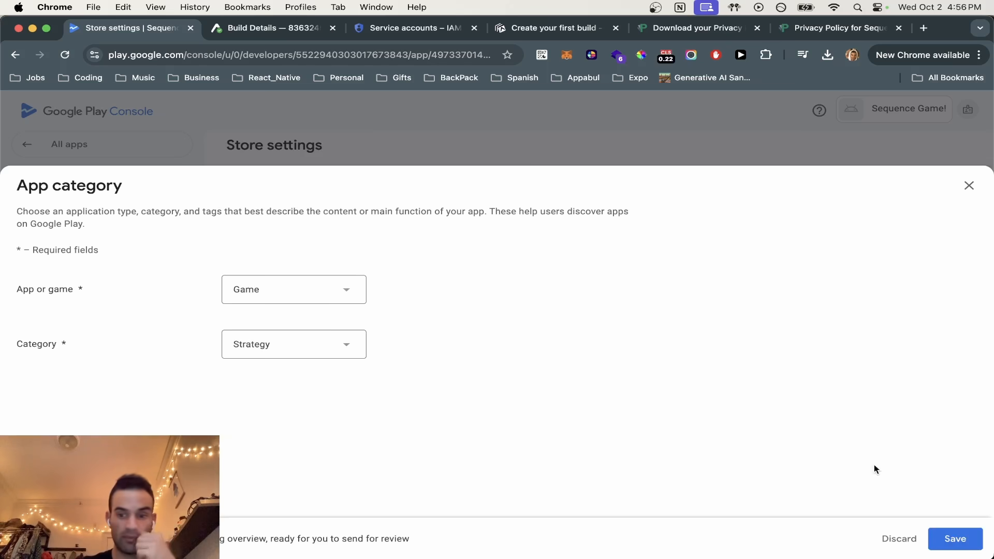
click(955, 539)
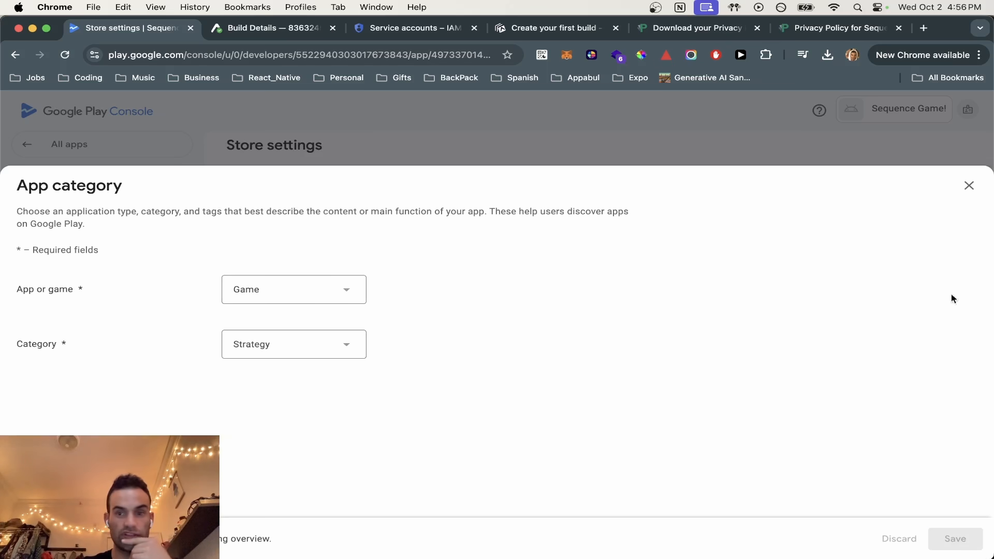
click(969, 185)
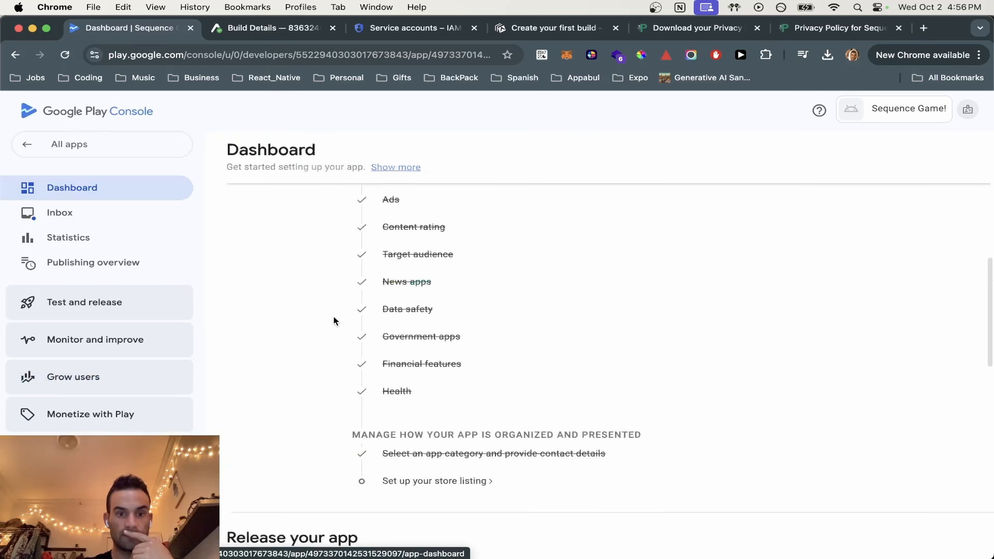
Step: Write the one-line short description and the multi-paragraph full description for Sequence Game!
scroll(down, 3)
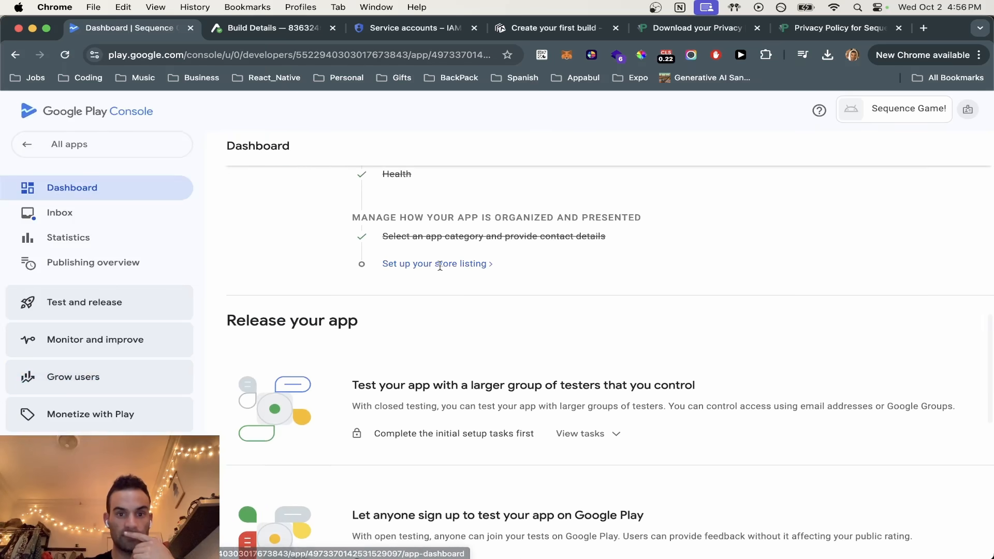
click(434, 264)
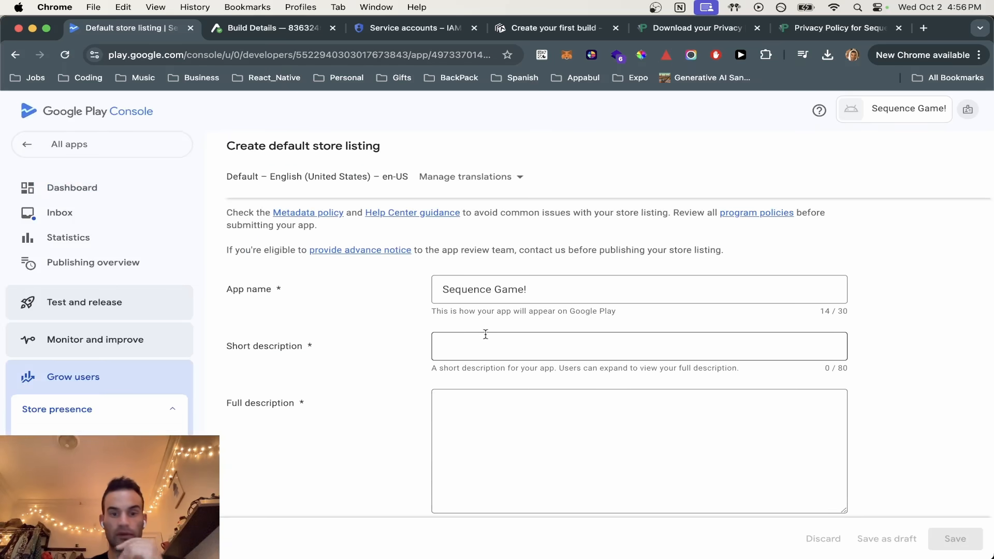
scroll(down, 3)
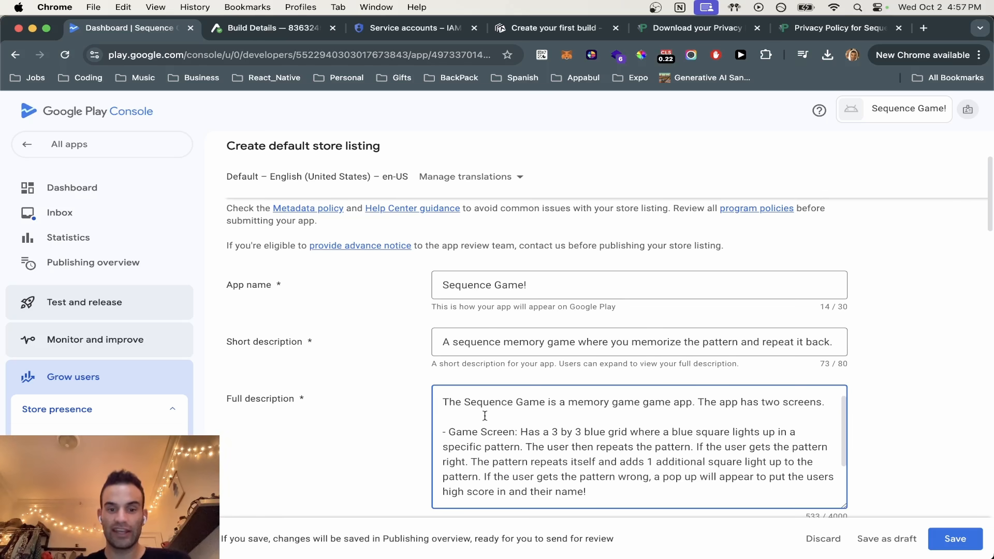
scroll(down, 3)
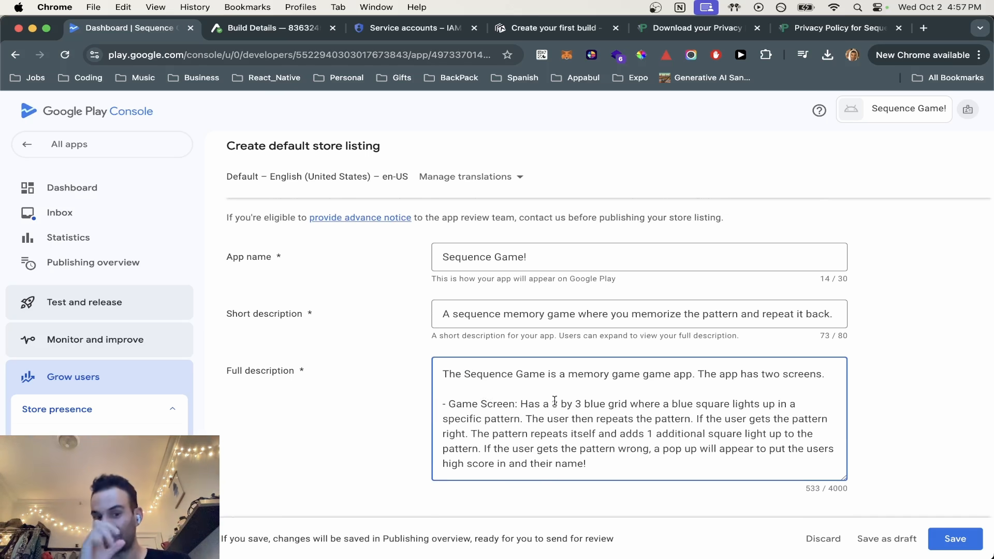
scroll(down, 3)
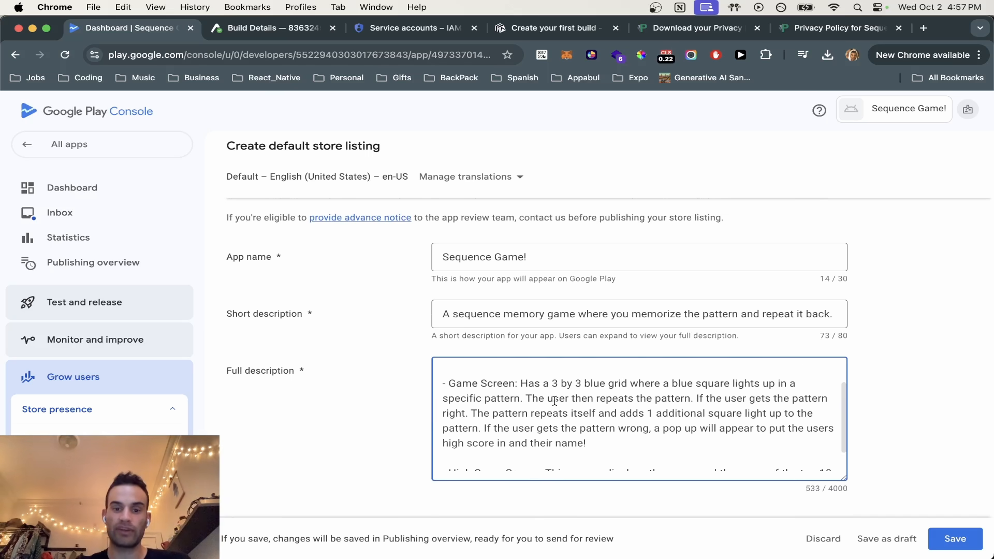
scroll(down, 3)
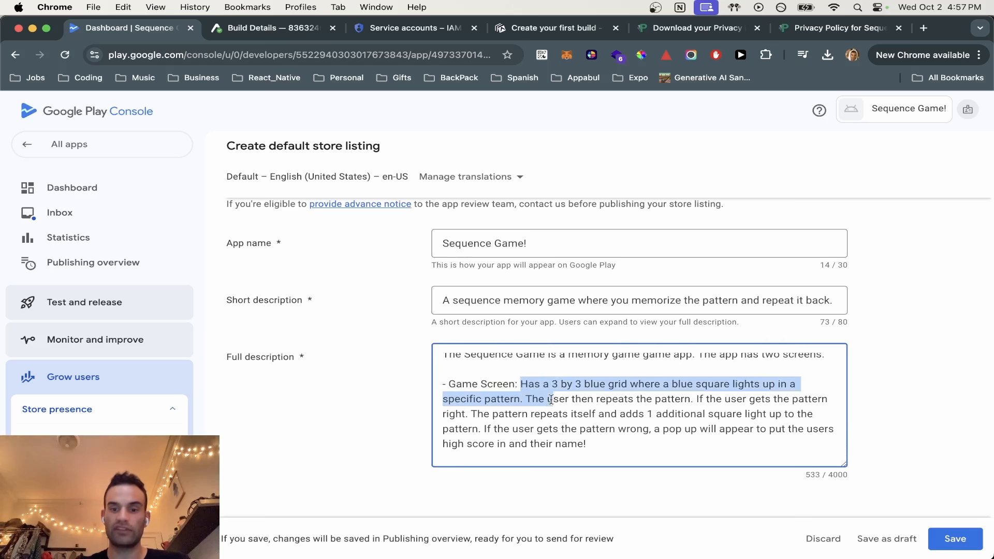
click(595, 443)
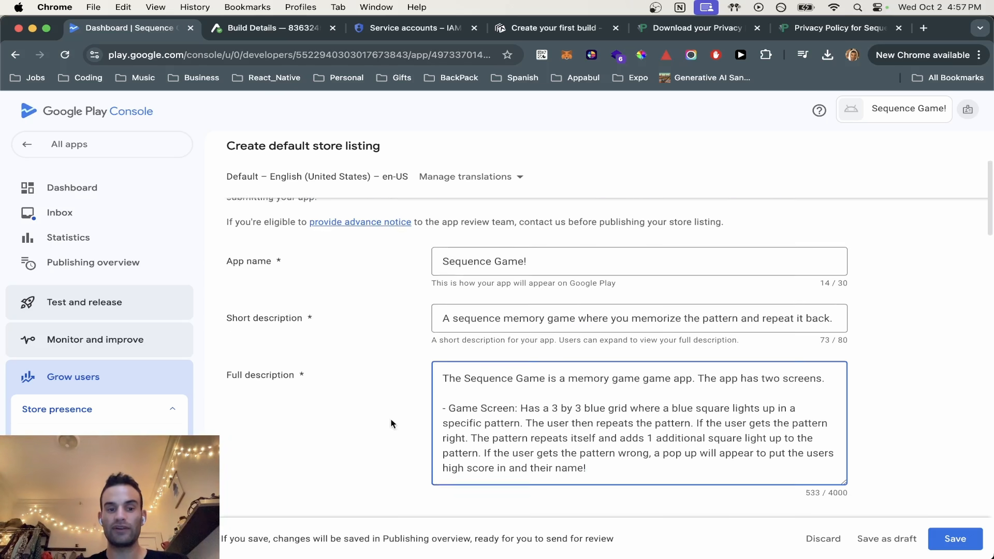
scroll(down, 3)
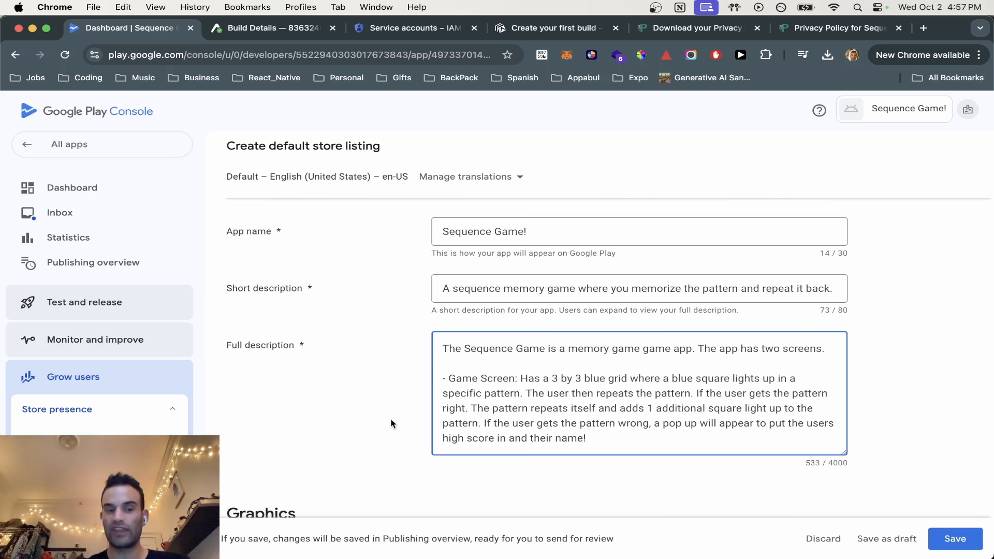
scroll(down, 3)
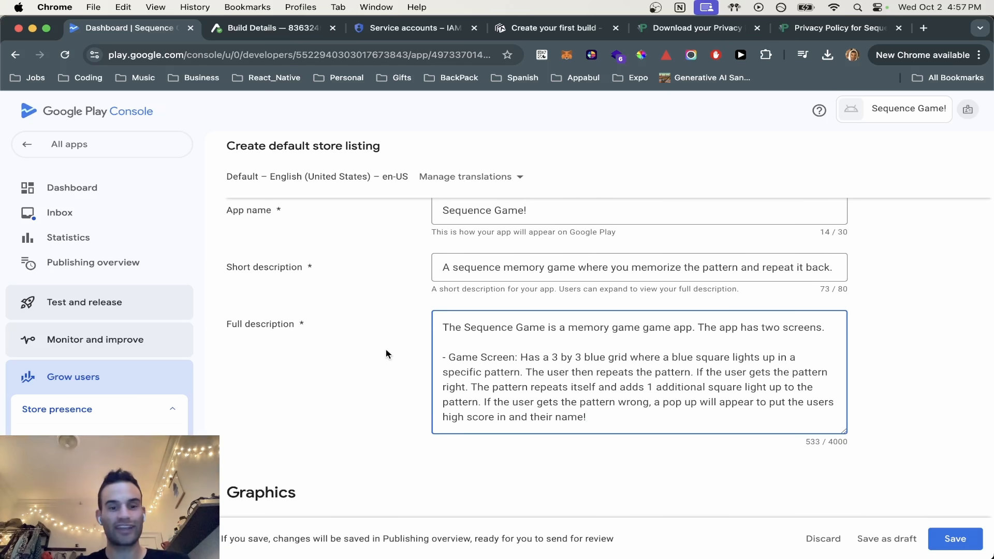
scroll(down, 3)
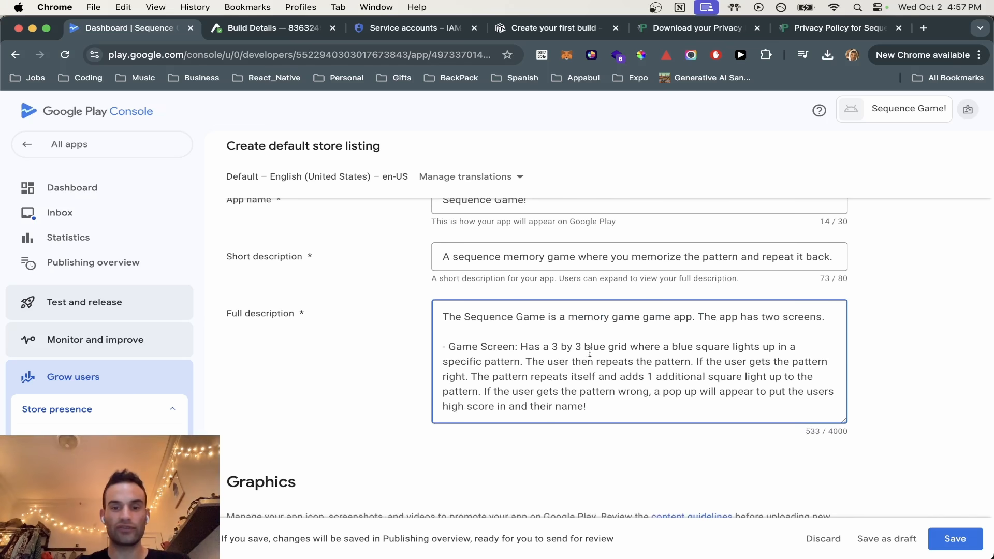
scroll(down, 3)
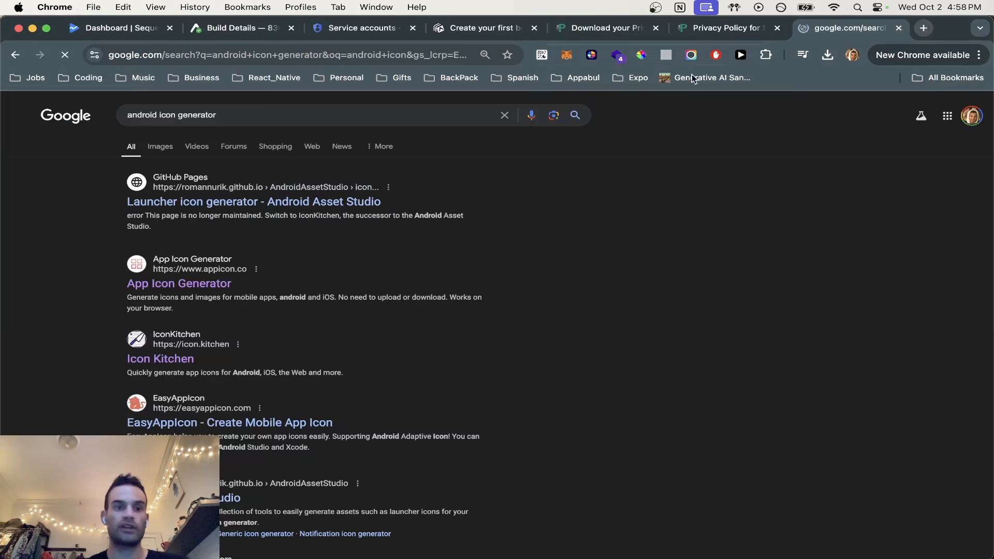
Step: Generate the all-platform icon set from icon.png on appicon.co, downloading the AppIcons folder
click(179, 284)
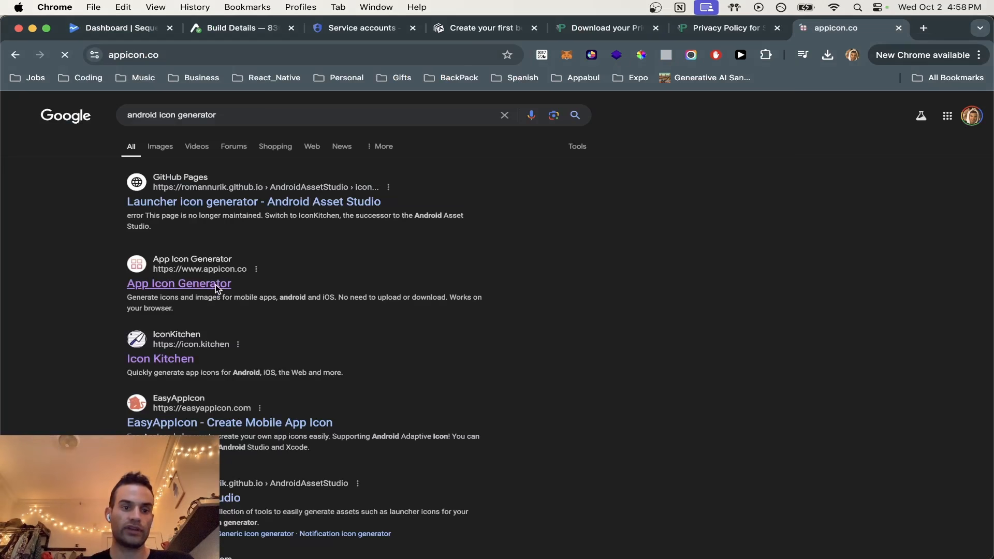
click(179, 284)
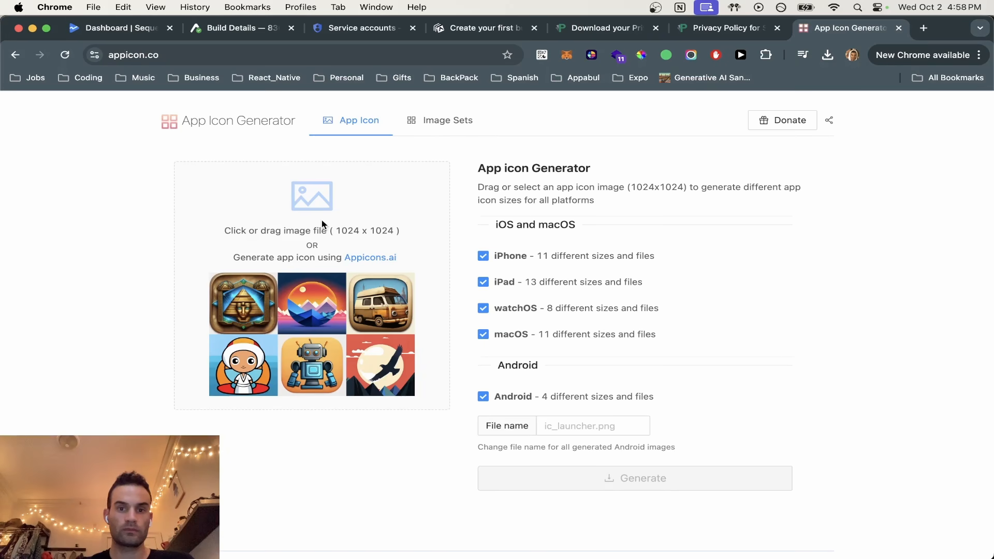
click(311, 196)
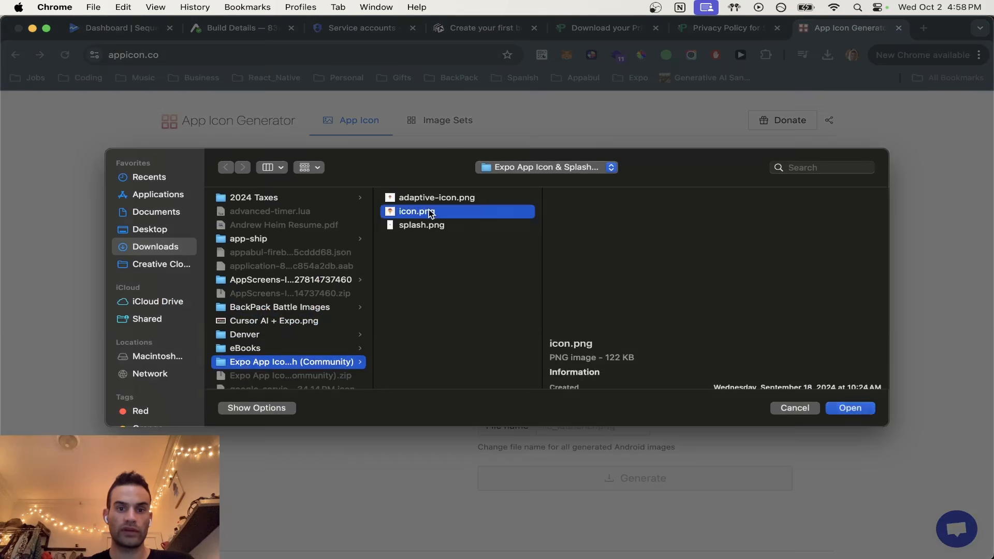
click(849, 408)
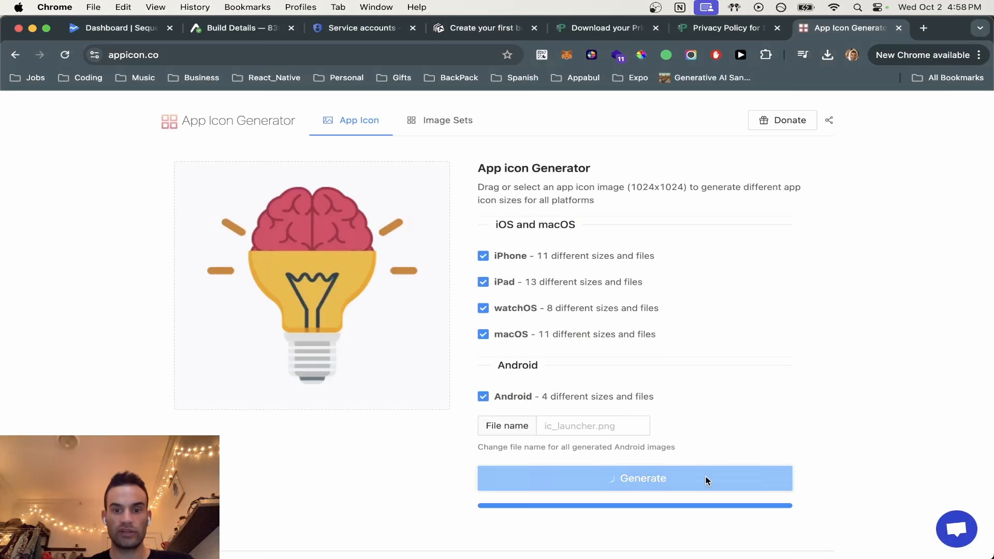
click(827, 54)
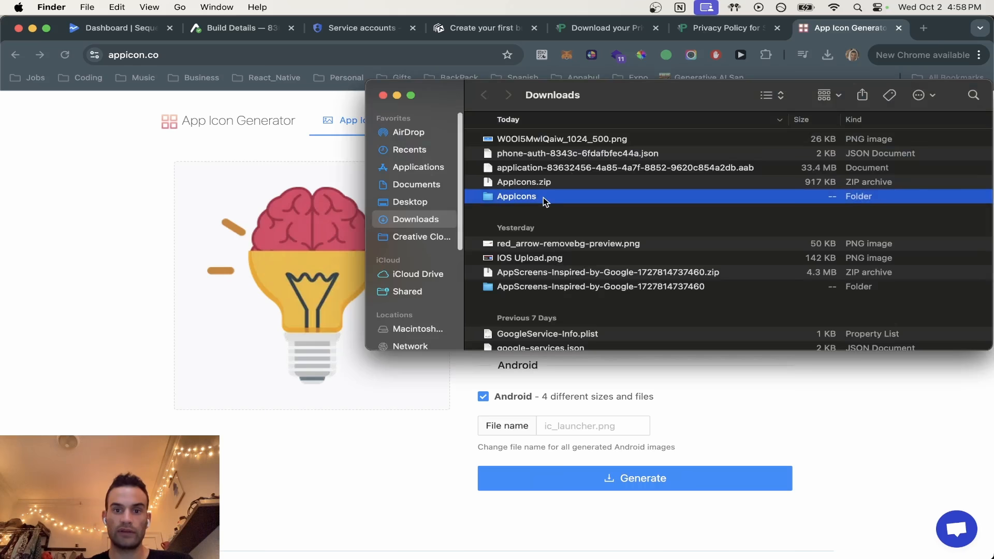
Step: Extract the downloaded AppIcons folder in Finder and return to the browser
double_click(515, 197)
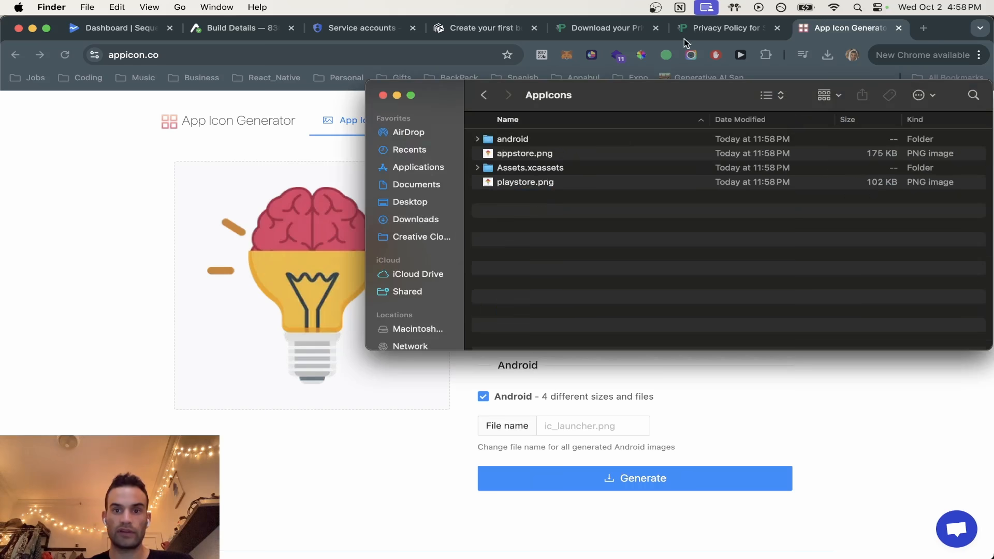
click(359, 28)
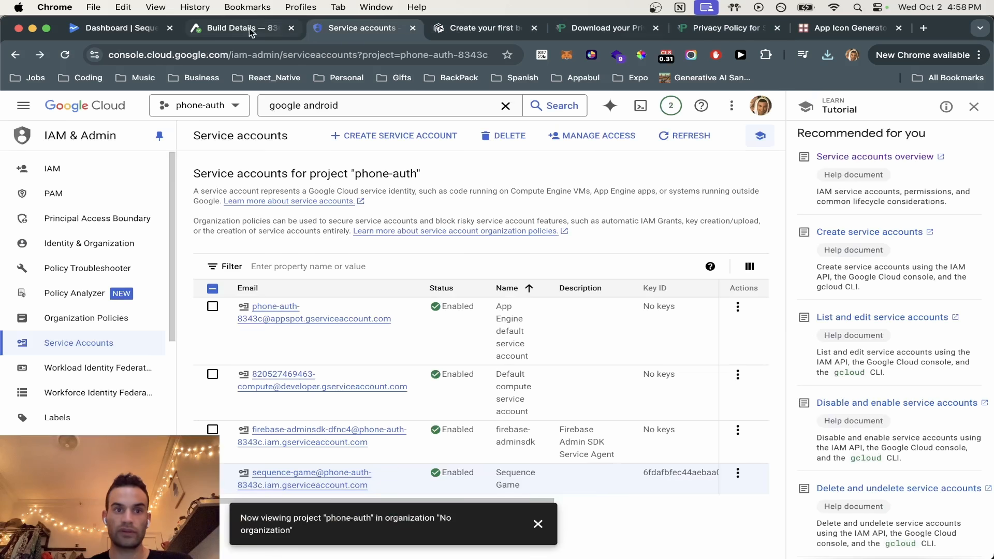
Step: Upload Downloads > AppIcons > appstore.png as the store listing app icon, then start a feature graphic generator search
click(114, 28)
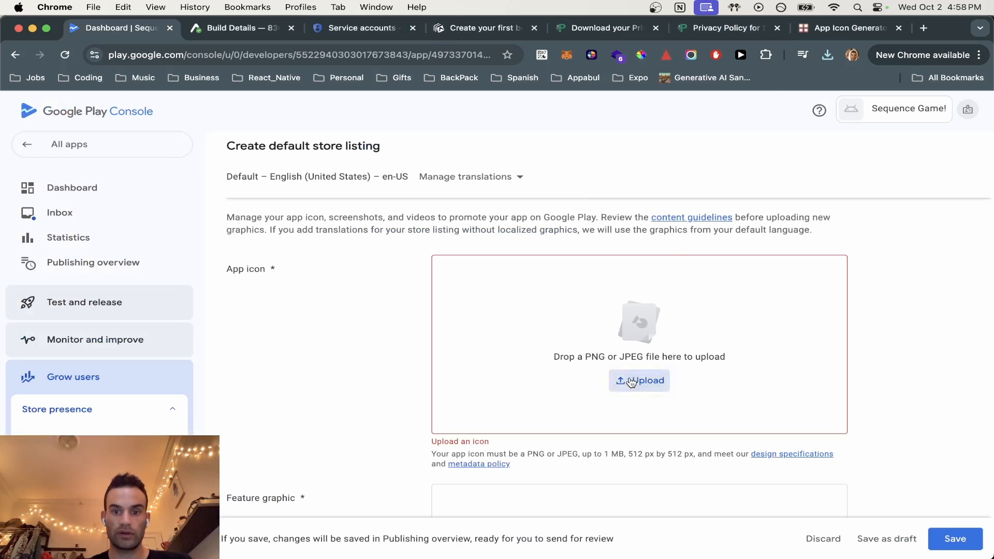
click(638, 380)
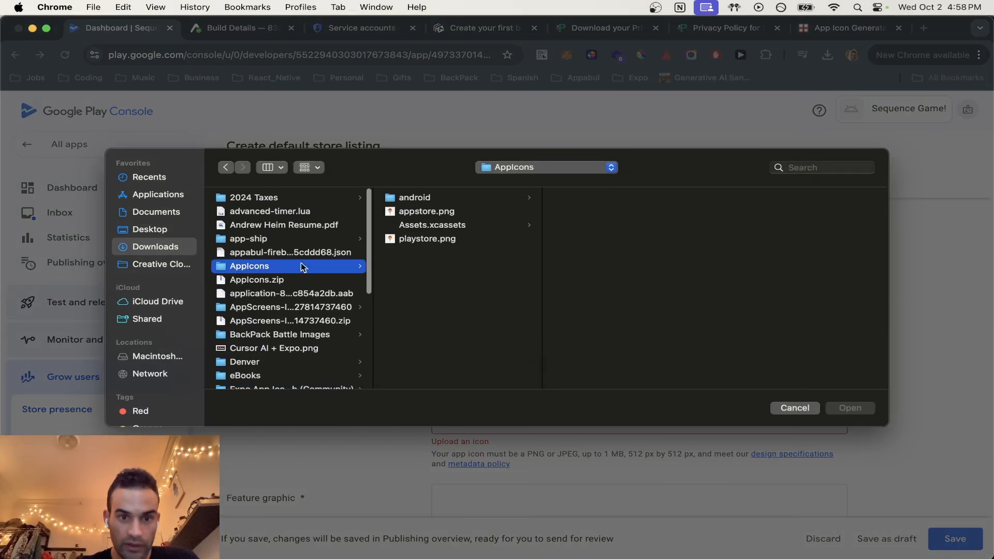
click(427, 211)
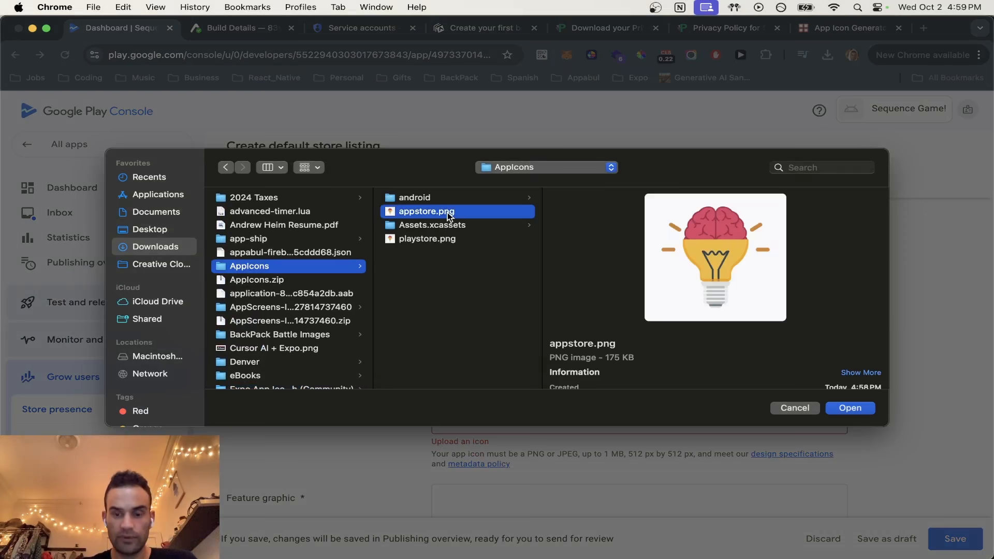
click(849, 408)
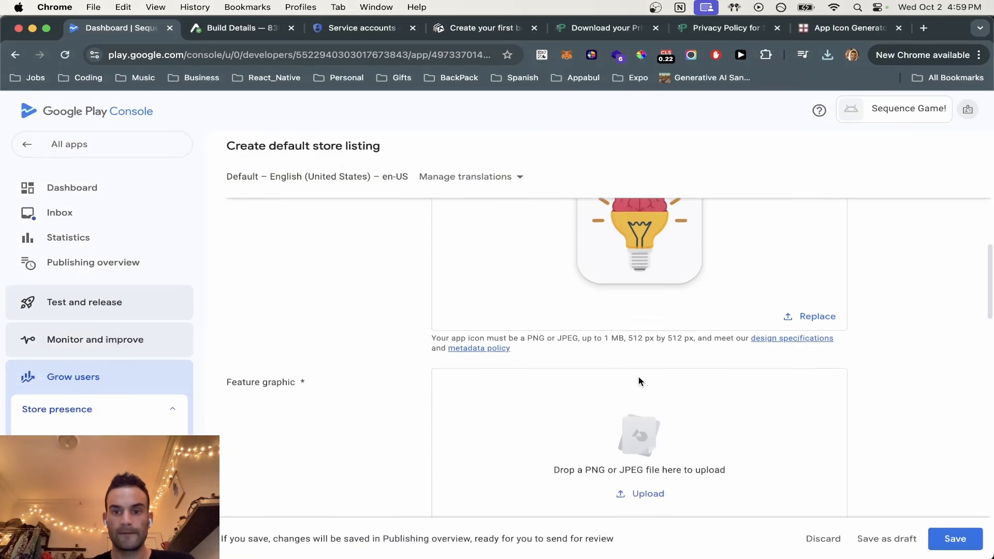
scroll(down, 3)
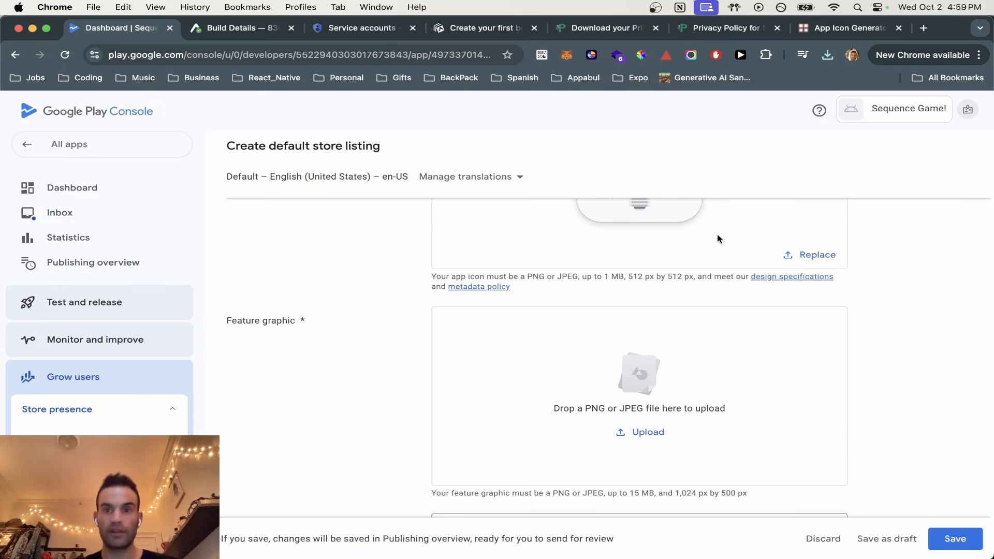
click(922, 28)
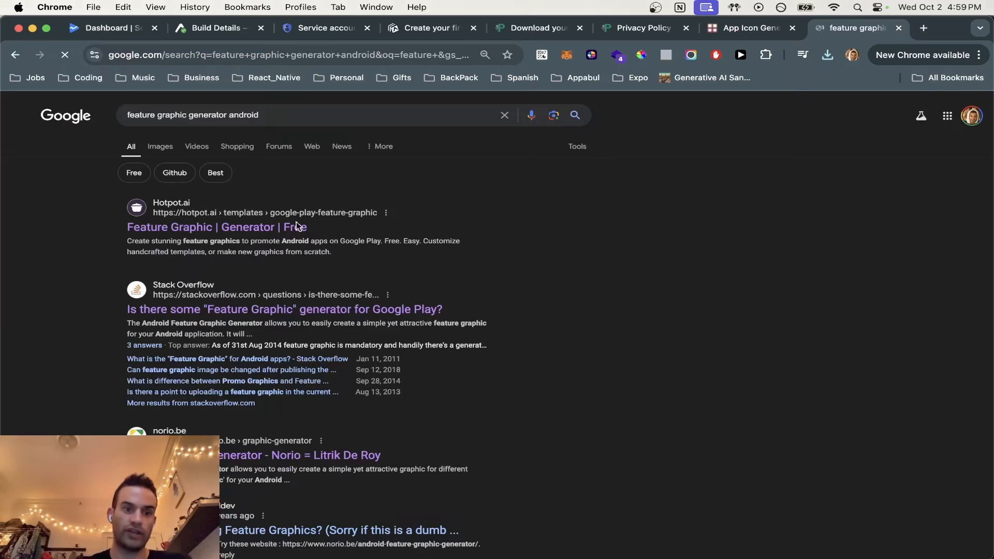
Step: Look through the Hotpot feature graphic generator for a Sequence Game banner
click(215, 227)
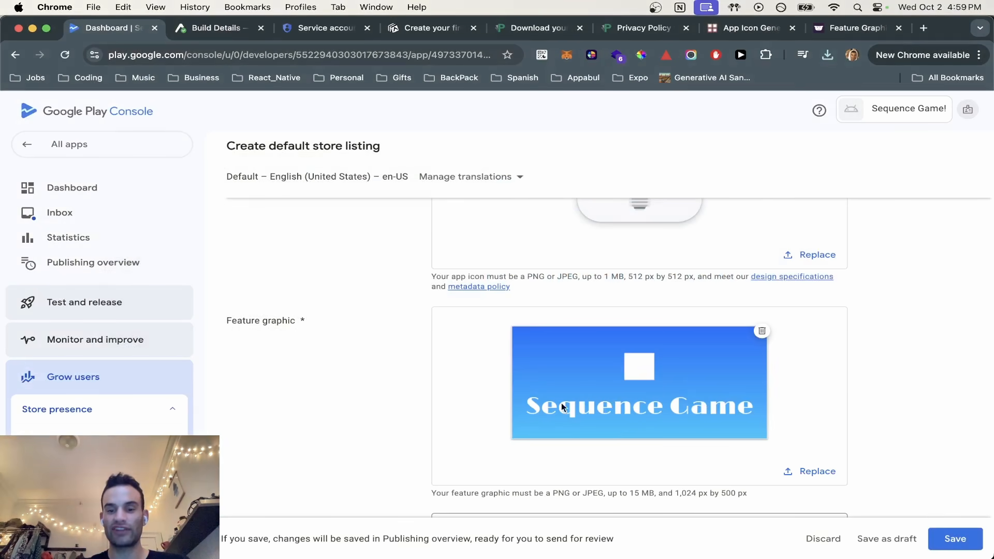
scroll(down, 3)
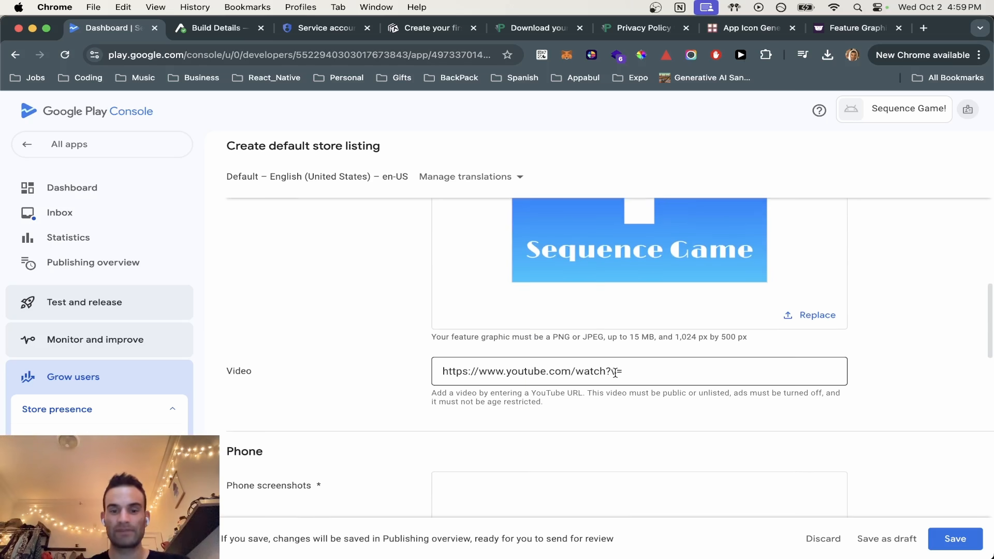
scroll(down, 3)
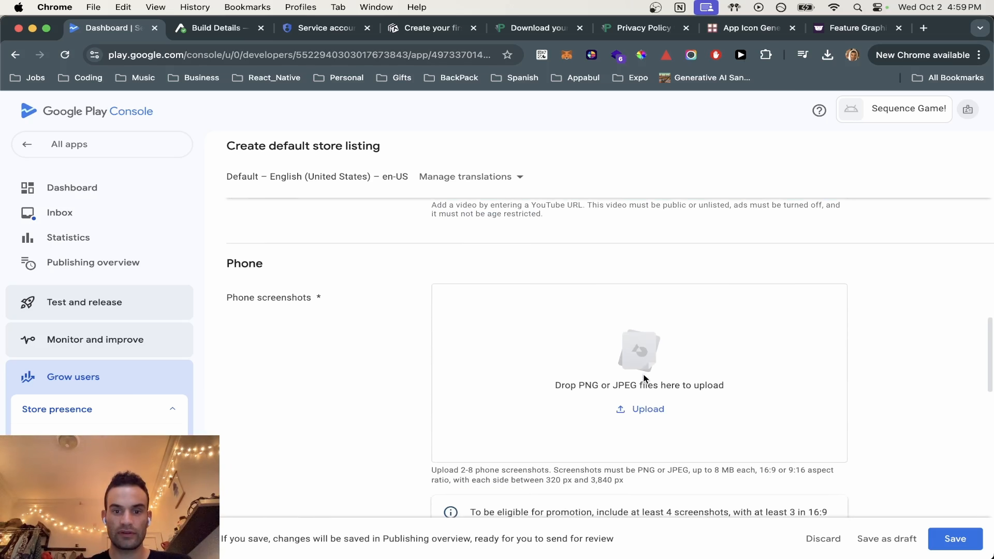
mouse_move(648, 409)
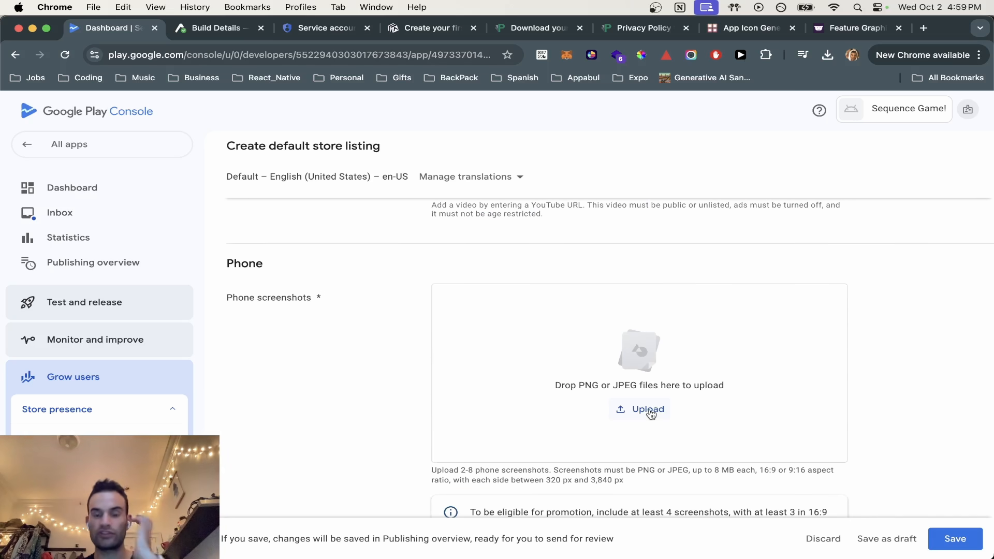
scroll(down, 3)
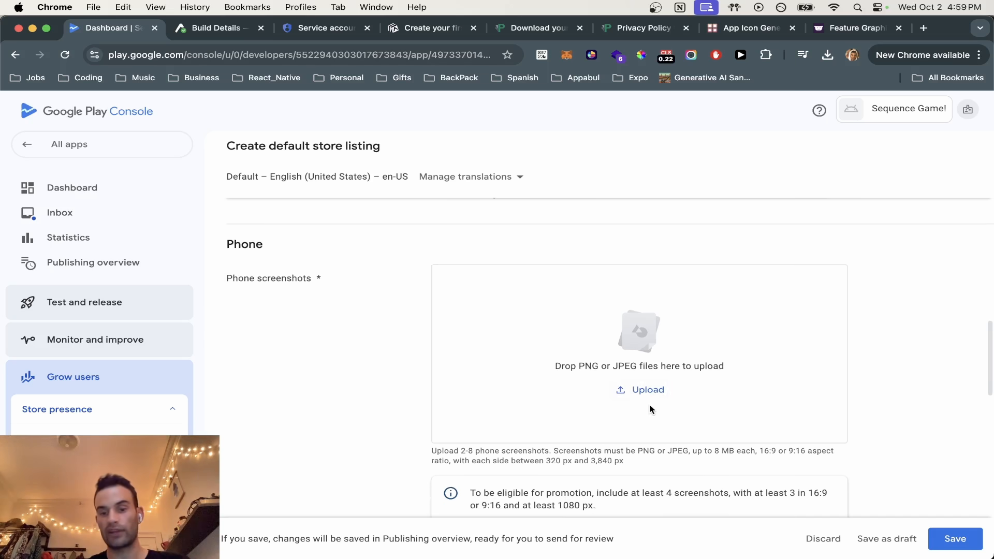
Step: Upload the phone and tablet screenshots in the default store listing and save it
click(648, 389)
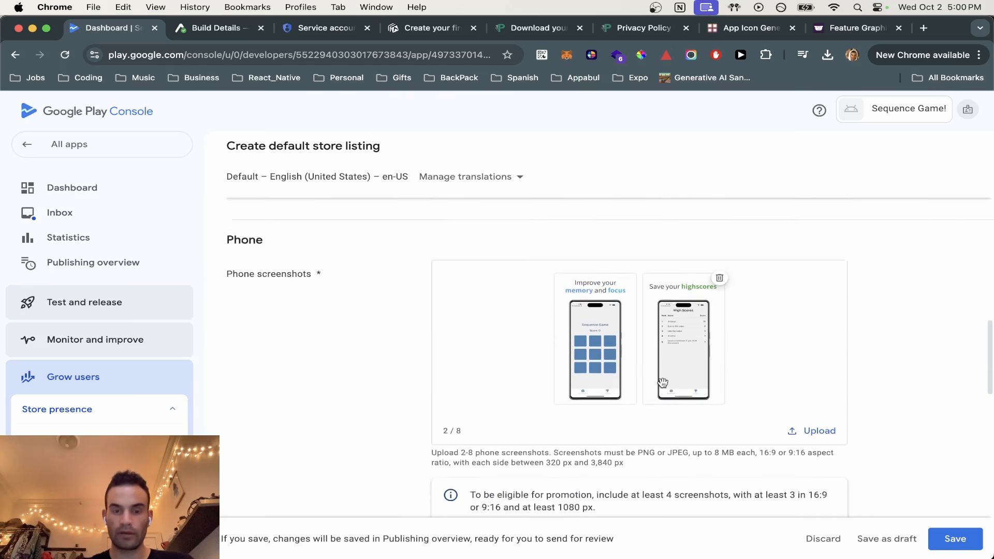
scroll(down, 3)
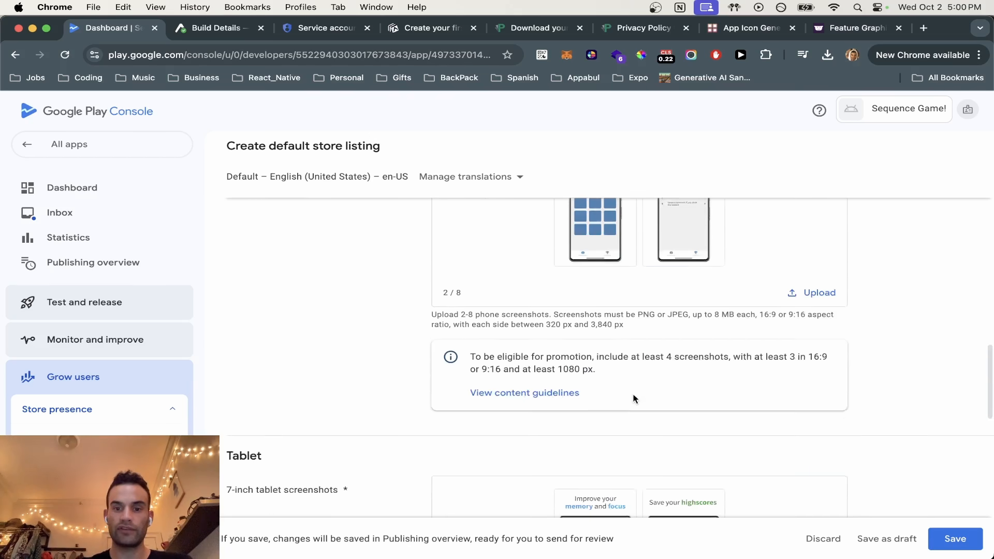
scroll(down, 3)
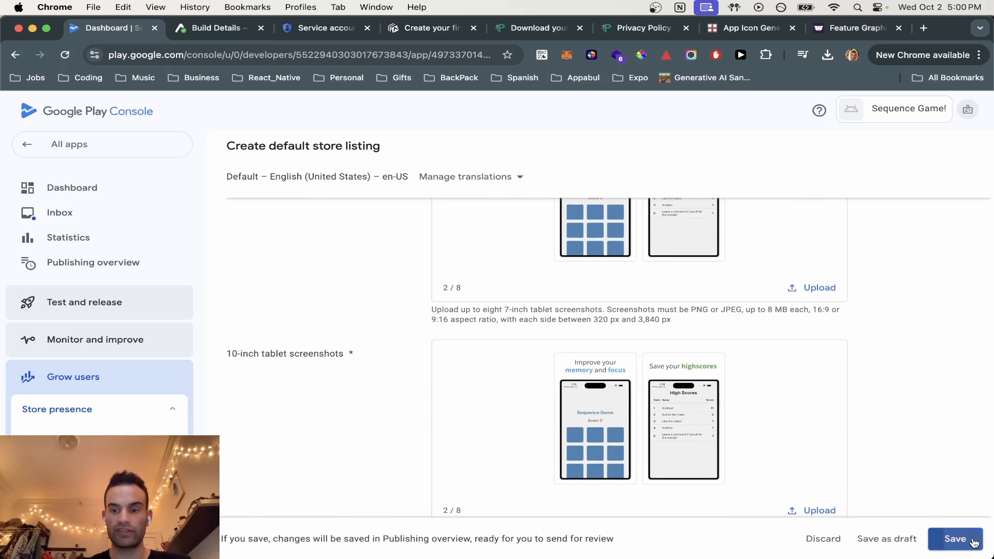
click(955, 539)
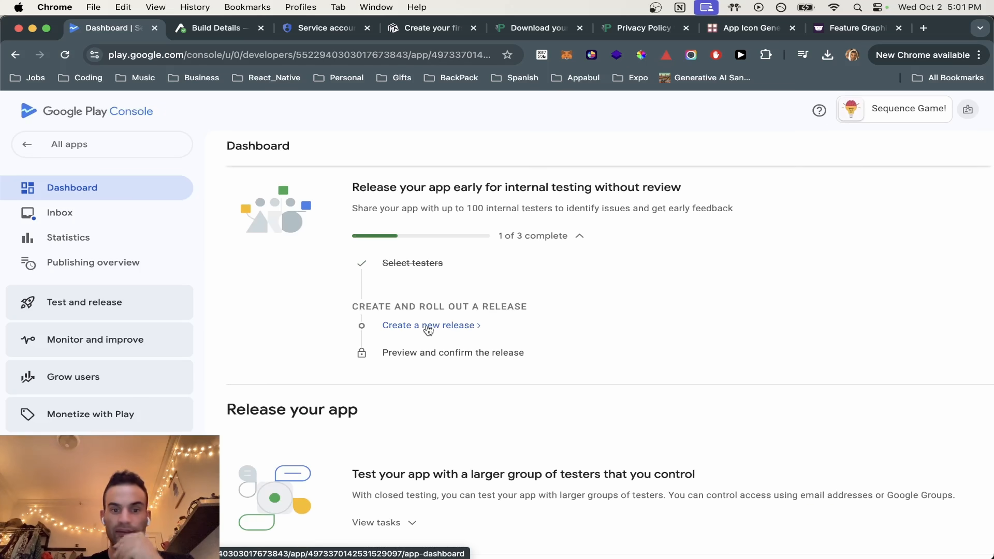
Step: Create a new internal testing release and upload the .aab app bundle (bundle 2, 1.0.0)
click(429, 325)
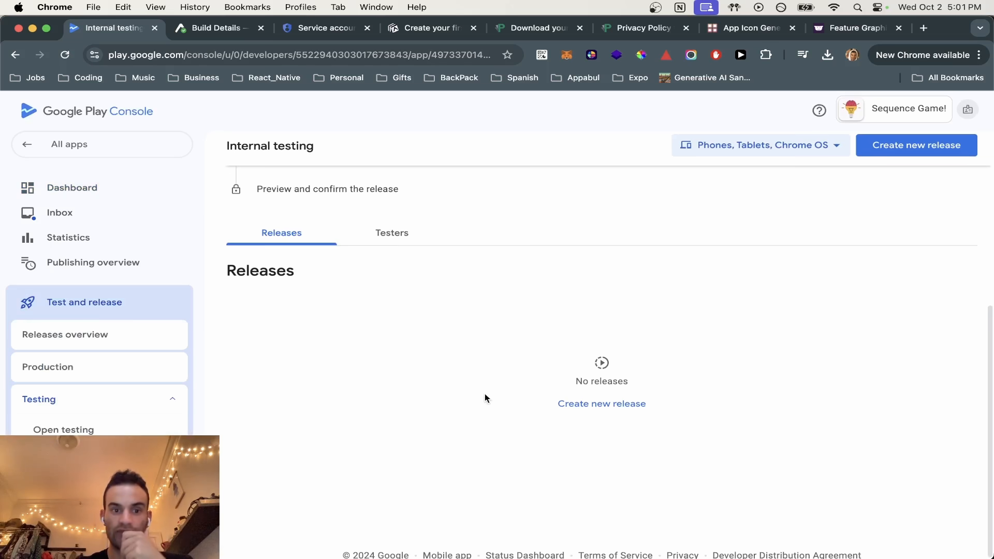
click(601, 403)
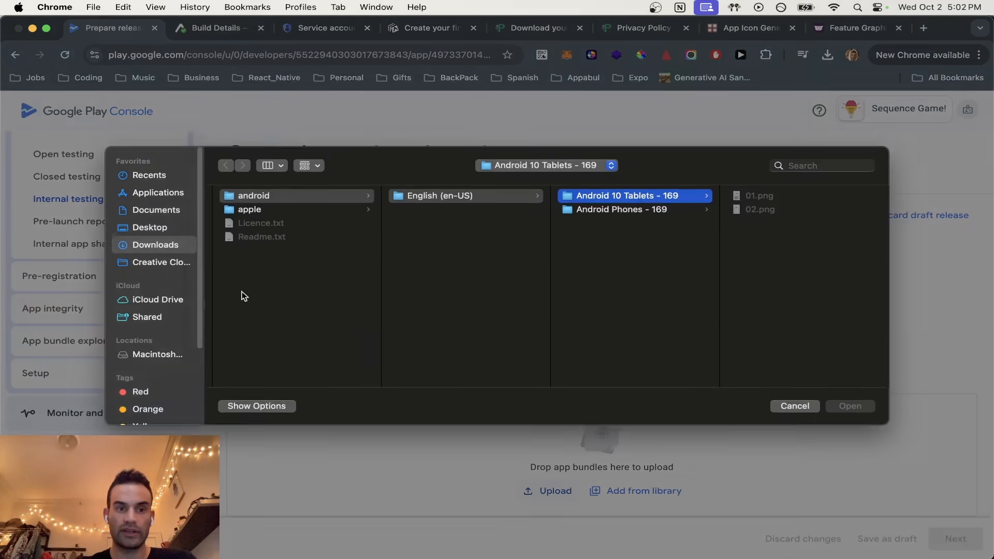
click(150, 229)
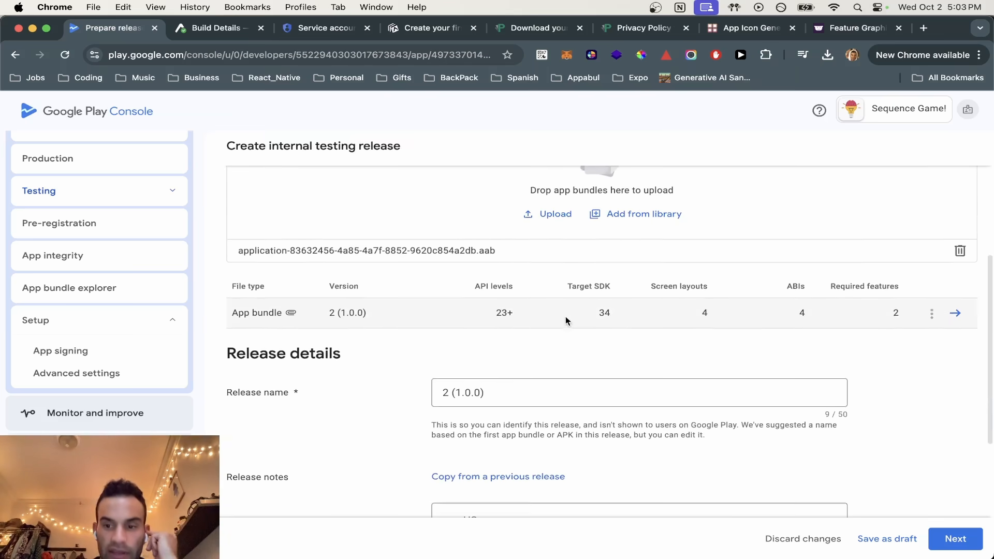
scroll(down, 3)
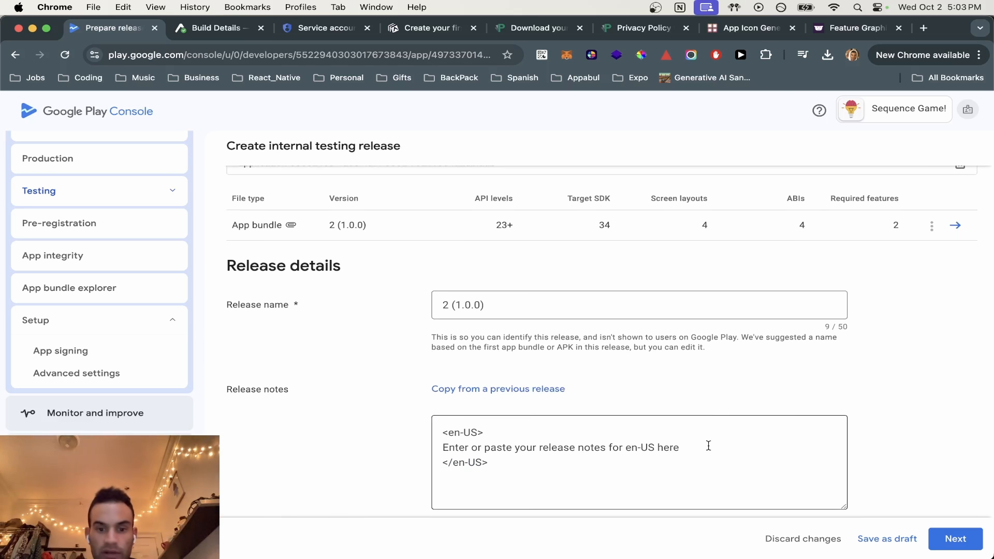
Step: Name the release 'First Release' with release notes 'App Launch!'
double_click(560, 447)
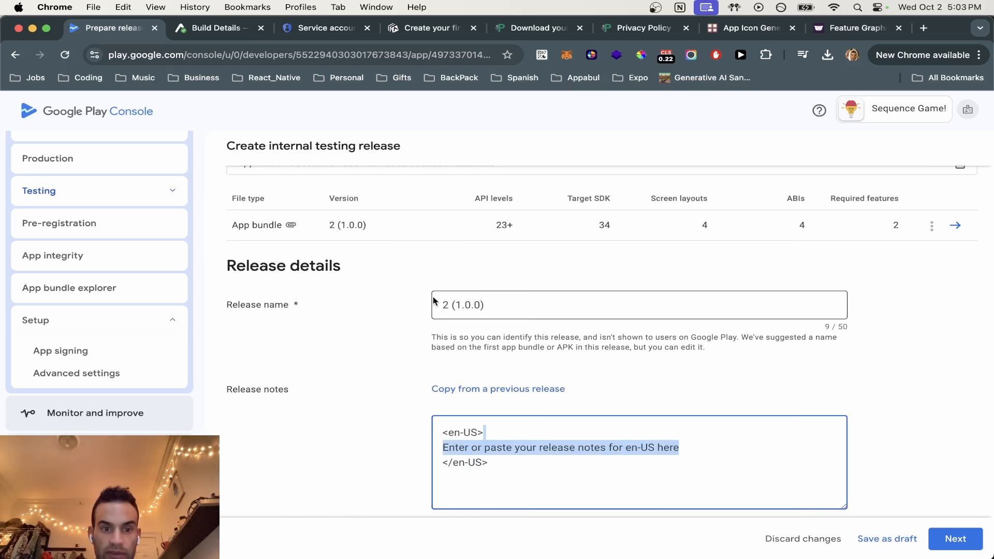
text(First)
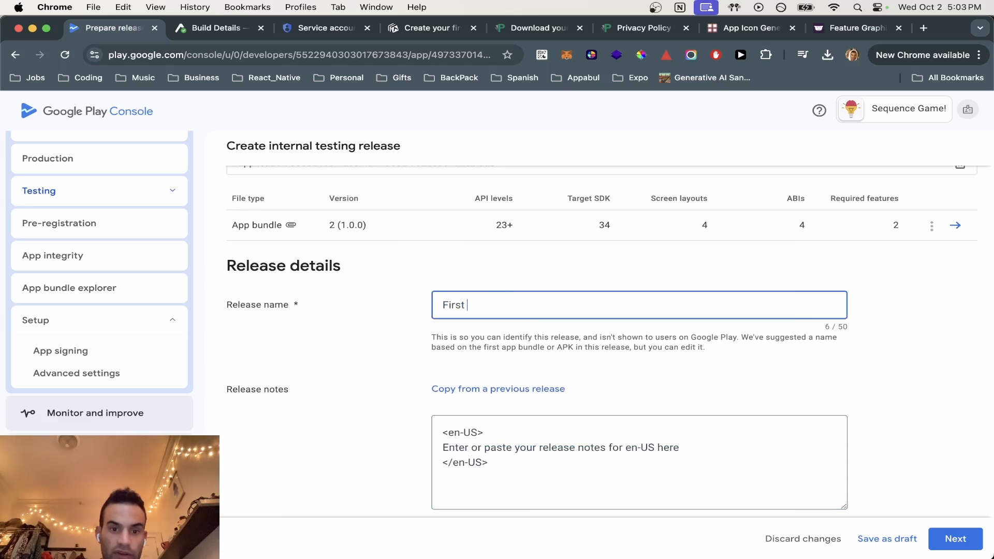
text(Release)
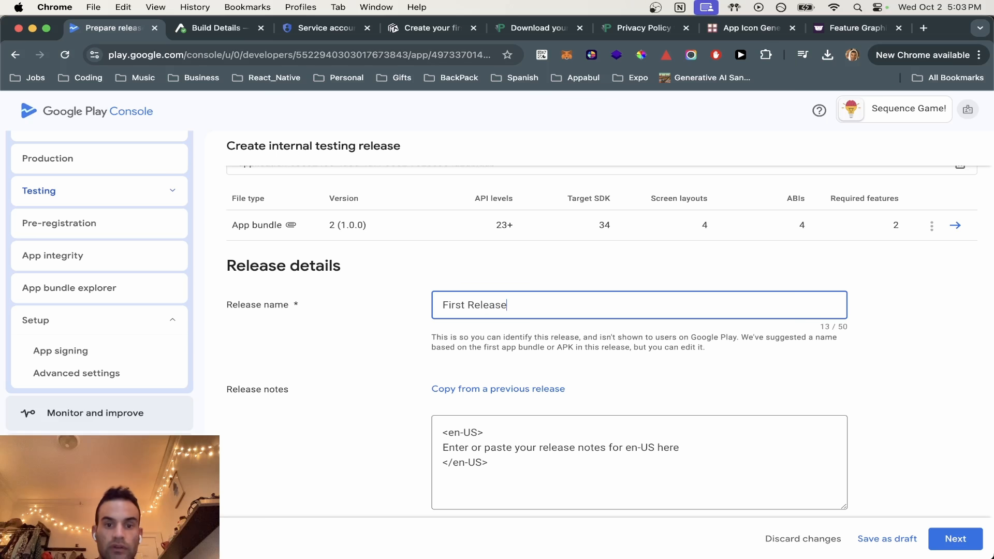
double_click(560, 448)
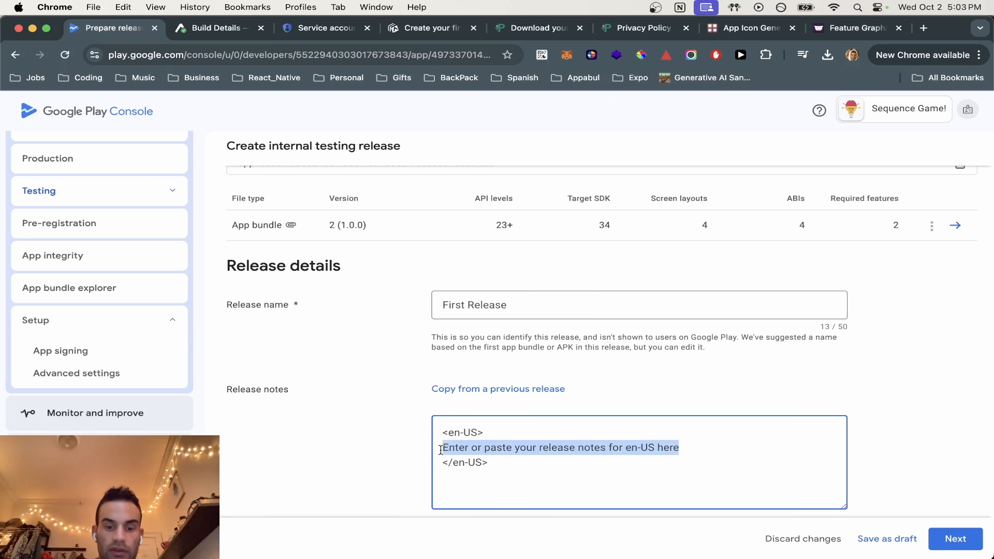
text(App Launch)
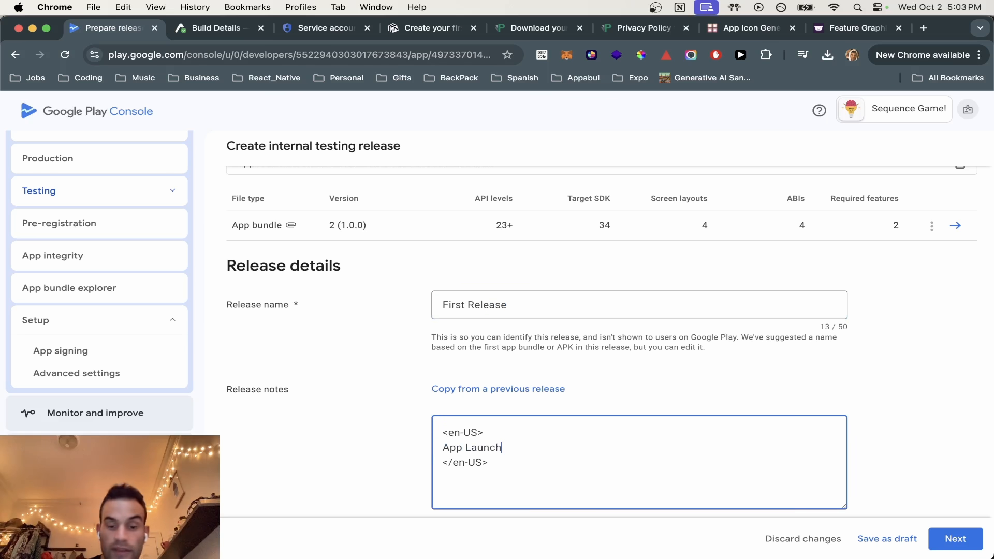
text(!)
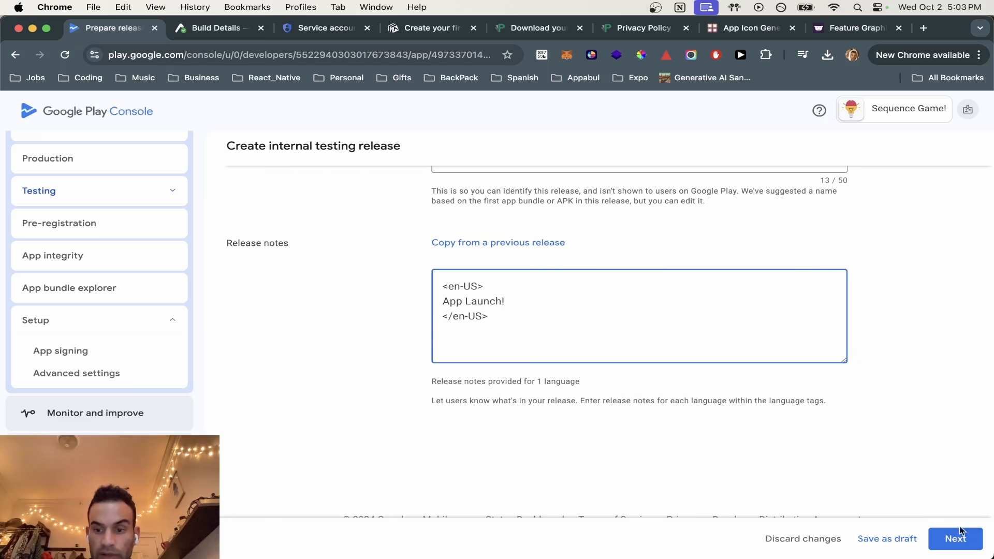
Step: Review, save and publish the internal testing release, confirming the rollout
click(954, 538)
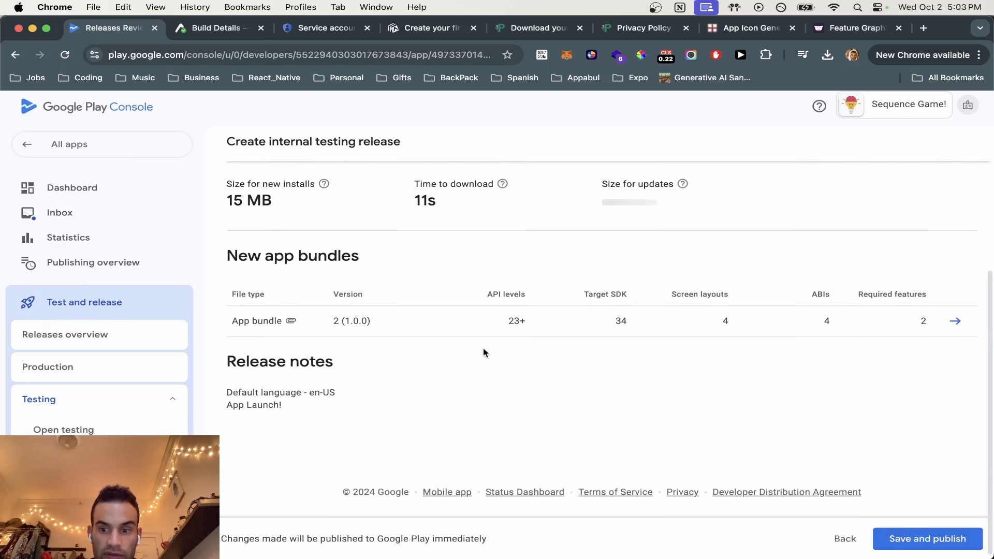
click(926, 539)
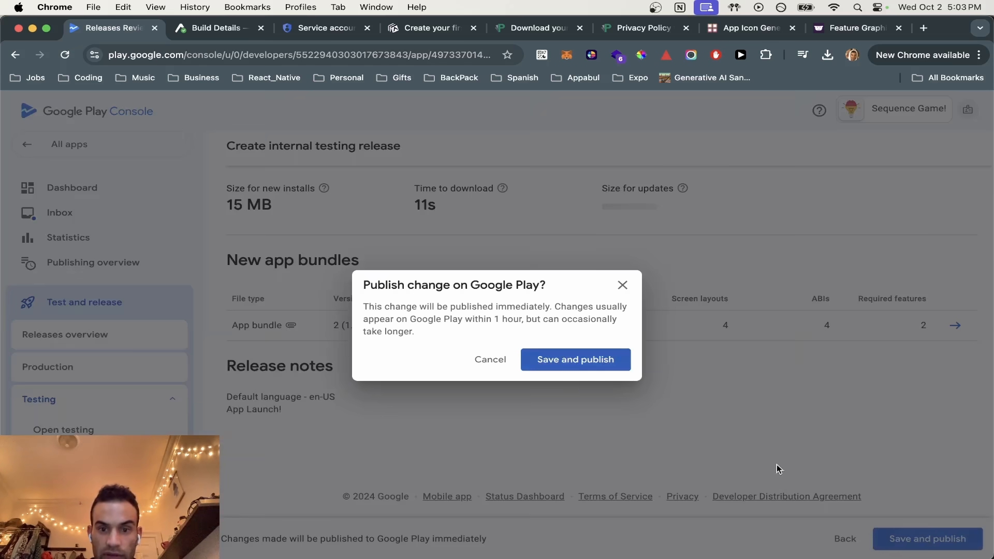
click(575, 360)
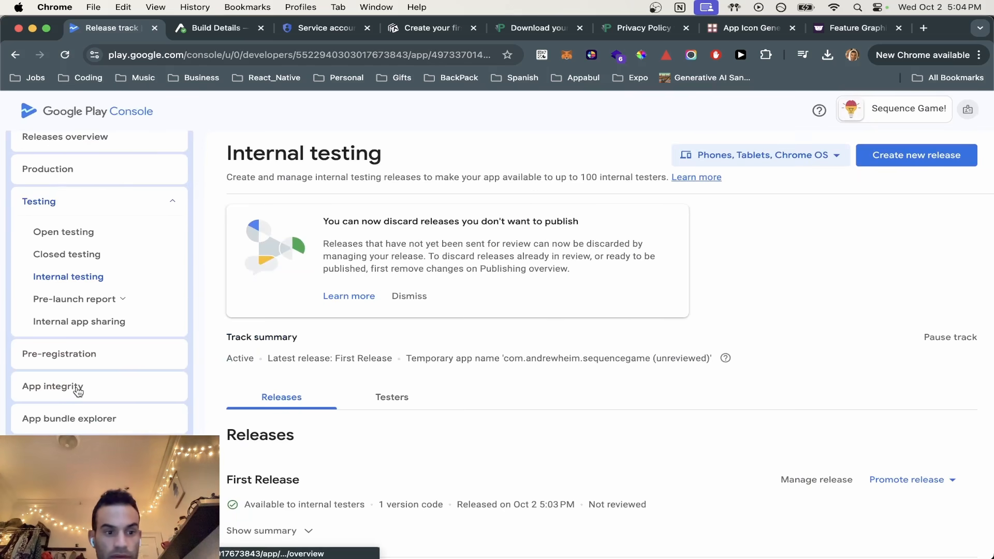
Step: Link the Play Integrity API to the Sequence Game! Google Cloud project, then return to the dashboard
click(52, 386)
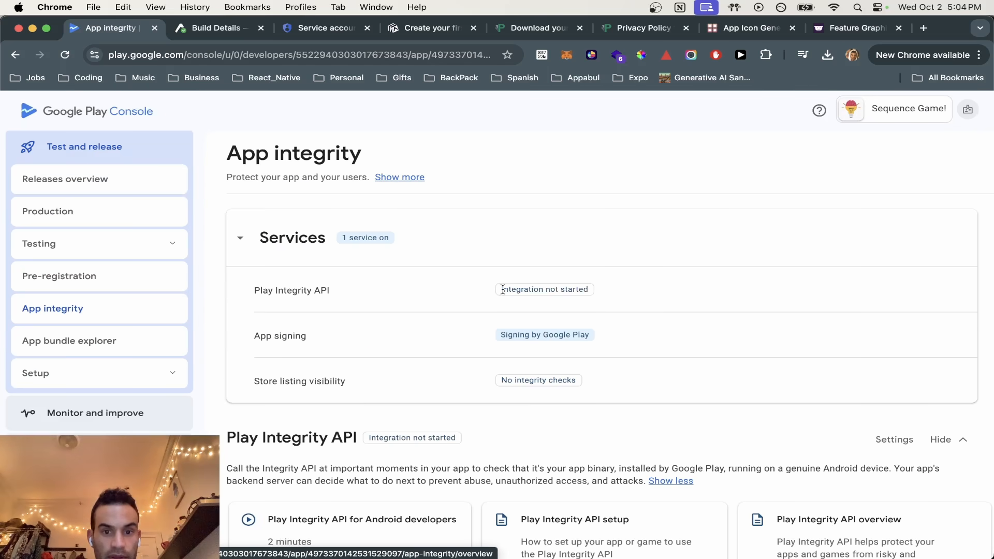
scroll(down, 3)
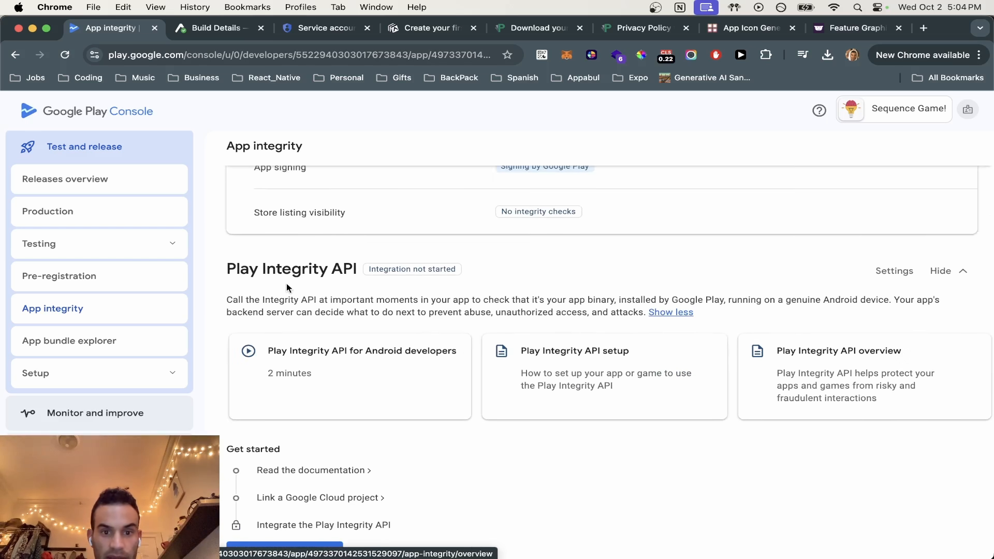
click(320, 497)
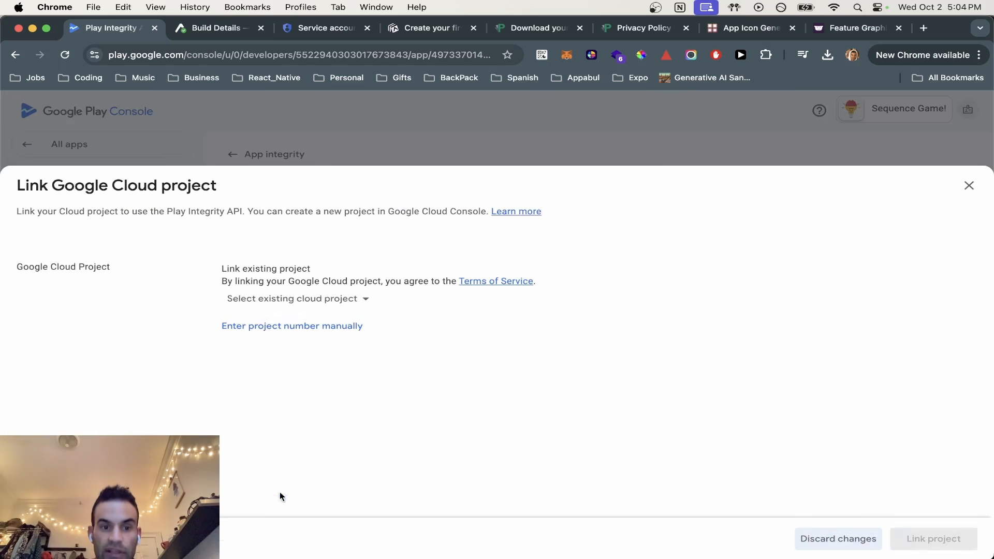
click(296, 298)
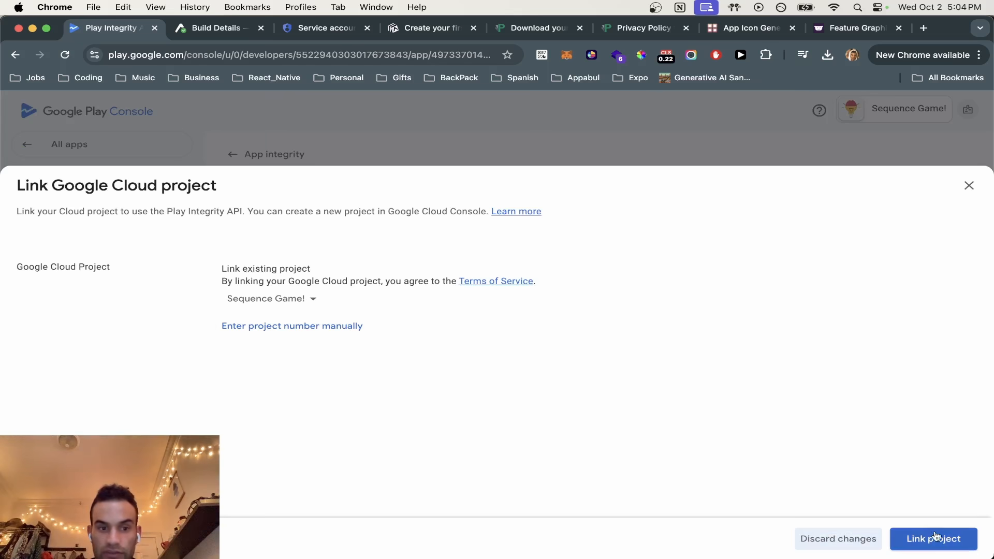
click(933, 539)
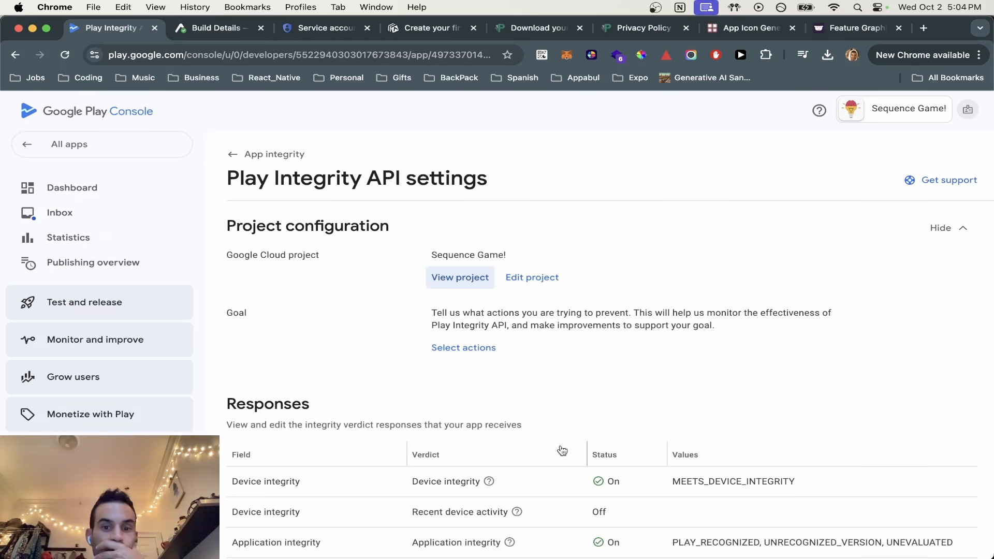
click(71, 187)
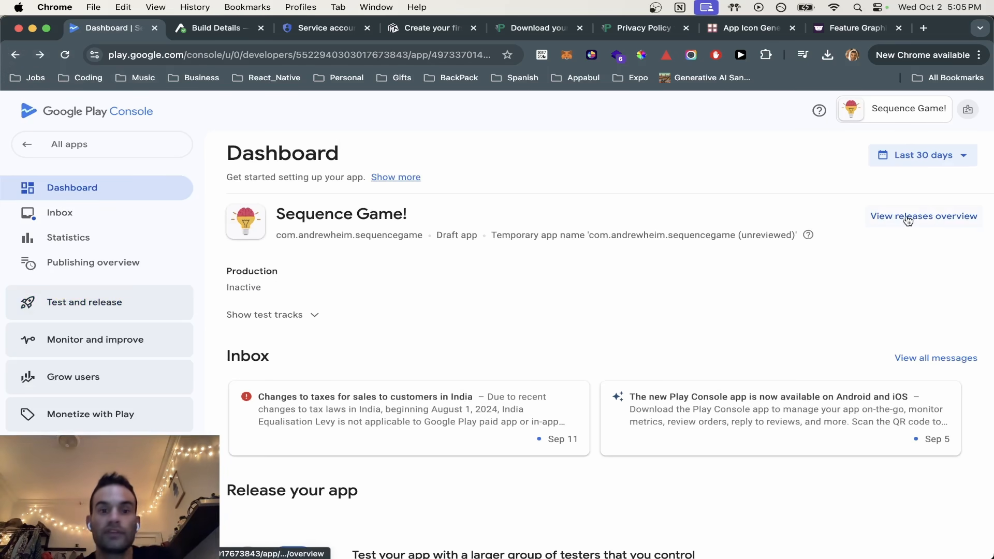
Step: Start a production release with the existing bundle and read the 'version code 2 already used' error
click(923, 215)
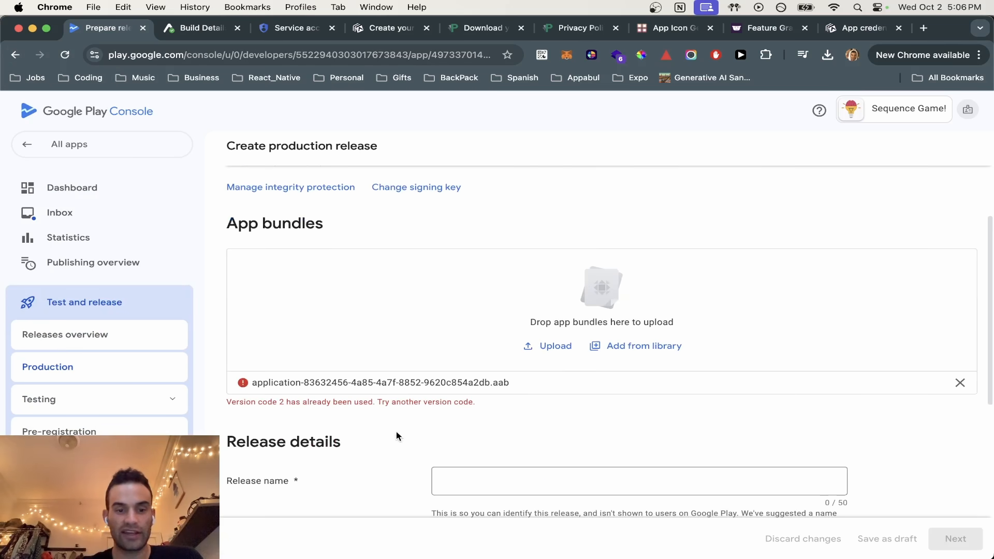
drag(226, 402, 366, 402)
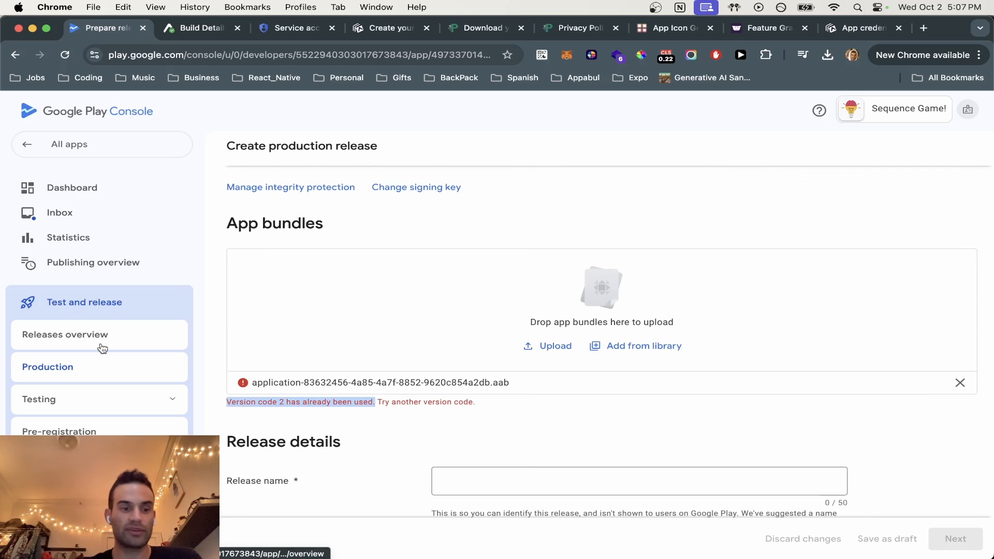
click(98, 399)
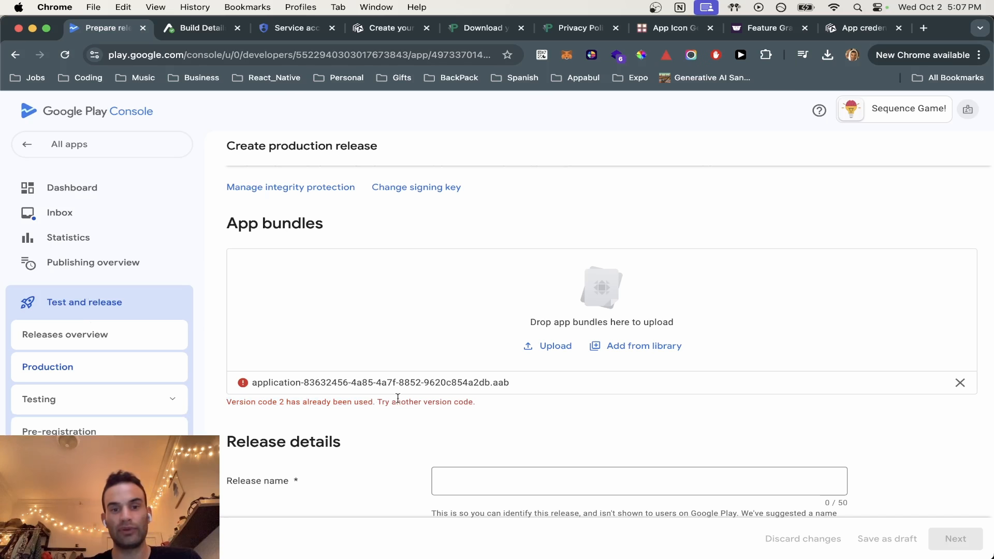
click(547, 346)
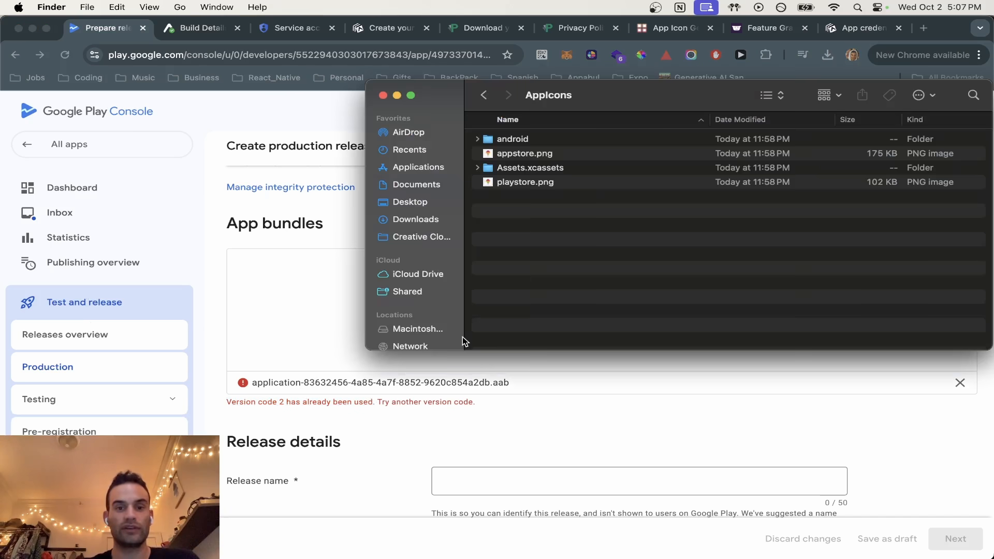
Step: In Cursor set android versionCode 3 in app.json and run eas build --platform android
text(cursor)
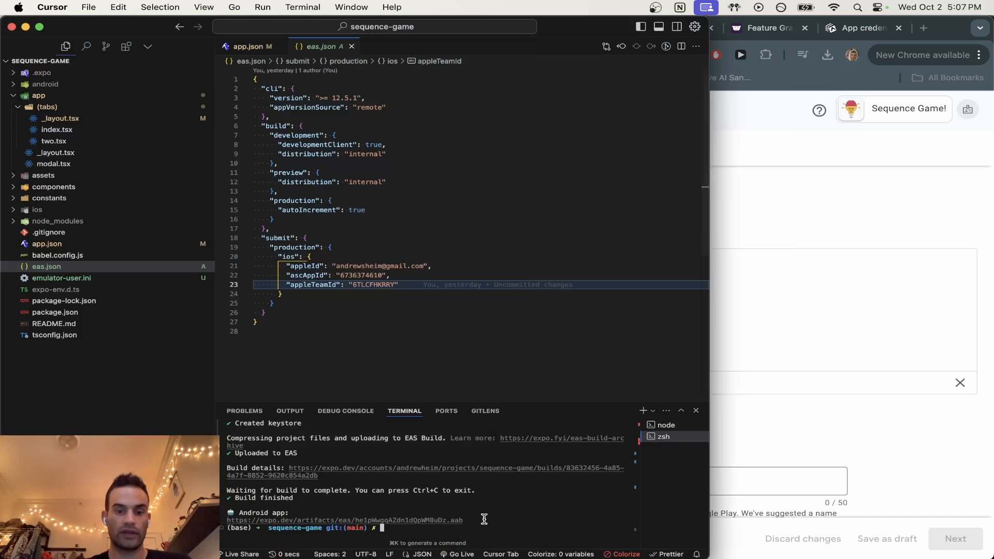
text(eas build --platform android)
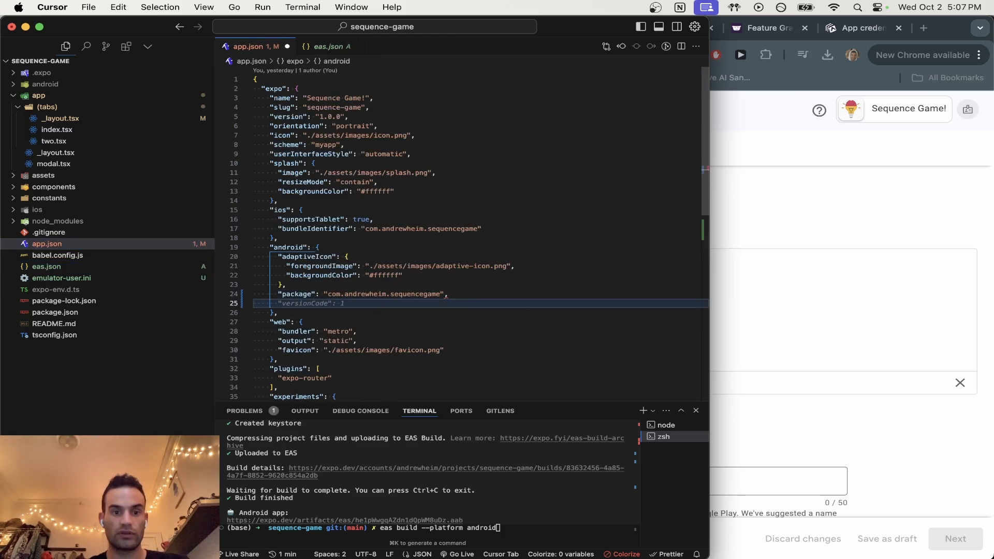
text(3)
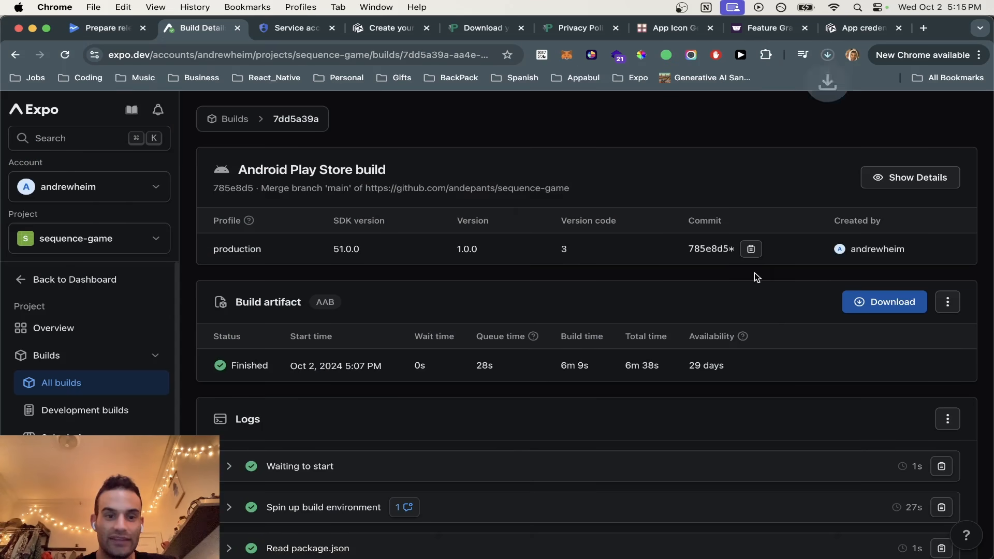
Step: Upload the new version code 3 .aab to the production release and expand the 'no countries or regions selected' error
click(827, 55)
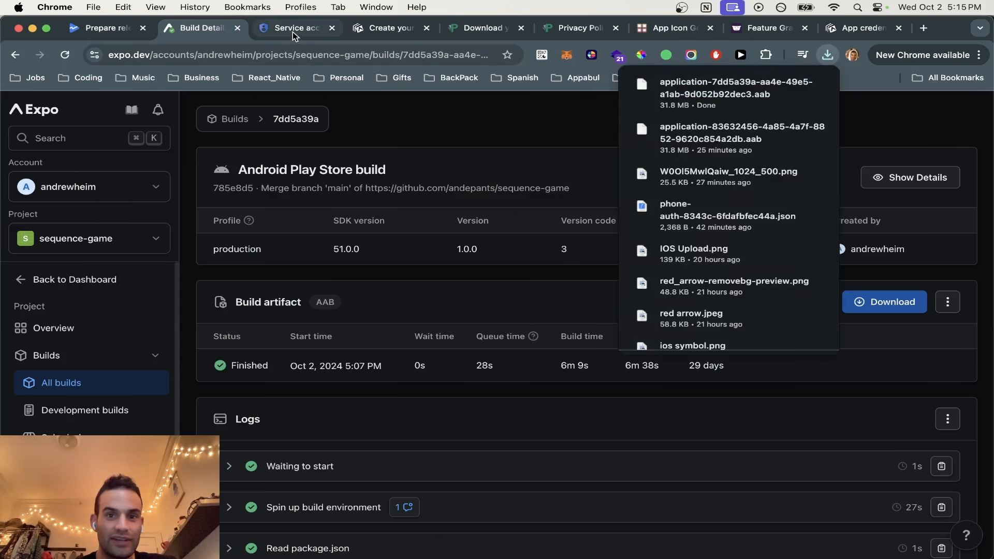
click(101, 28)
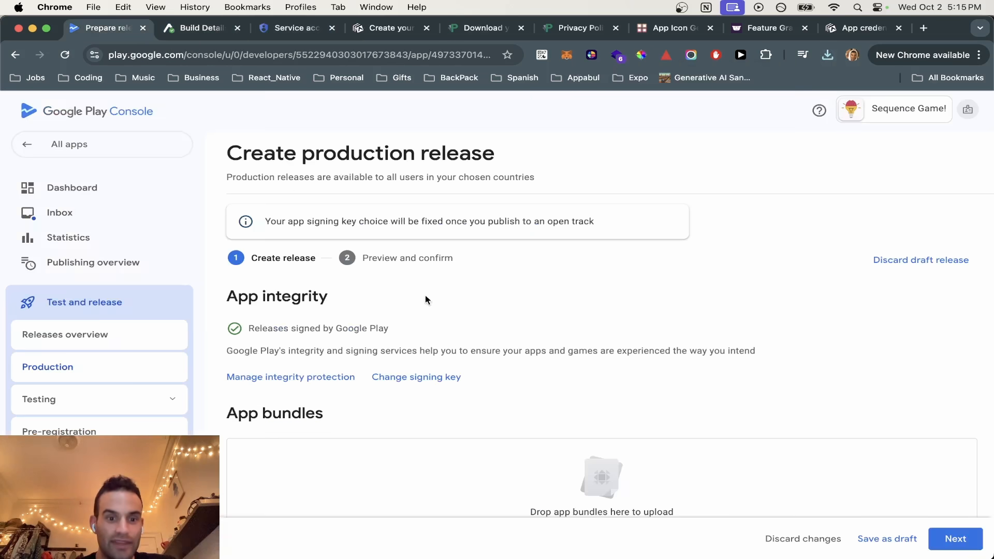
click(600, 480)
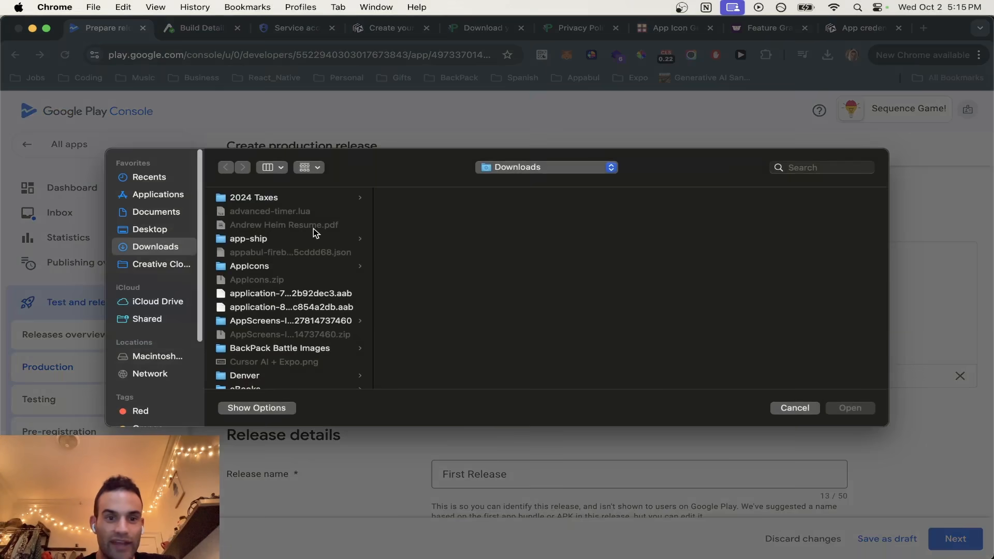
click(290, 293)
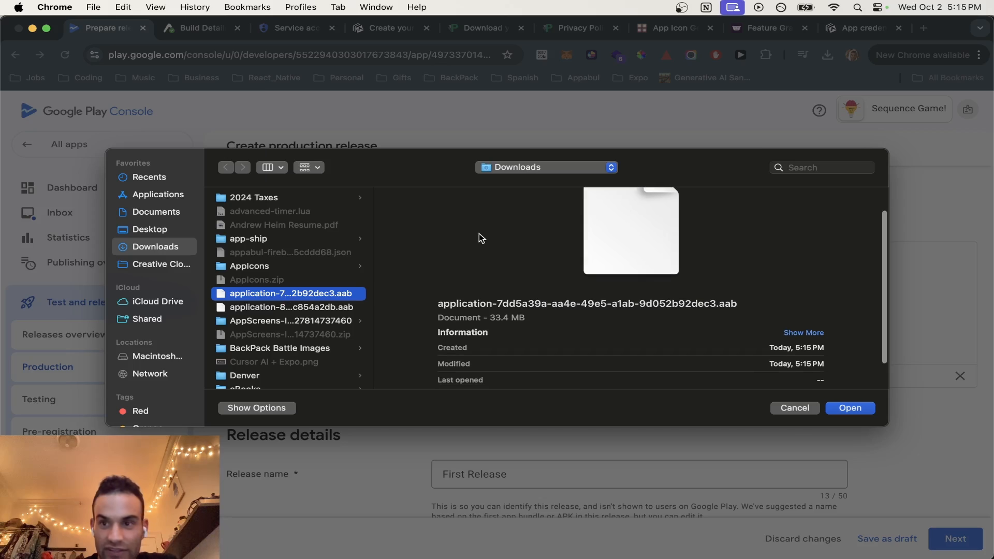
click(849, 408)
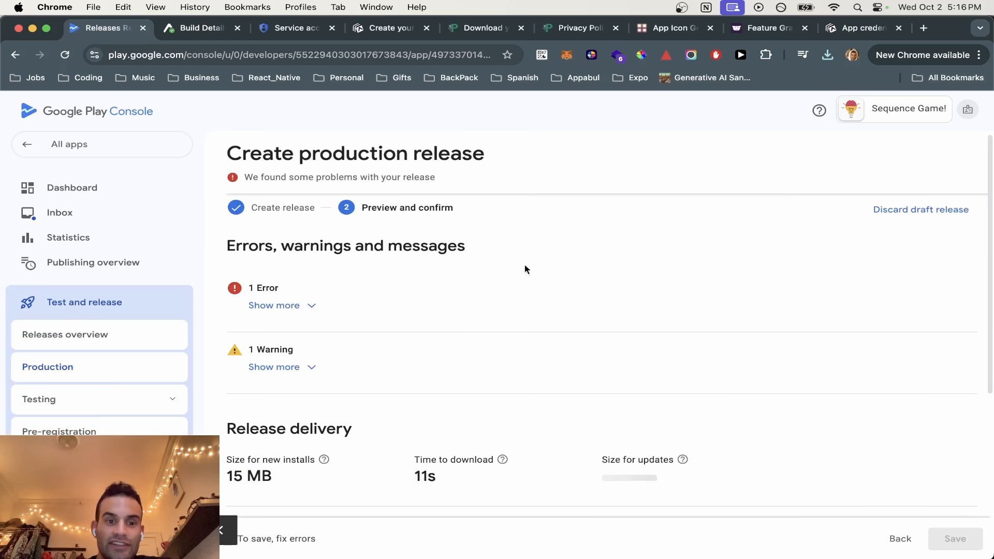
click(273, 305)
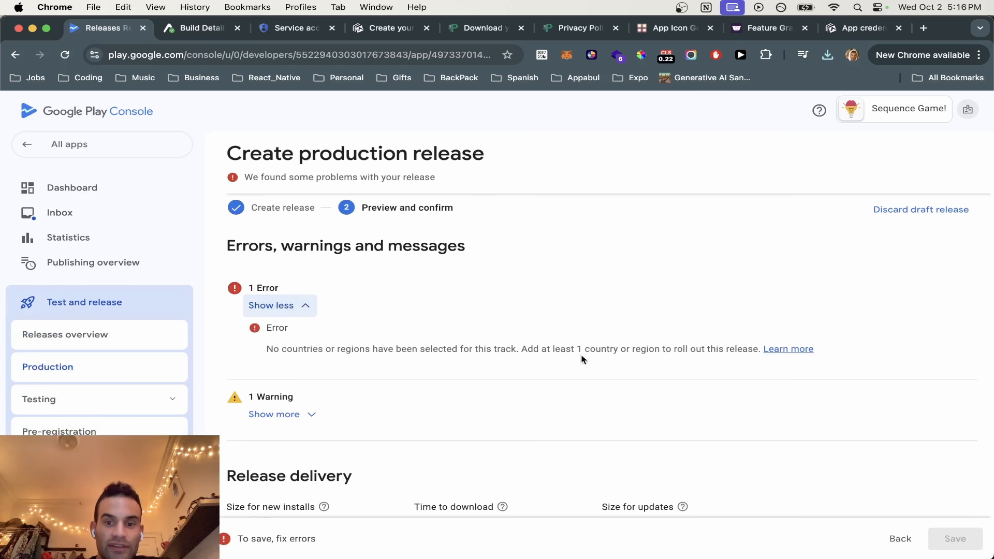
mouse_move(334, 335)
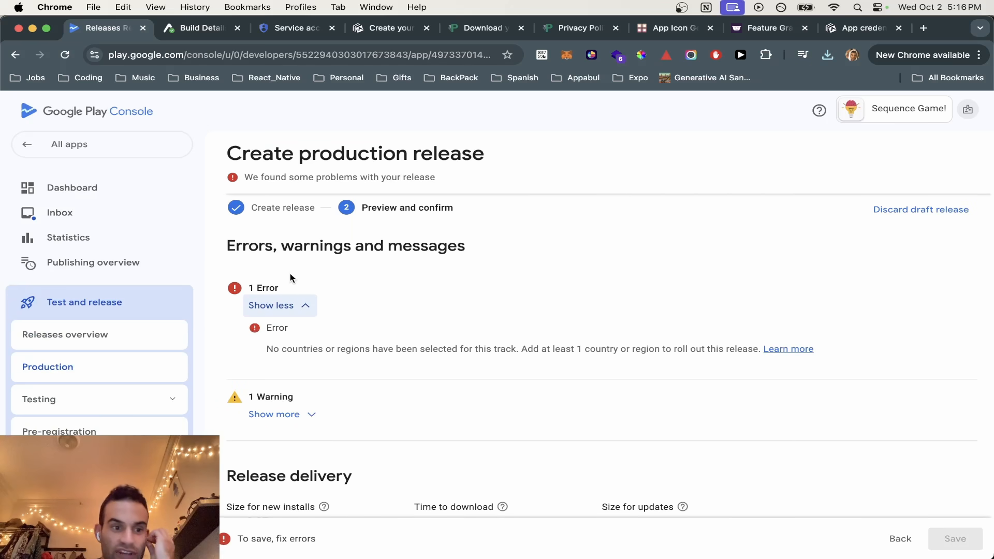
Step: Add all 177 countries/regions to the production track and save
click(48, 366)
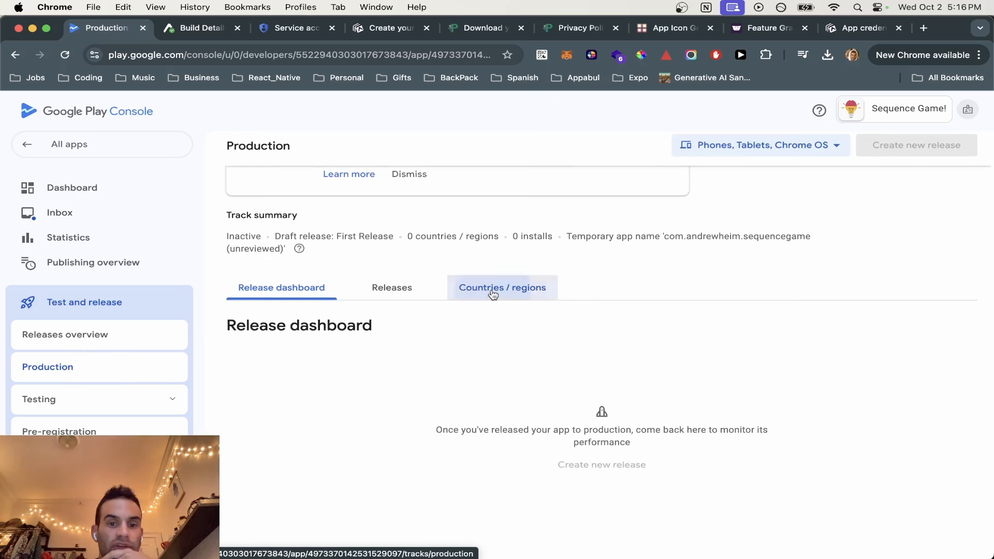
click(501, 287)
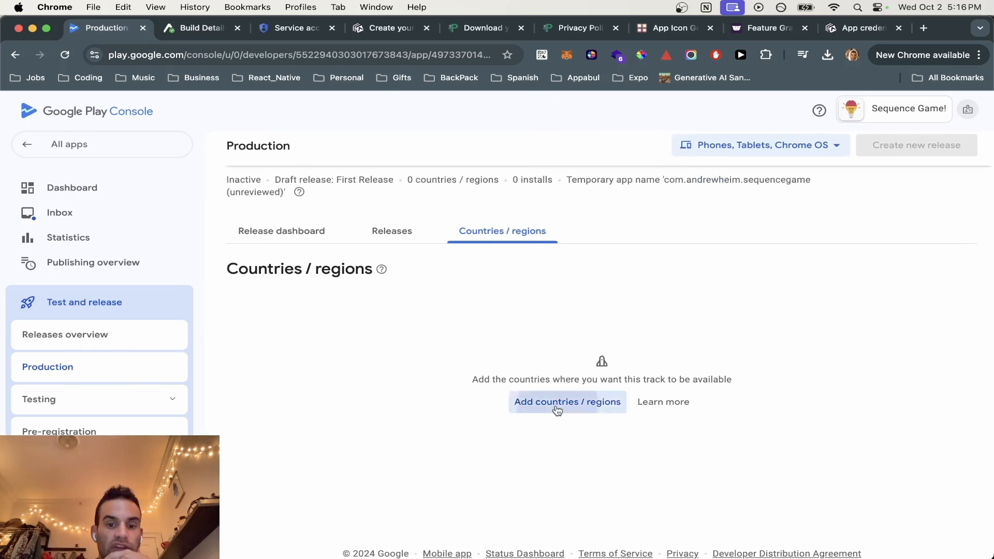
click(566, 402)
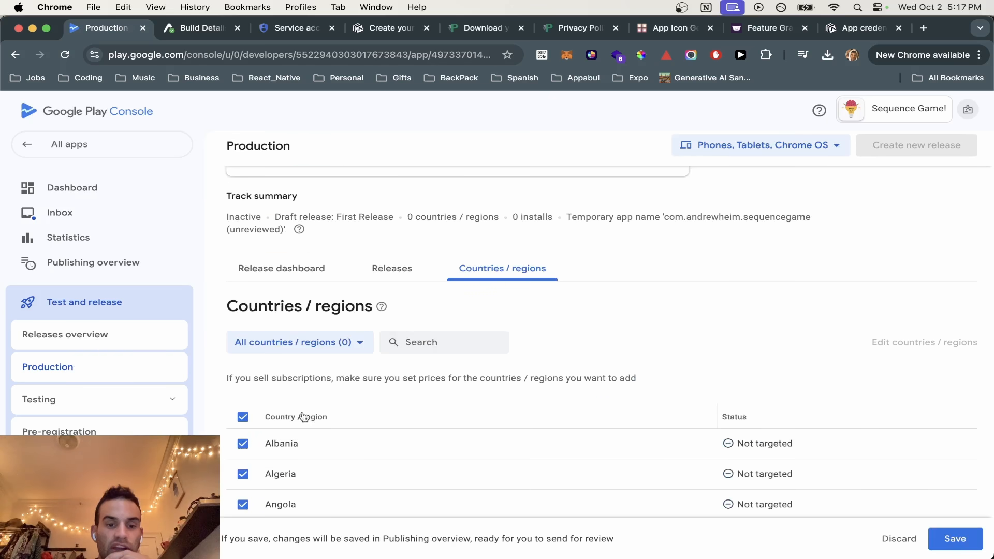
click(954, 538)
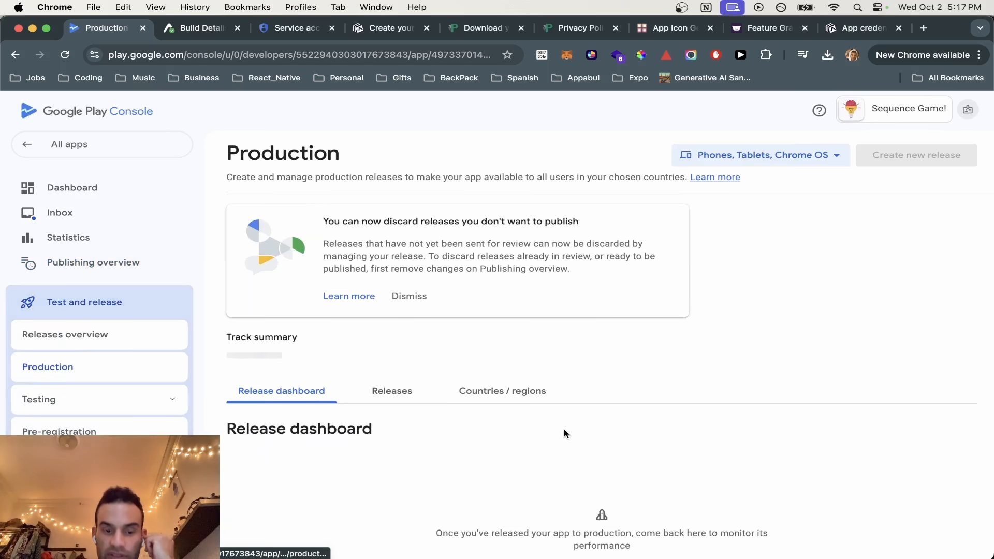
Step: Reopen the draft production release for editing
click(409, 296)
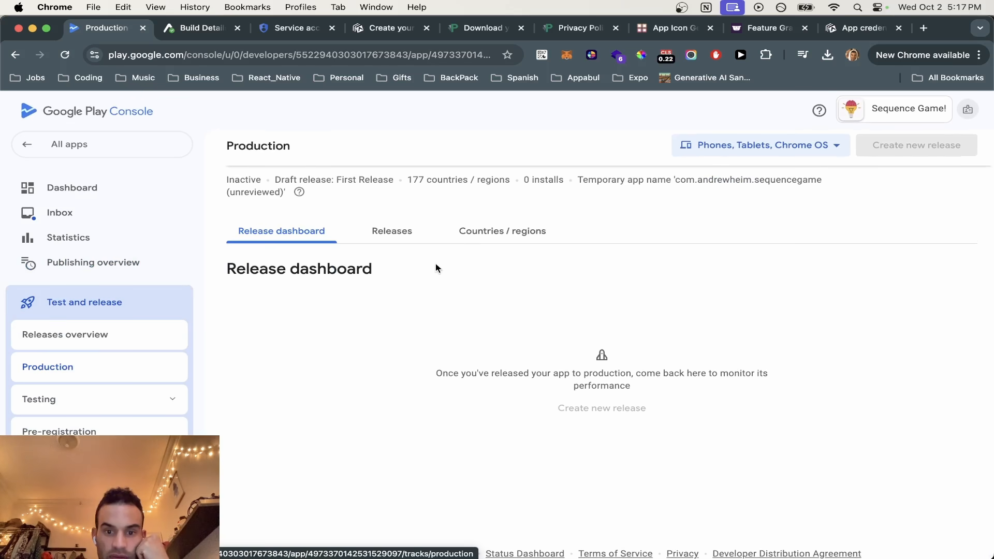
click(392, 231)
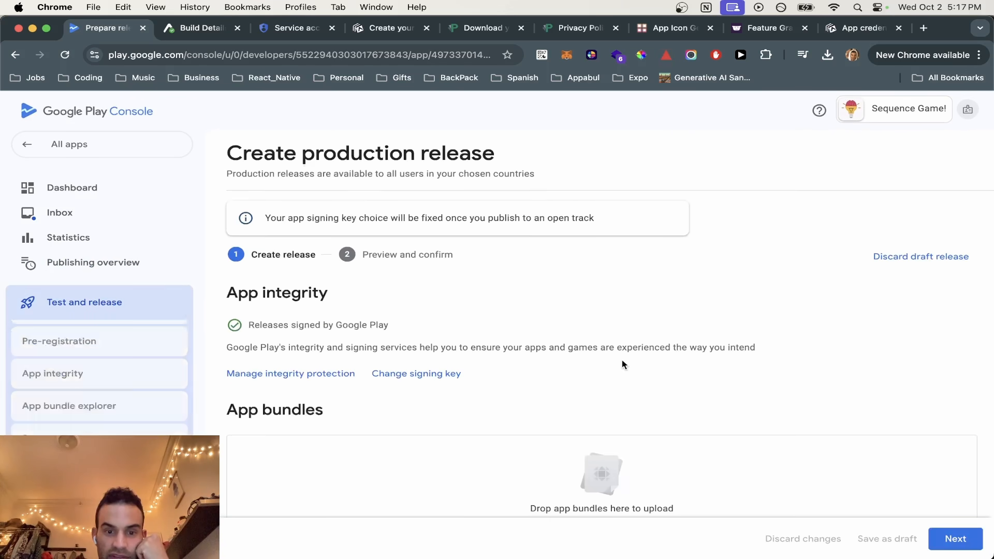
Step: Save the production release and go to Publishing overview listing 14 changes not yet sent for review
scroll(down, 3)
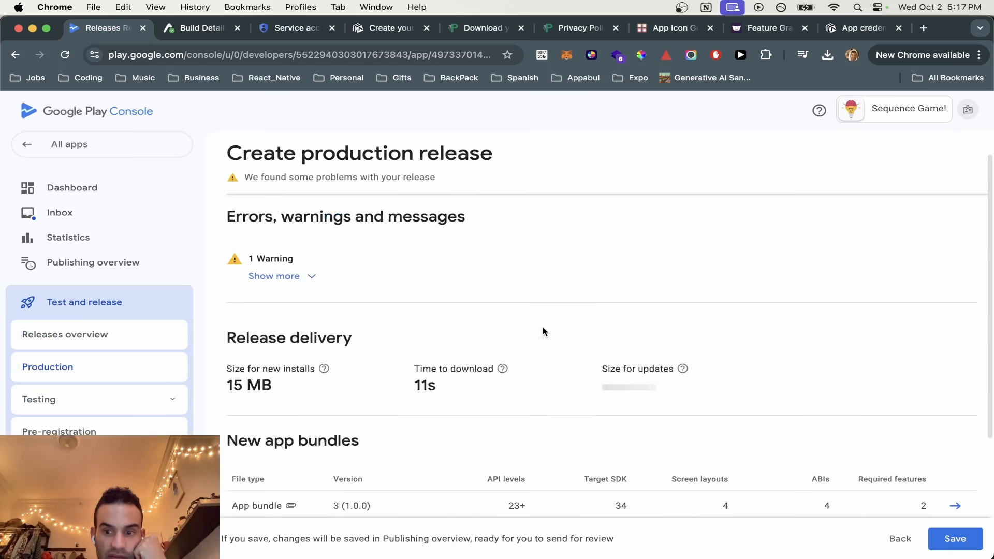
scroll(down, 3)
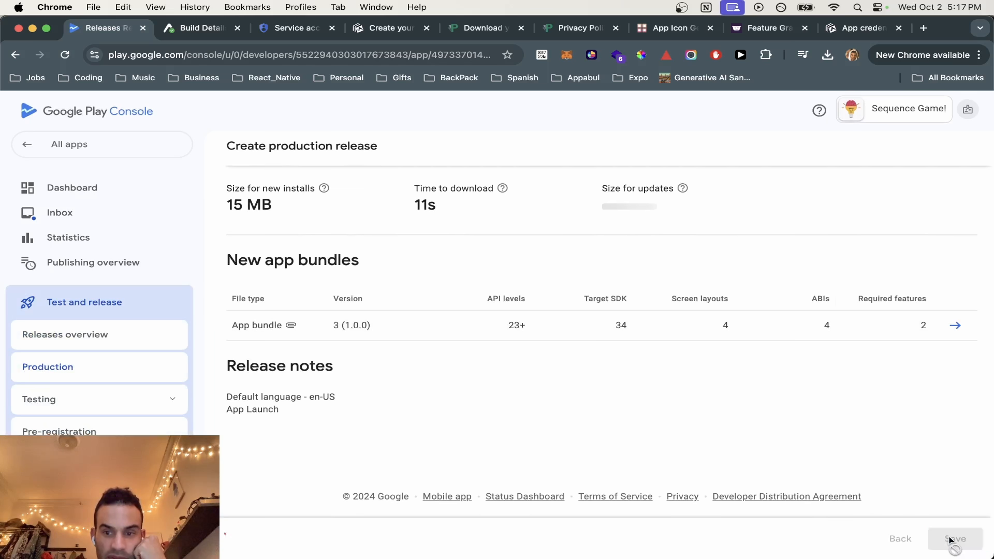
click(954, 539)
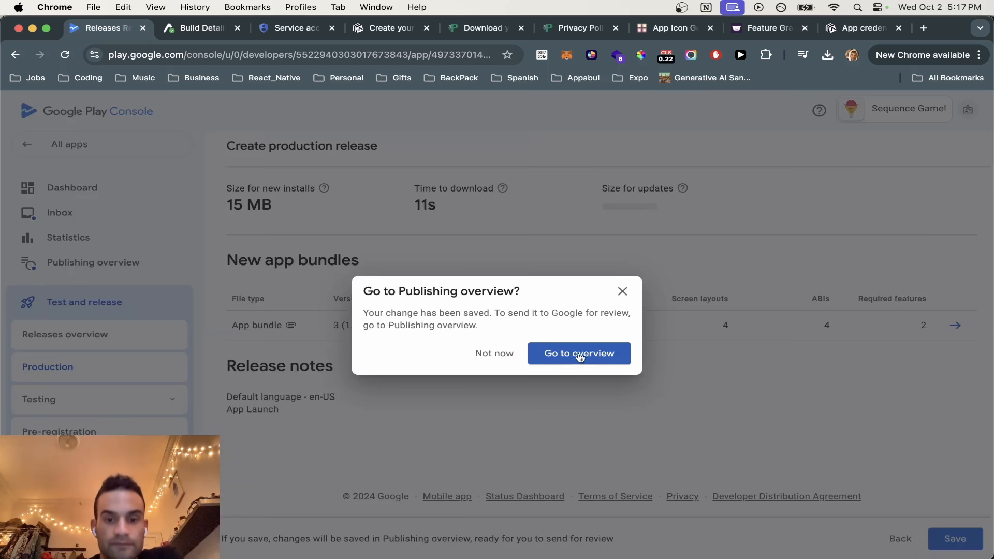
click(578, 353)
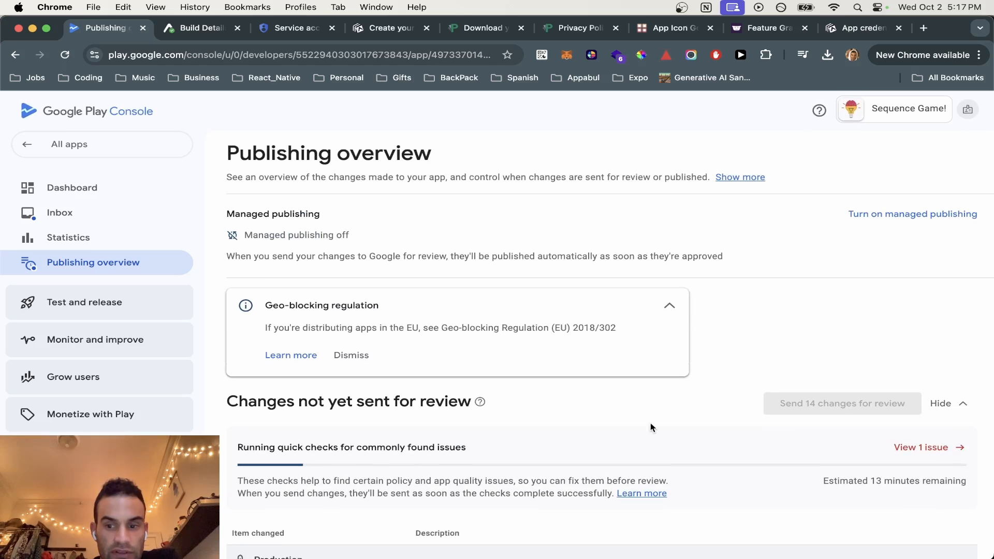
Step: Resolve the blocking issue by declaring the app does not use advertising ID, save, and return to Publishing overview
click(922, 447)
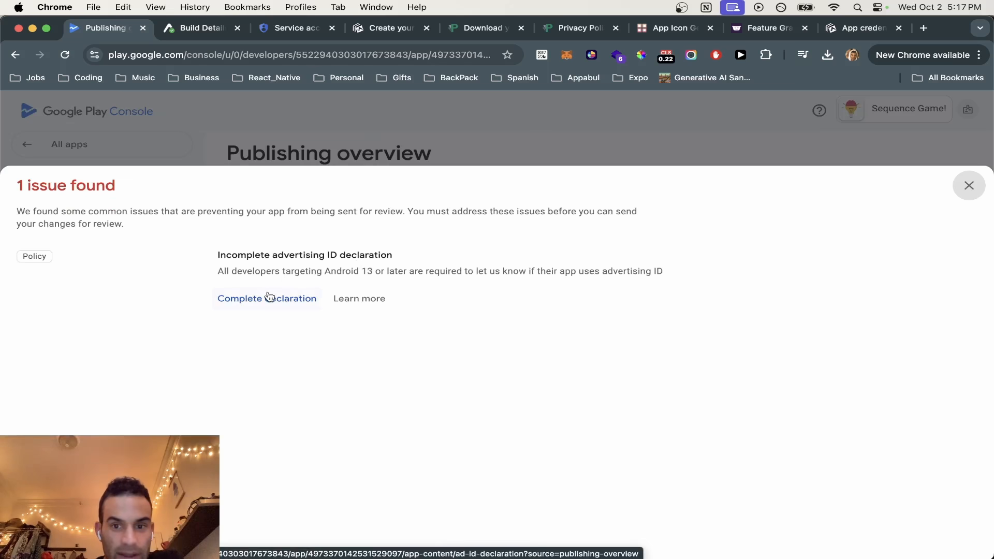
click(267, 298)
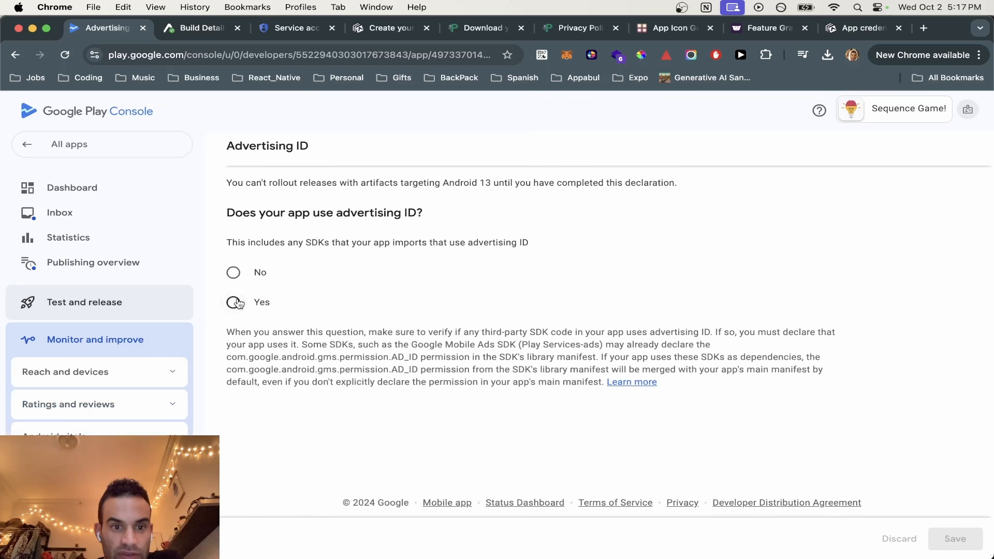
click(233, 272)
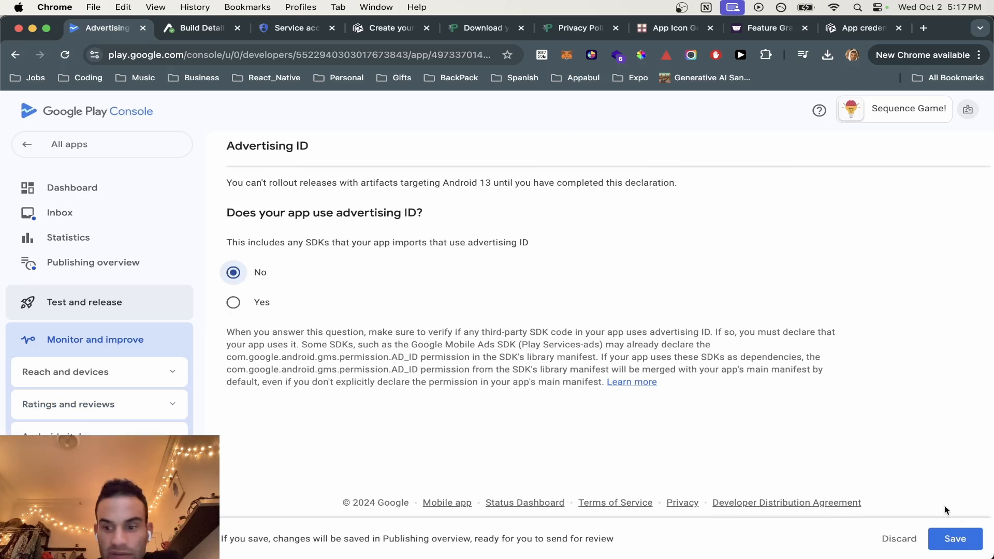
click(956, 539)
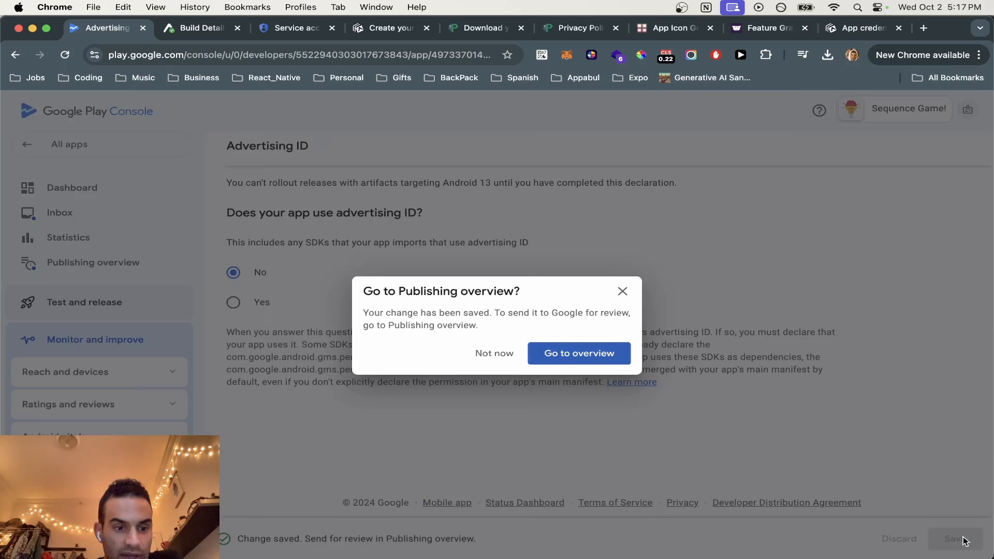
click(578, 353)
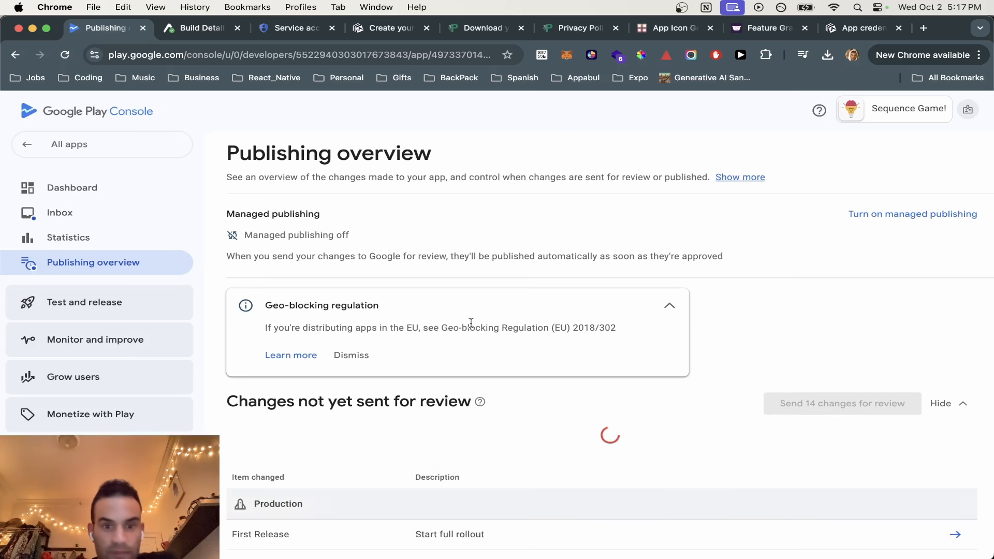
Step: Send the 14 pending changes, including the production First Release, to Google for review and confirm
click(842, 403)
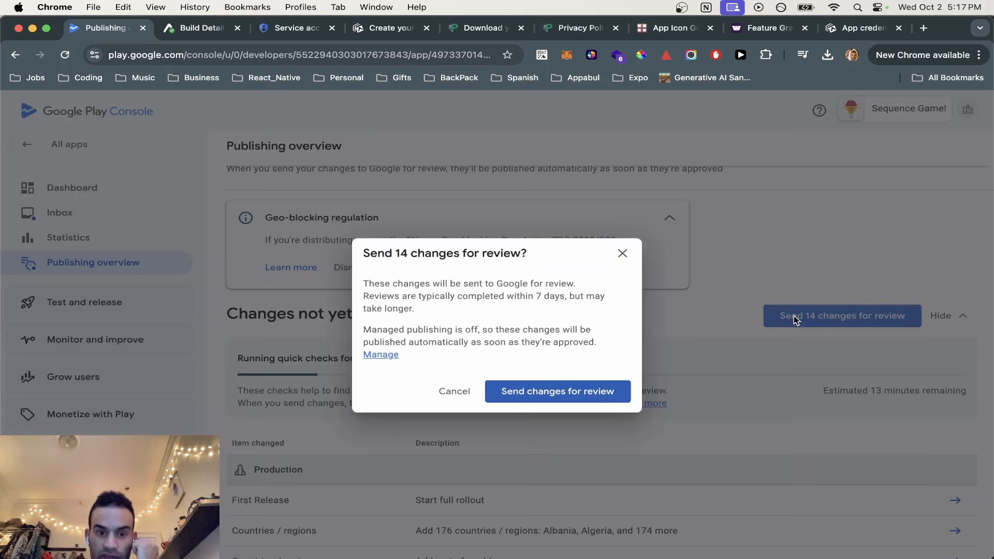
click(557, 392)
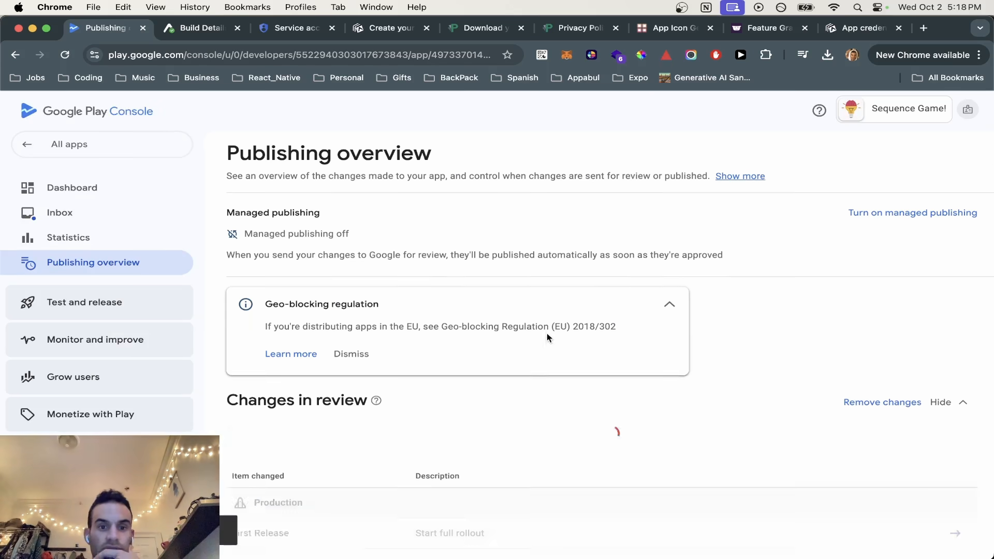